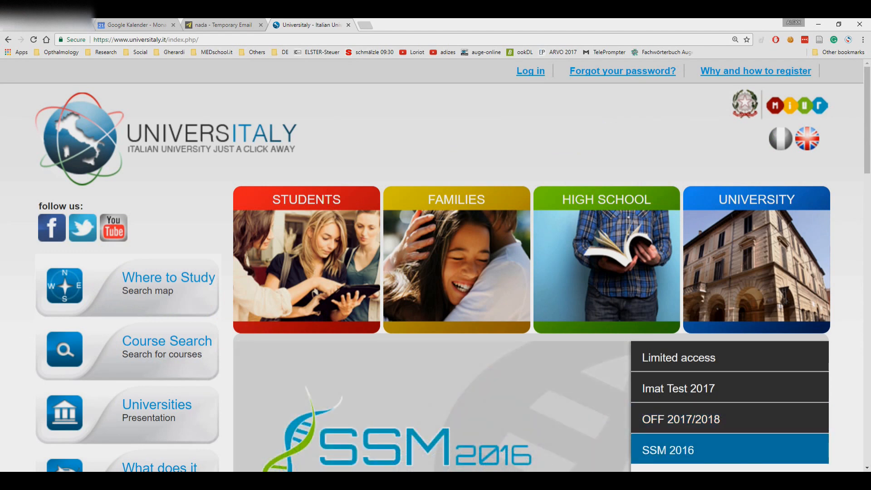
pyautogui.moveTo(678, 357)
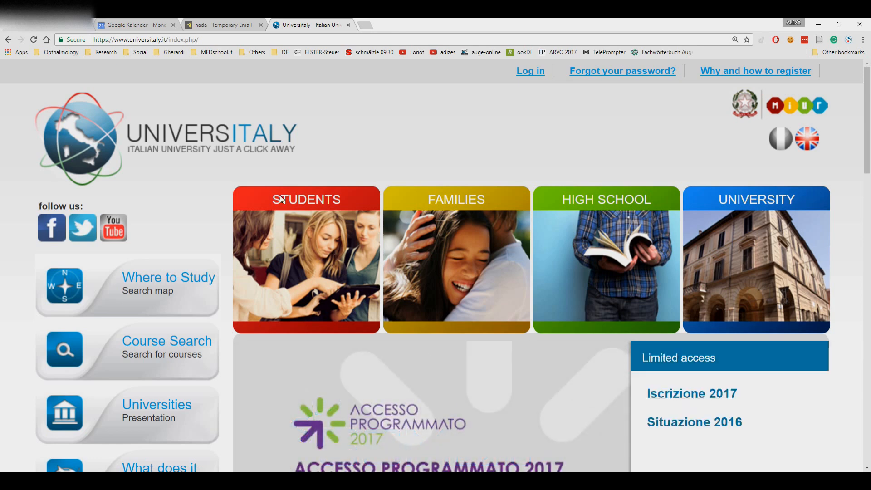
pyautogui.moveTo(143, 165)
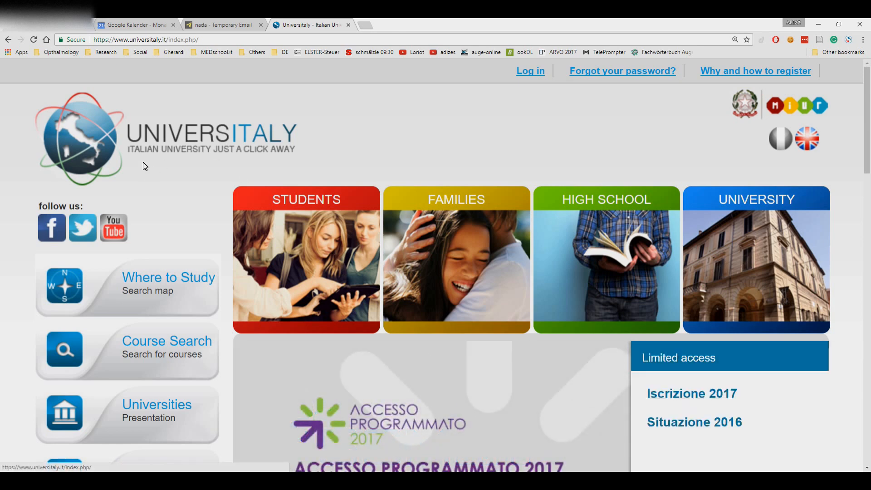
pyautogui.moveTo(237, 168)
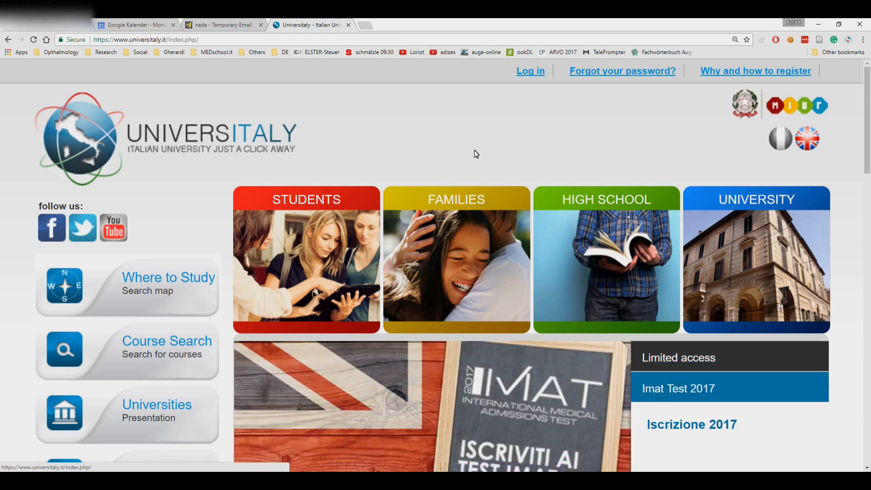
pyautogui.moveTo(807, 139)
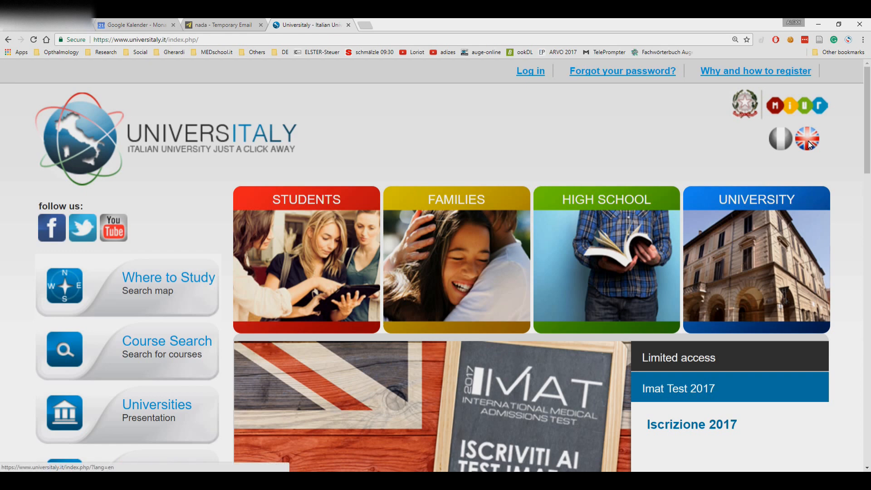
# Switch the site to English and scroll down to the IMAT Test 2017 enrolment banner.
pyautogui.click(806, 137)
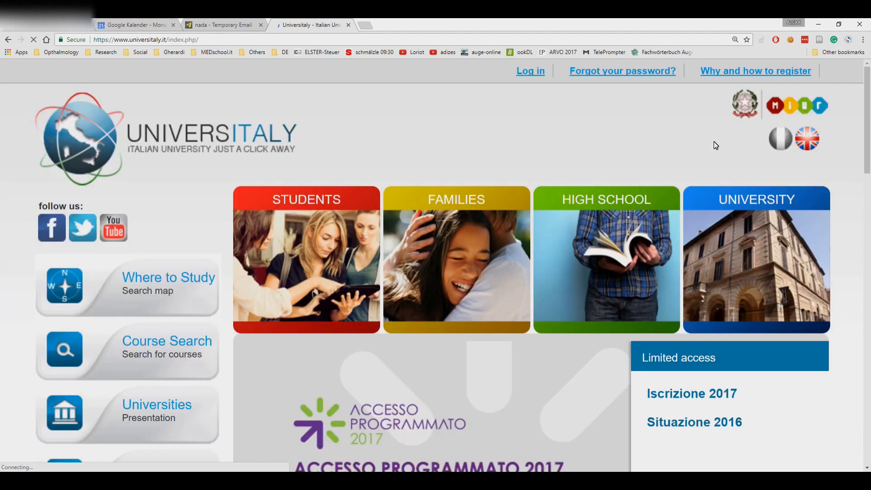
pyautogui.scroll(-3)
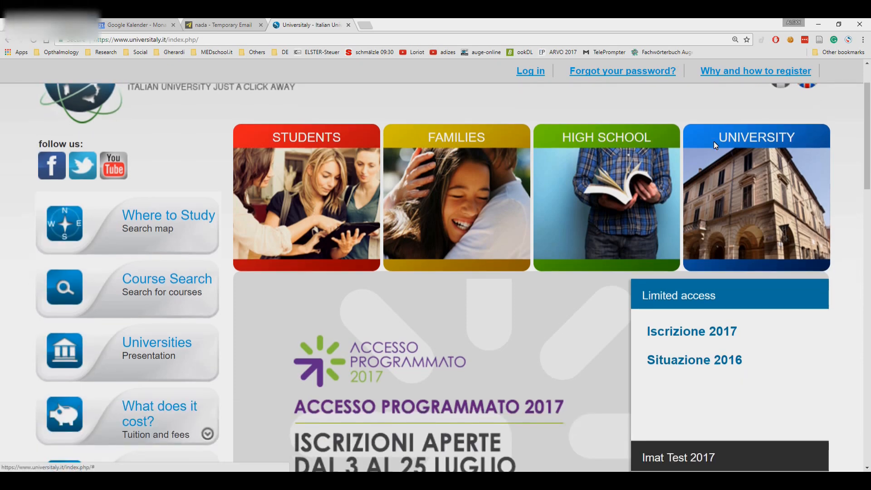
pyautogui.scroll(-3)
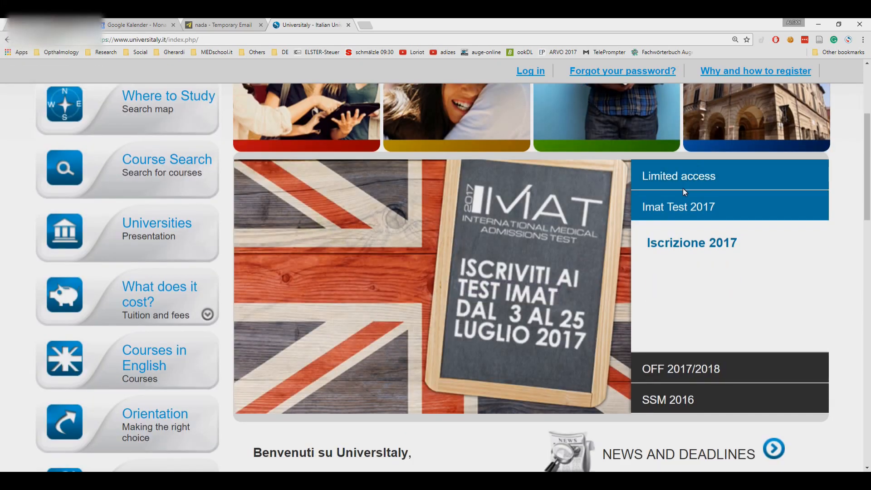
pyautogui.moveTo(699, 214)
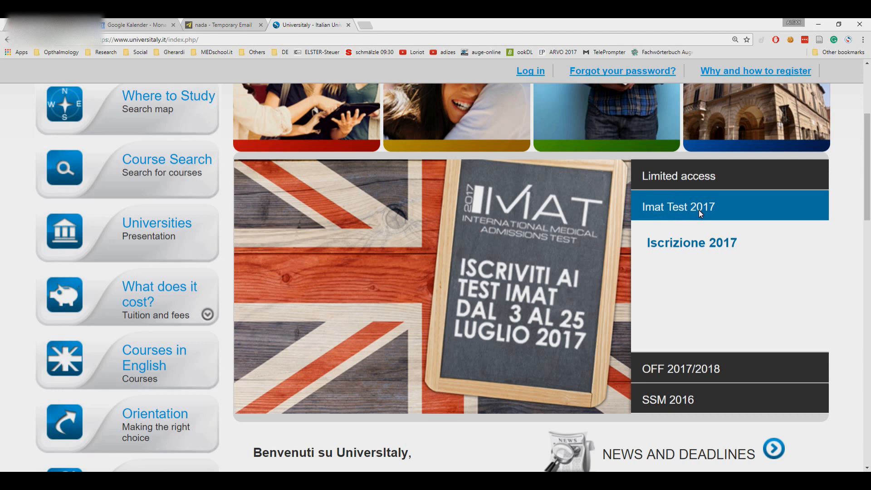
pyautogui.moveTo(680, 247)
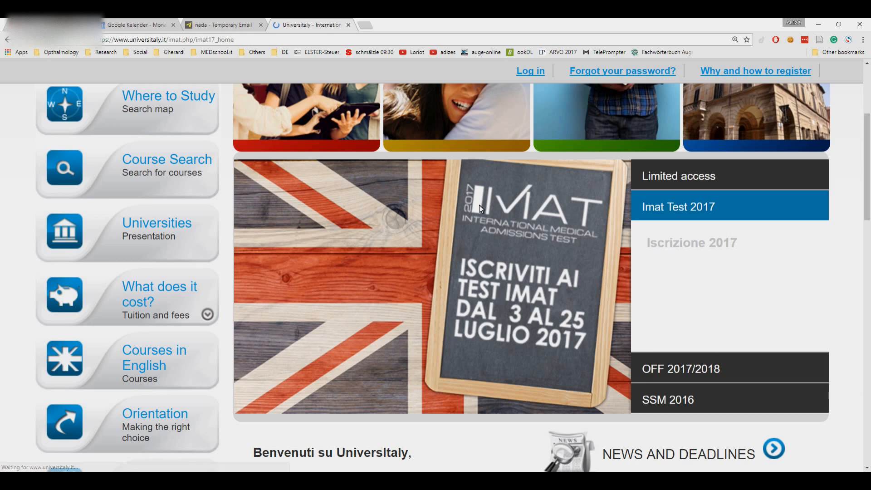
# Follow 'Iscrizione 2017' to the IMAT 2017 page with payment cards and the July 25 deadline.
pyautogui.click(678, 207)
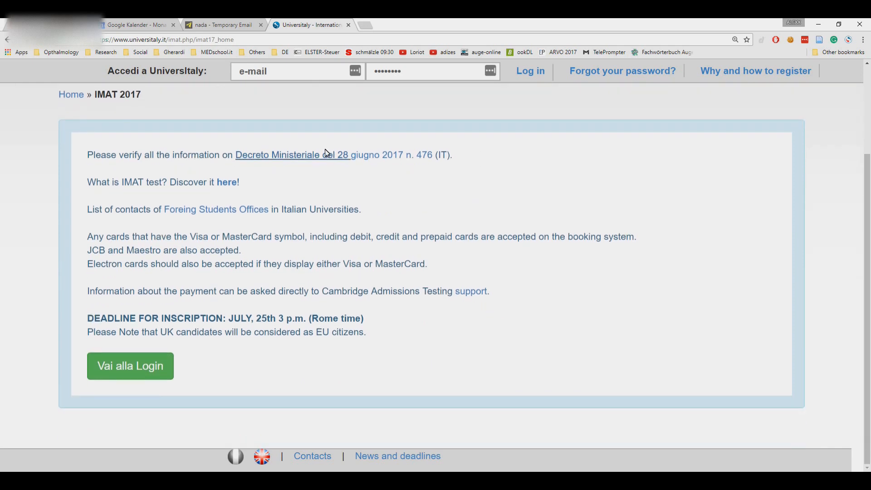
pyautogui.moveTo(441, 162)
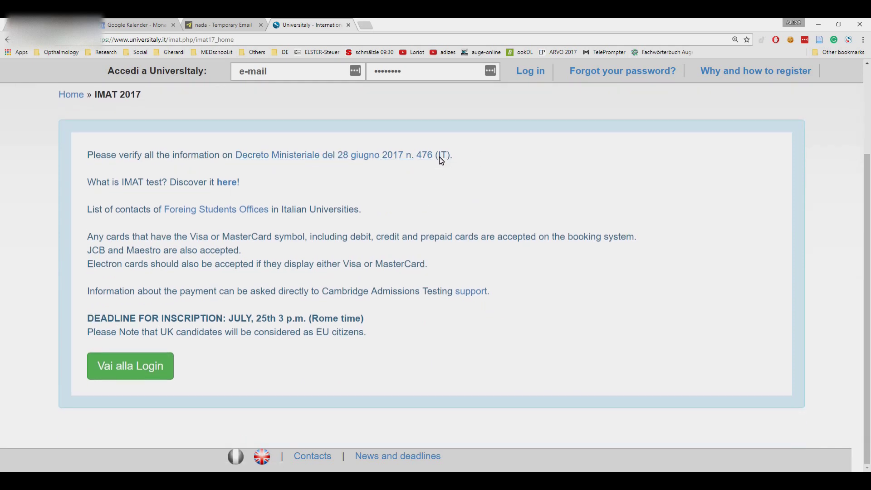
pyautogui.moveTo(129, 366)
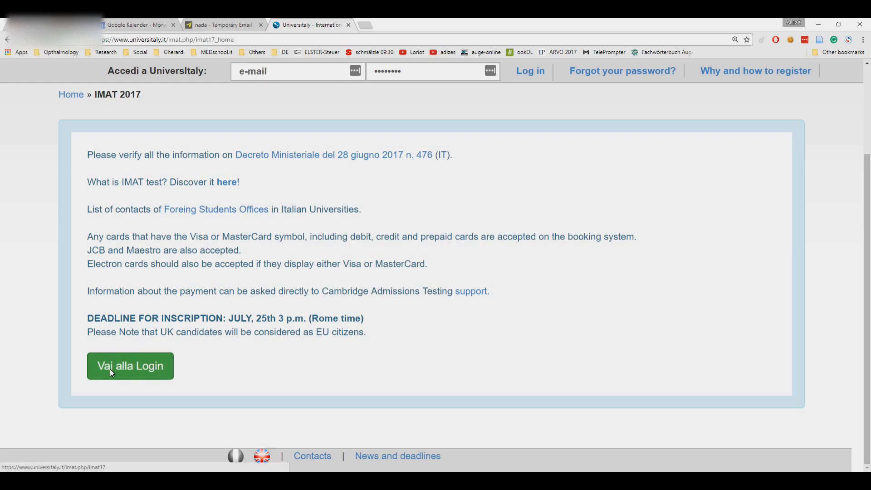
# Go to the personal area login and then the 'Why and how to register' page.
pyautogui.click(129, 366)
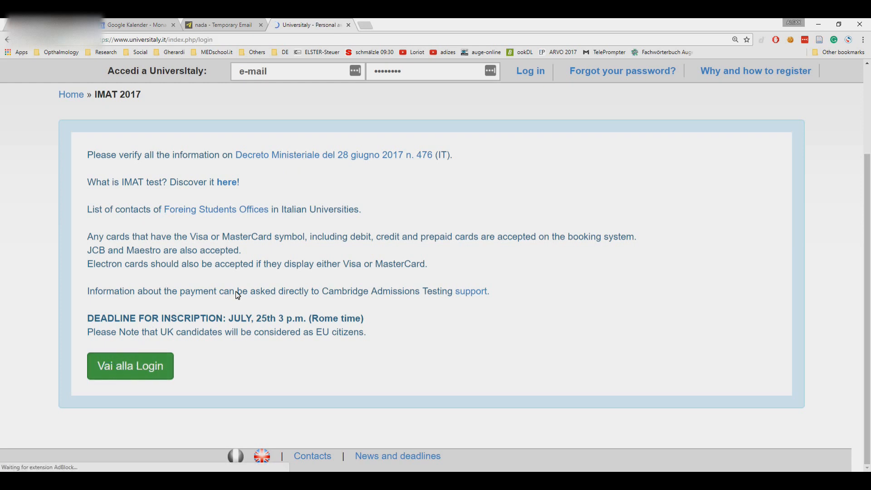
pyautogui.click(129, 366)
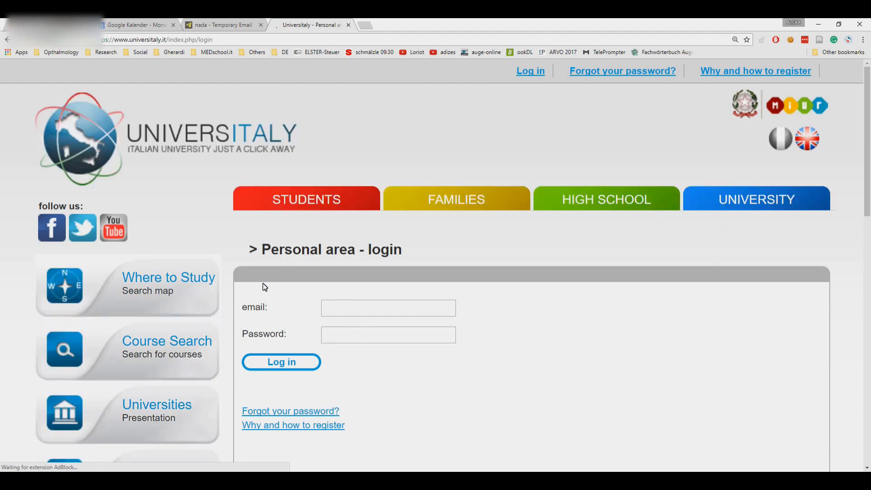
pyautogui.scroll(-3)
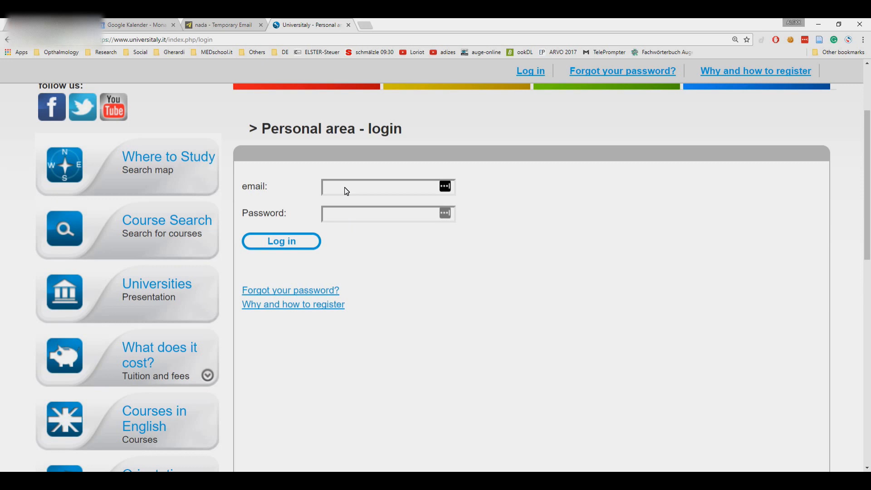
pyautogui.moveTo(246, 310)
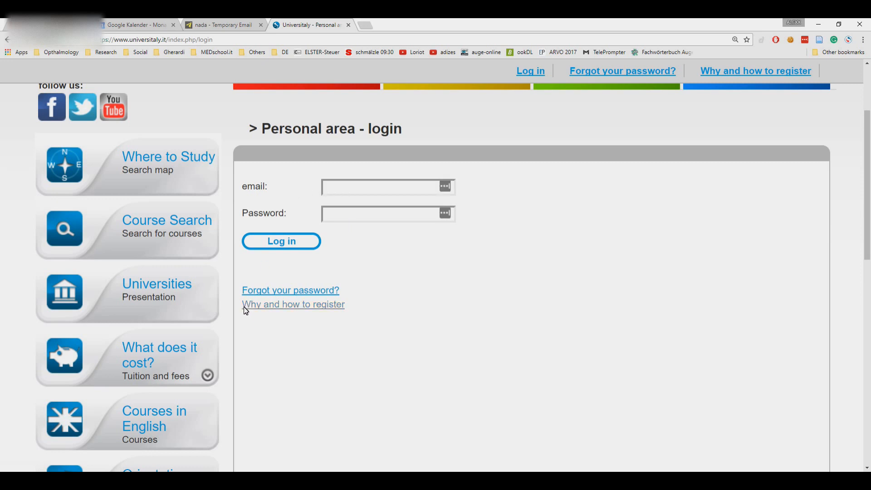
pyautogui.moveTo(259, 312)
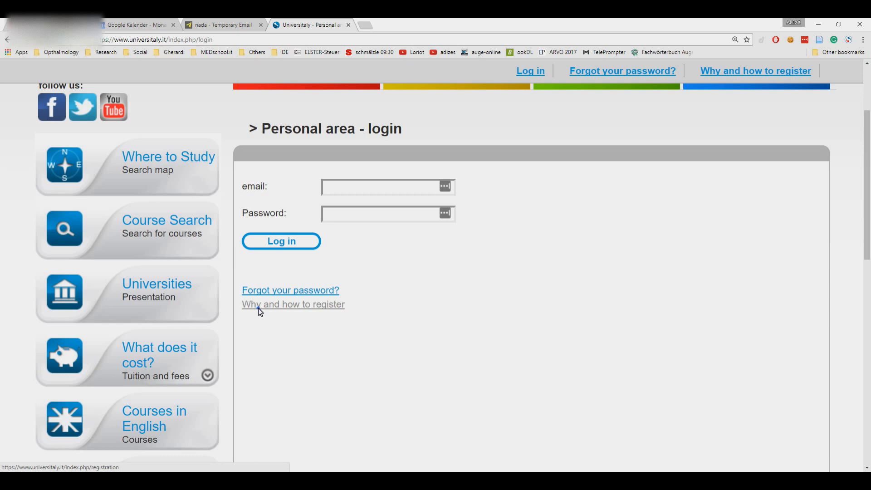
pyautogui.click(293, 304)
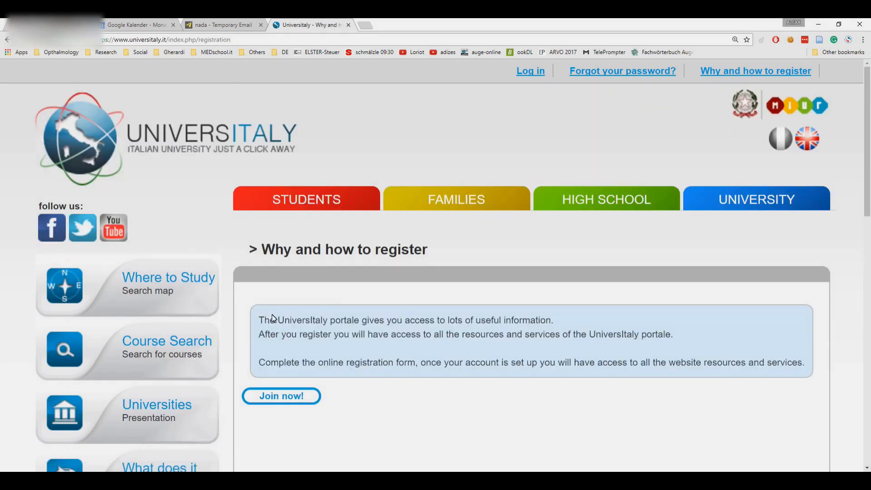
pyautogui.scroll(-3)
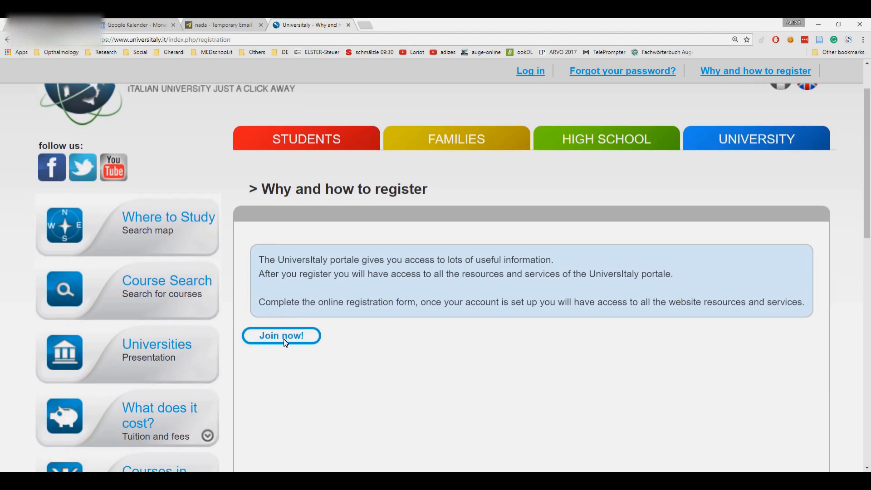
# Start the account registration form via 'Join now!' and begin entering the first name.
pyautogui.click(281, 336)
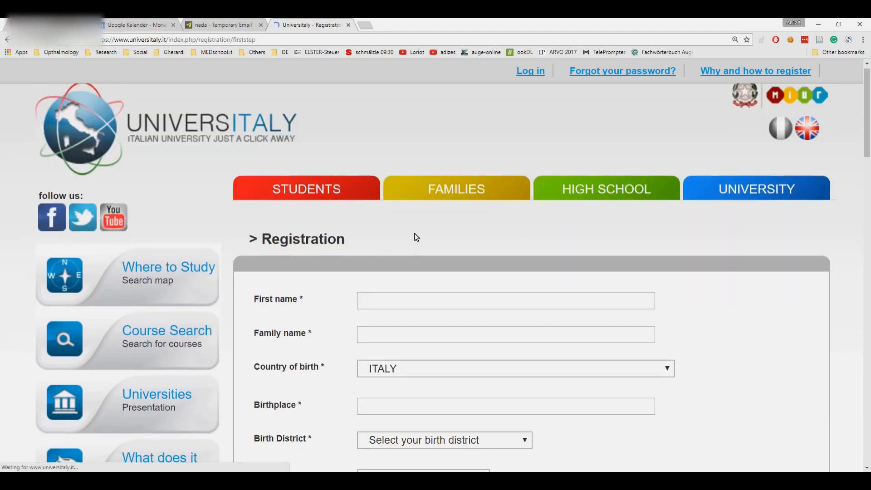
pyautogui.moveTo(436, 236)
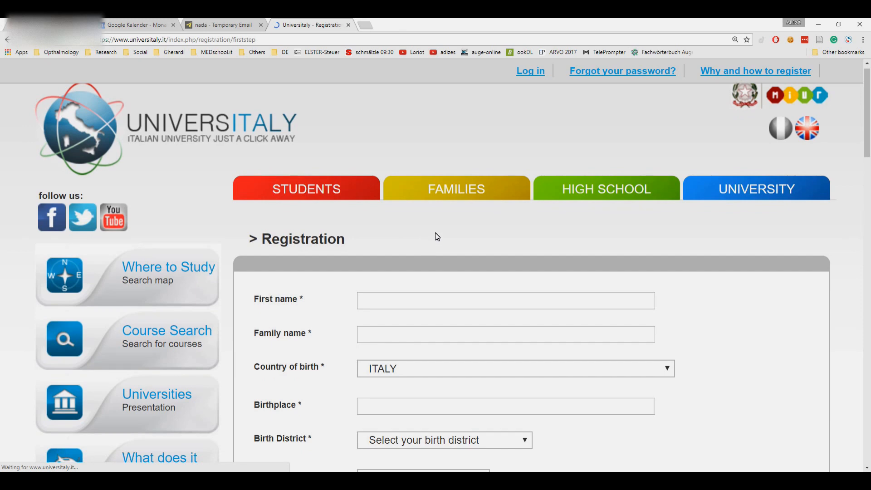
pyautogui.scroll(-3)
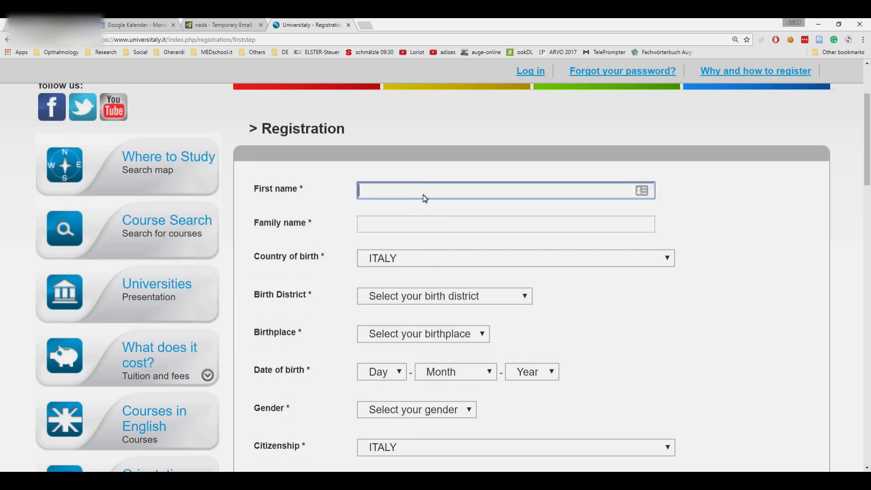
pyautogui.write('Tester Test')
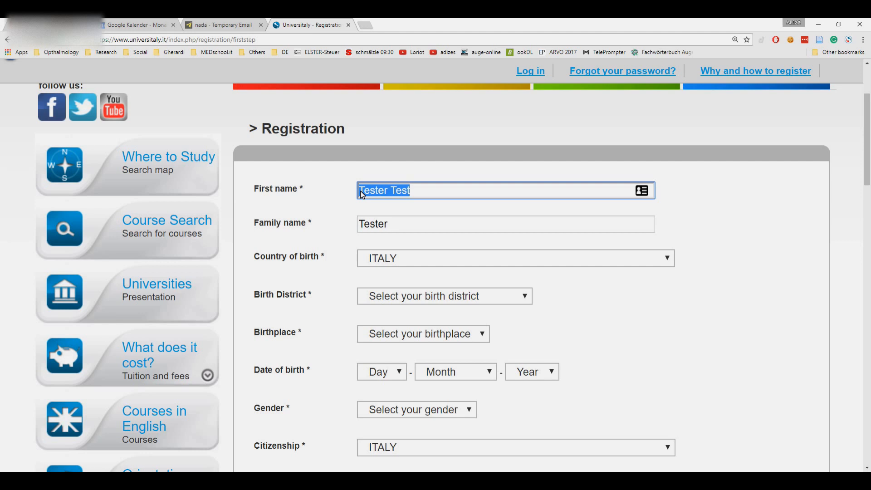
pyautogui.moveTo(424, 198)
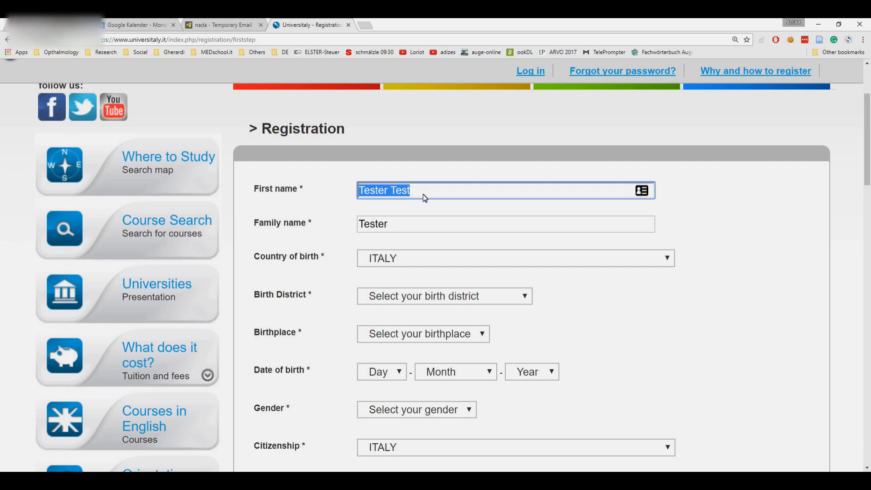
# Set country of birth Iraq and birthplace Bagdad.
pyautogui.scroll(-3)
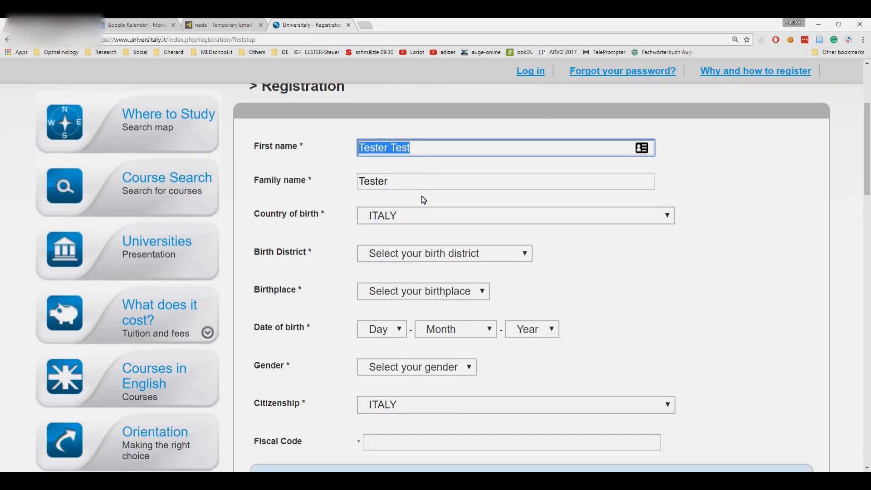
pyautogui.scroll(-3)
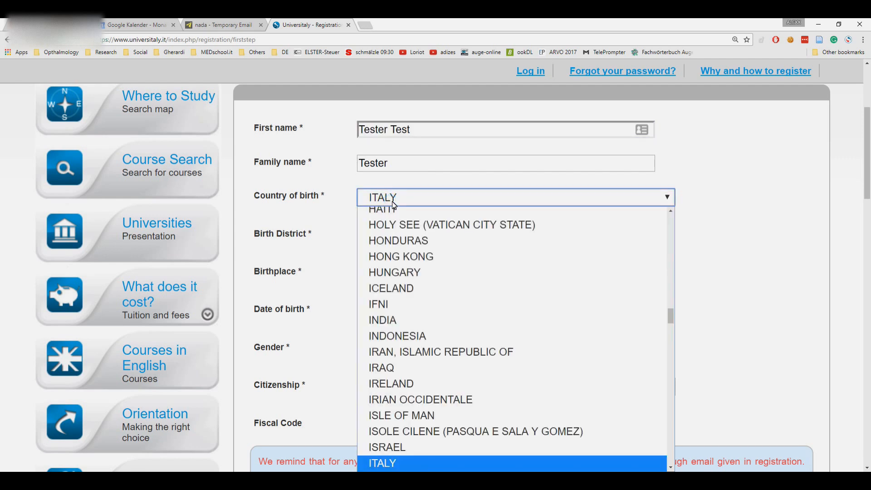
pyautogui.moveTo(395, 278)
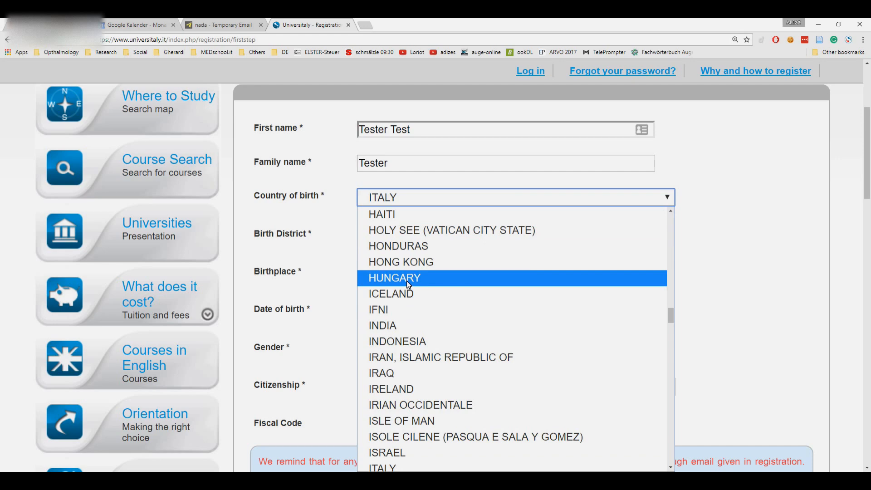
pyautogui.click(381, 373)
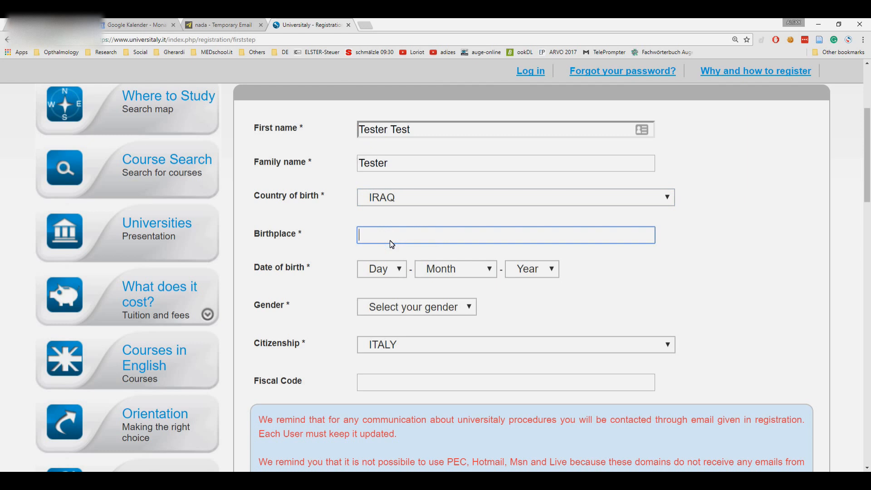
pyautogui.write('Bagdad')
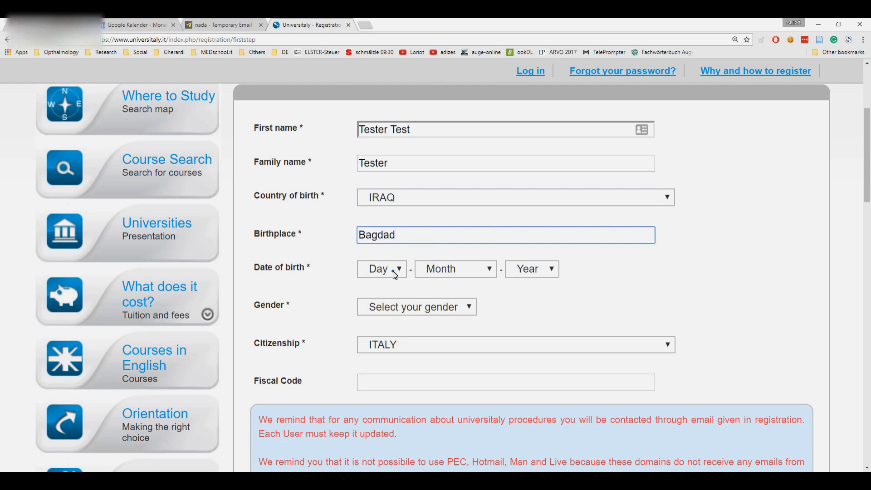
# Set birth date 09 May 1923 and gender Male.
pyautogui.click(381, 268)
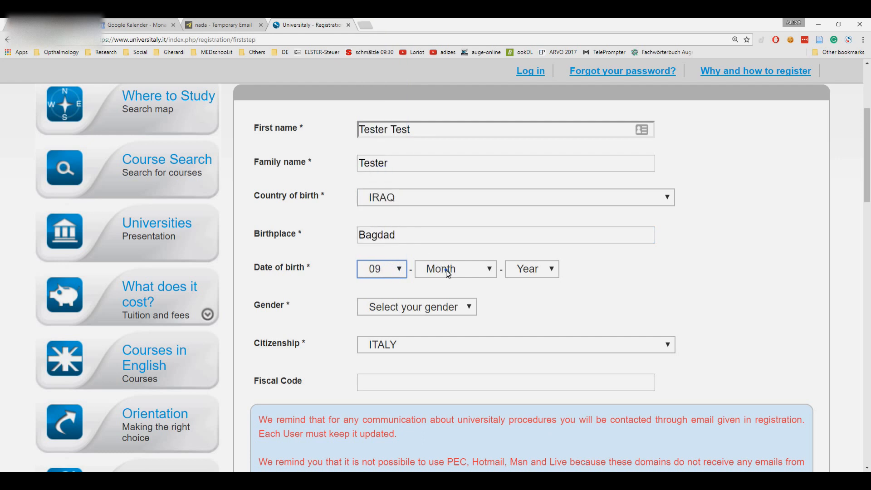
pyautogui.click(455, 269)
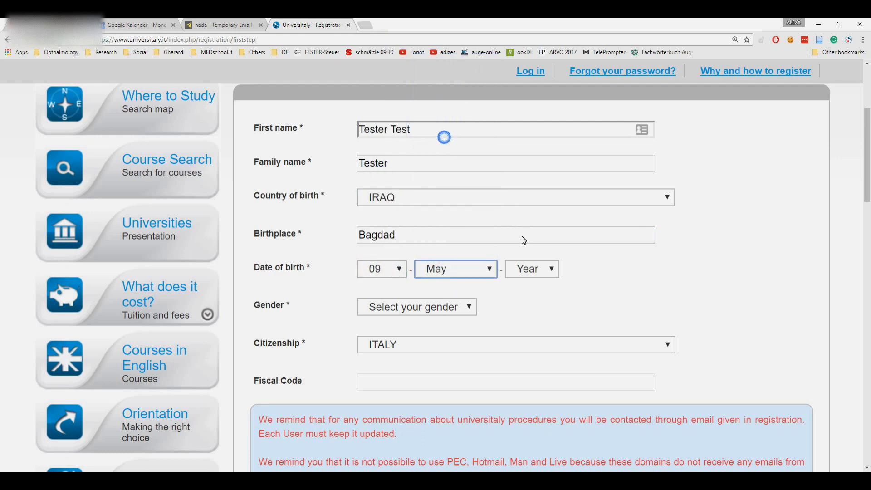
pyautogui.click(530, 269)
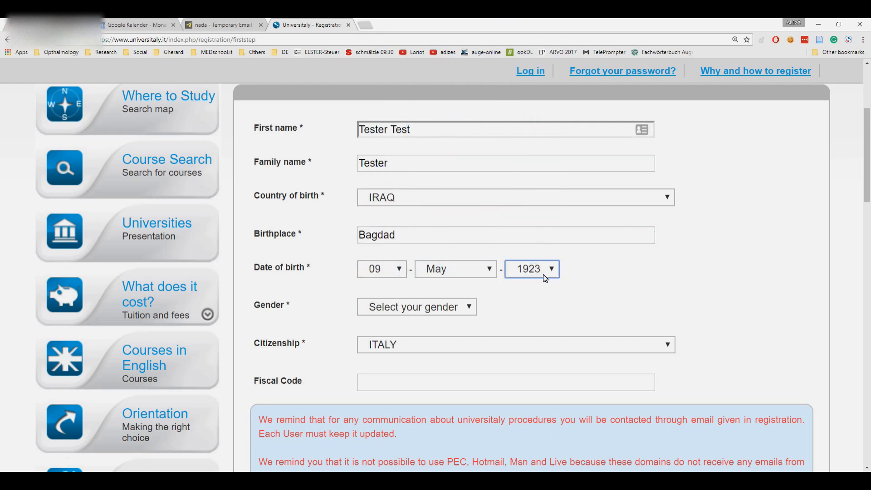
pyautogui.click(416, 307)
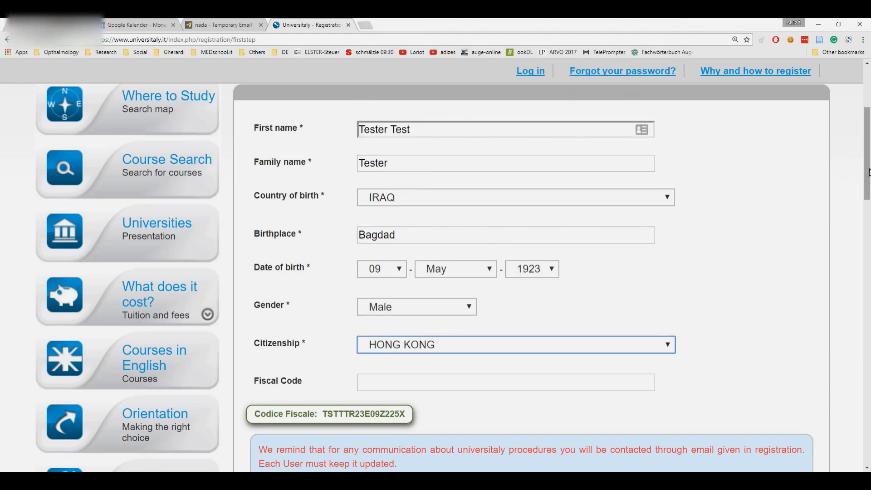
pyautogui.scroll(-3)
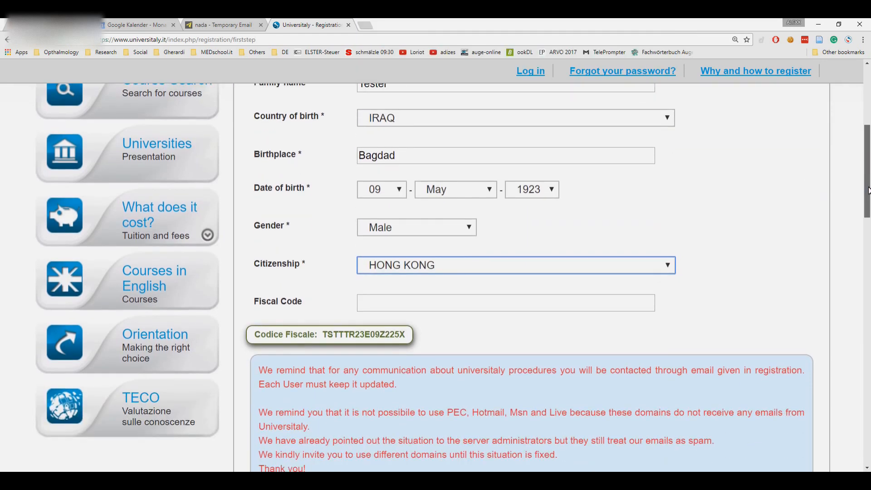
pyautogui.scroll(-3)
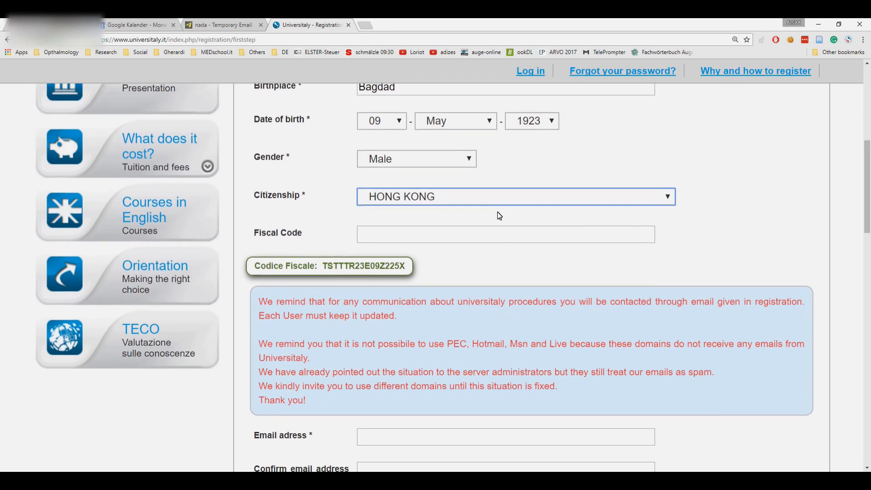
pyautogui.moveTo(333, 225)
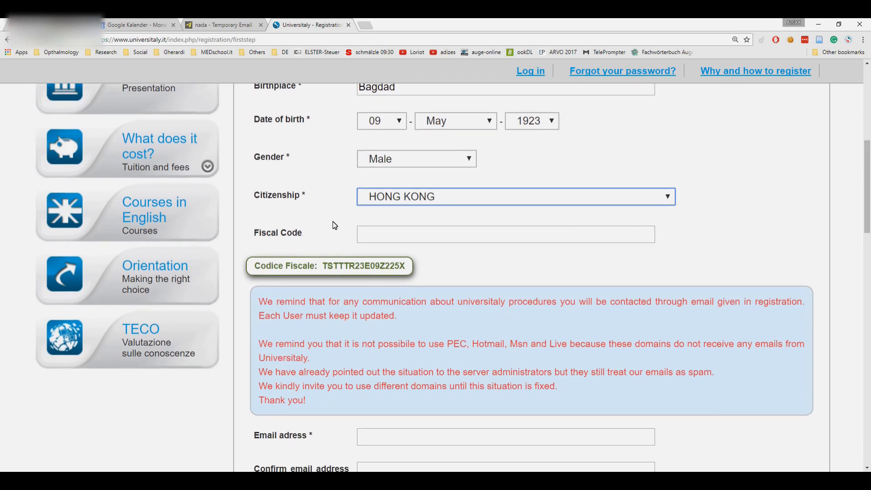
pyautogui.moveTo(357, 220)
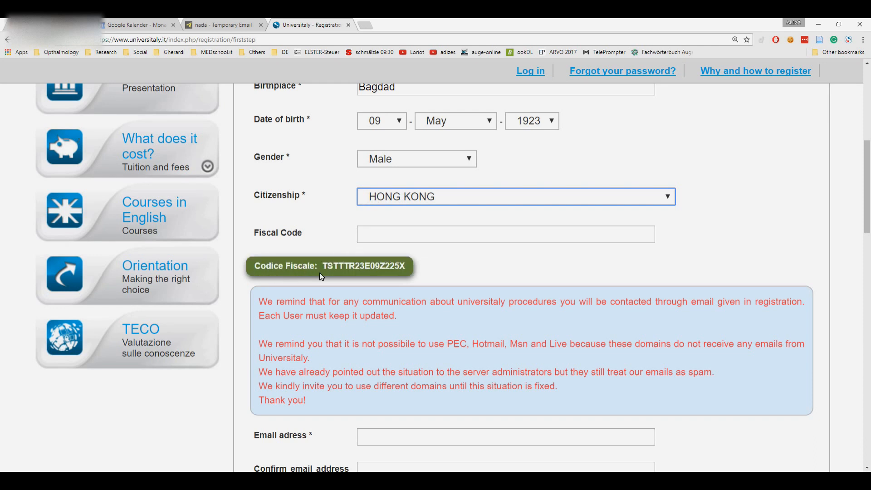
pyautogui.moveTo(341, 288)
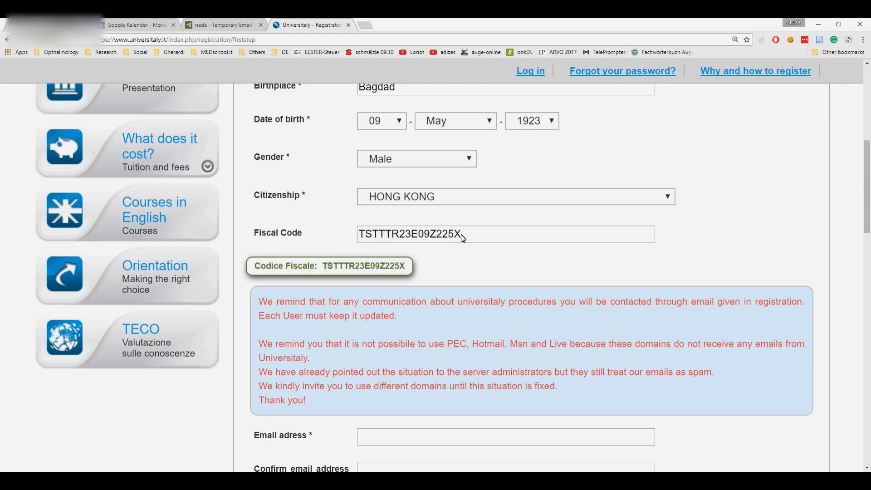
pyautogui.moveTo(404, 212)
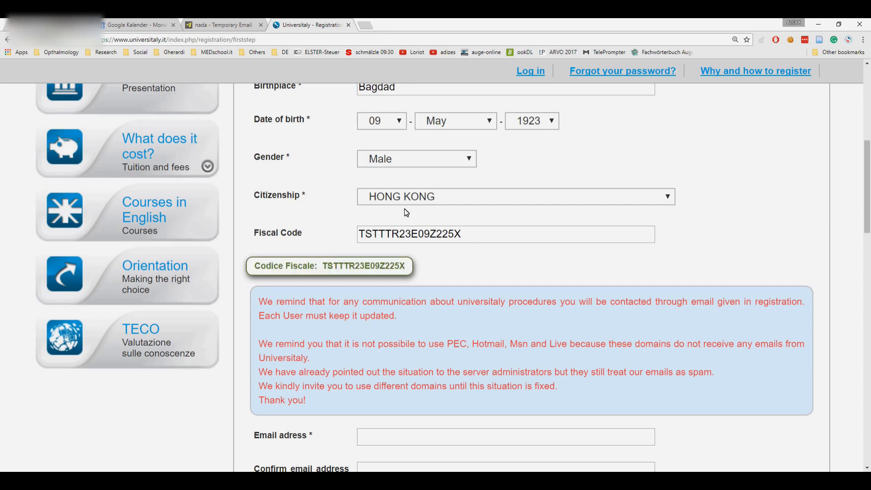
pyautogui.moveTo(420, 111)
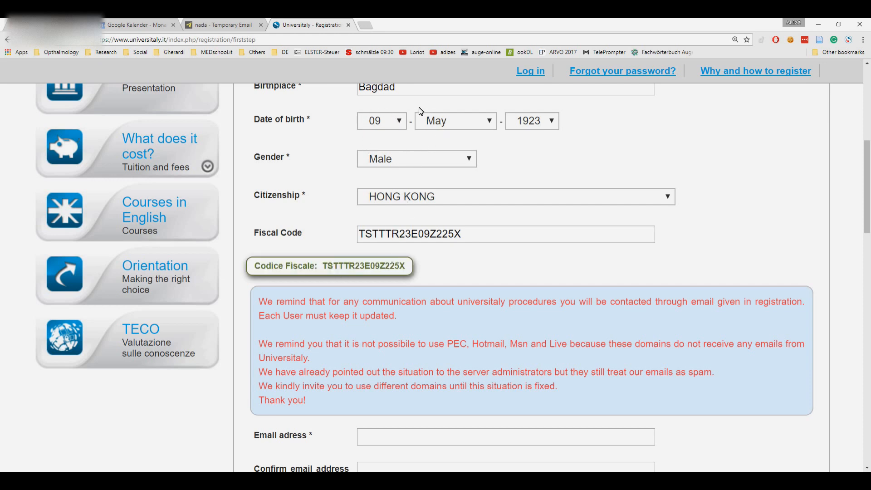
pyautogui.moveTo(422, 116)
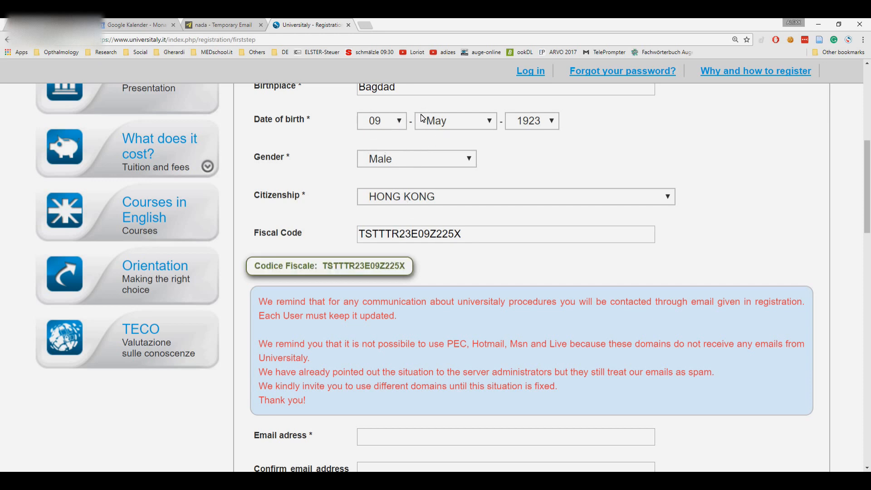
pyautogui.moveTo(424, 202)
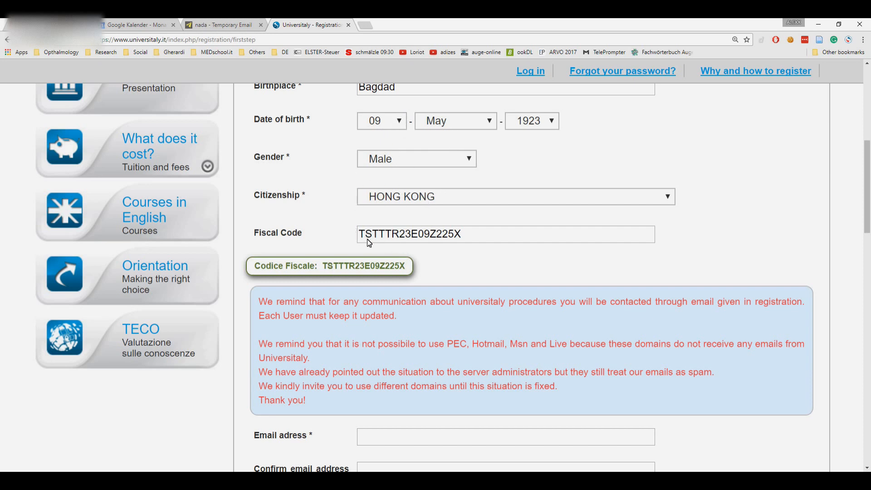
pyautogui.moveTo(387, 233)
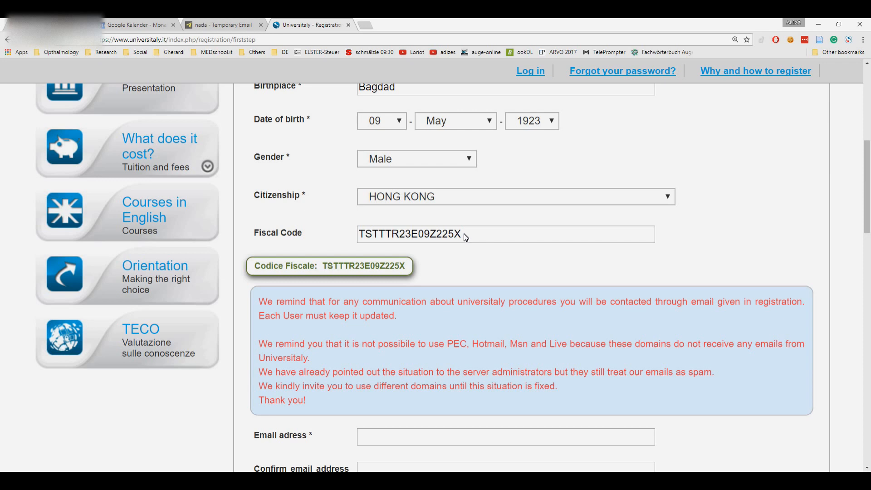
pyautogui.moveTo(446, 227)
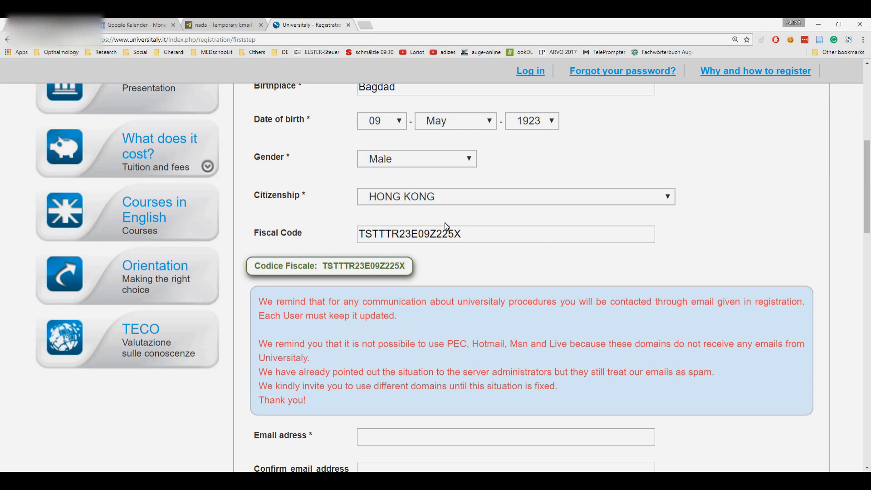
pyautogui.moveTo(462, 229)
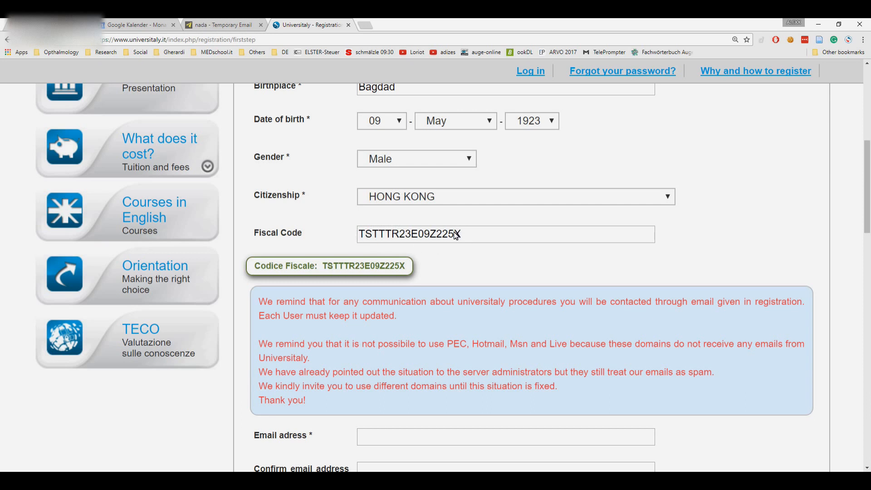
pyautogui.moveTo(468, 240)
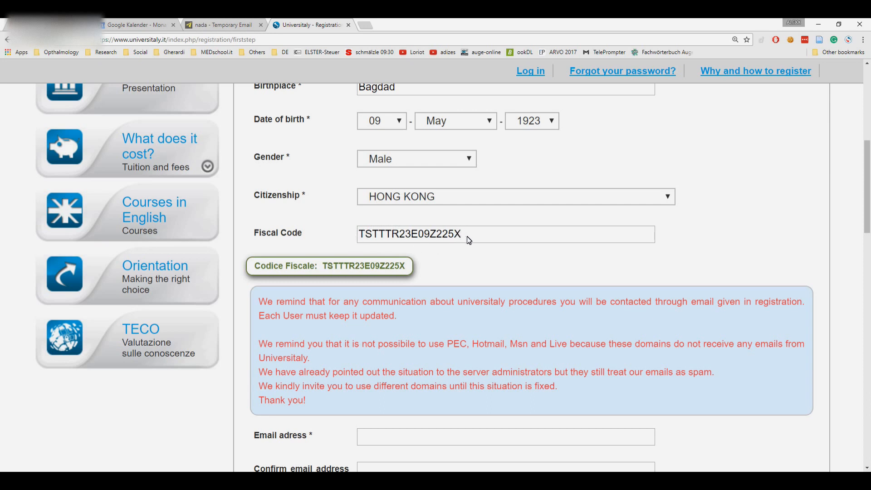
pyautogui.scroll(-3)
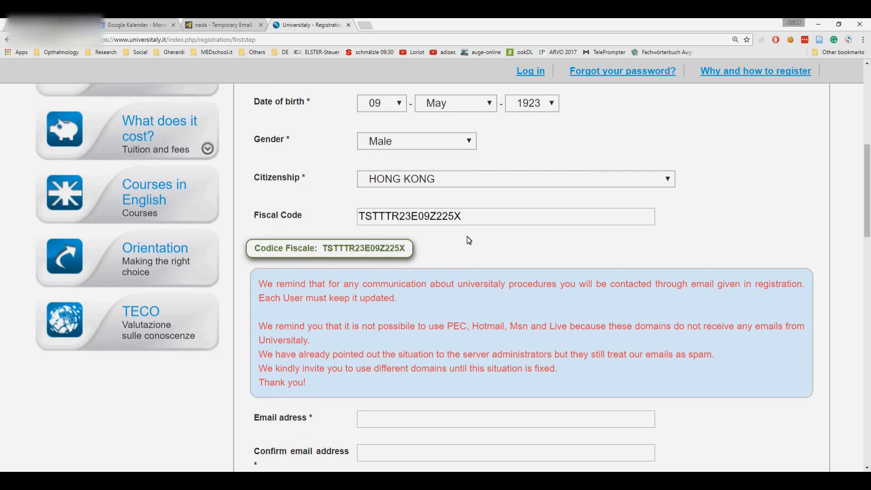
pyautogui.scroll(-3)
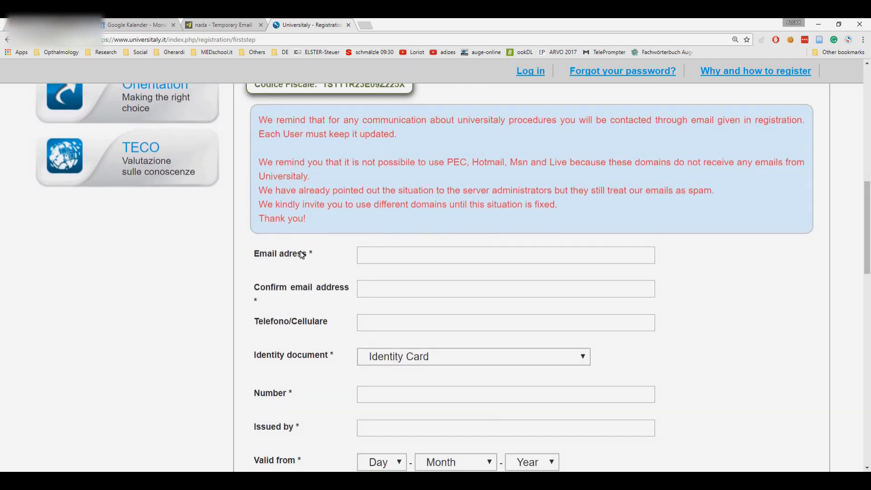
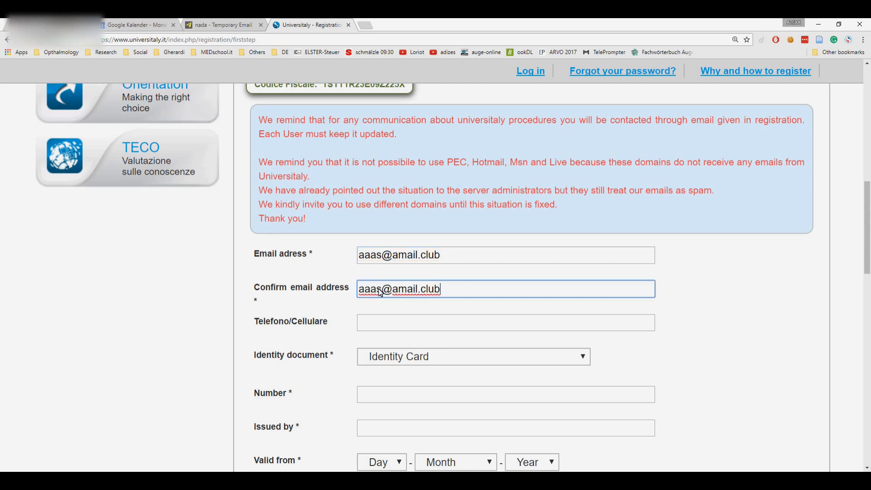
pyautogui.scroll(-3)
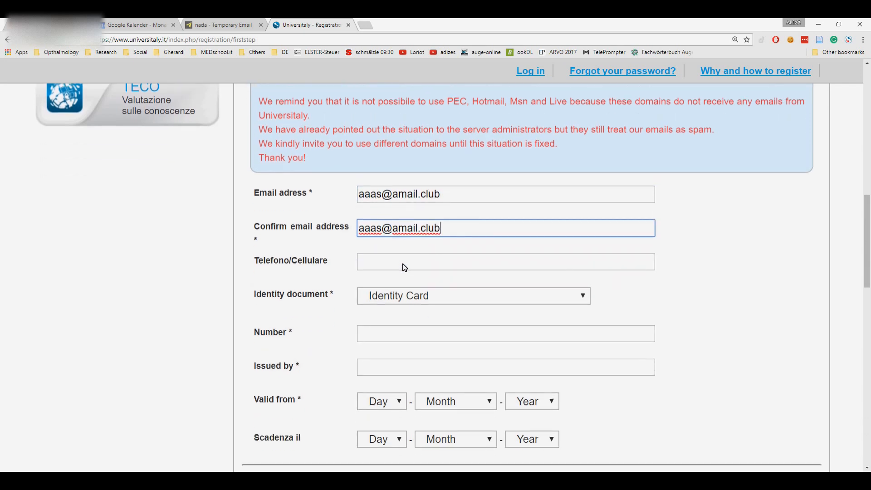
pyautogui.scroll(-3)
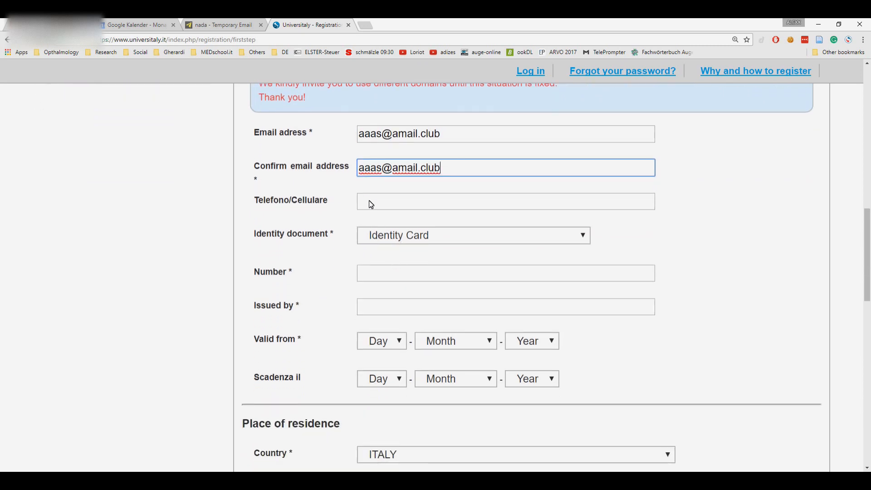
pyautogui.click(505, 201)
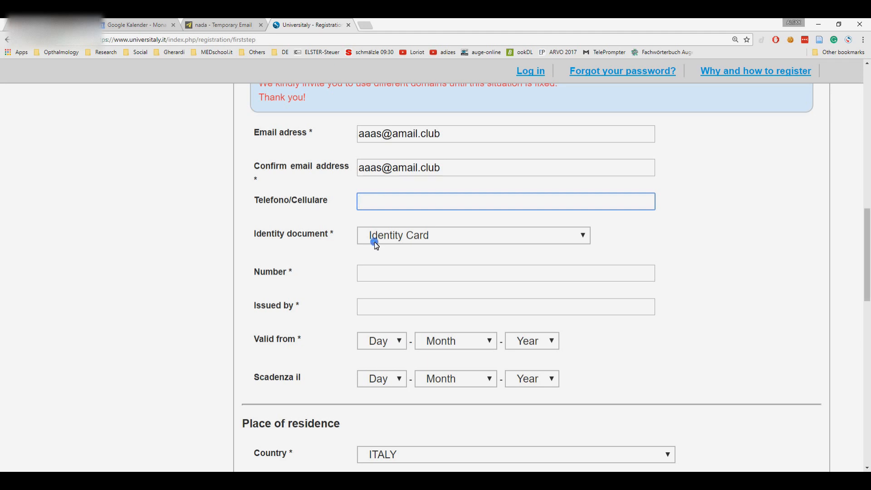
# Record identity document Passport number 123455 issued by Rome.
pyautogui.click(473, 235)
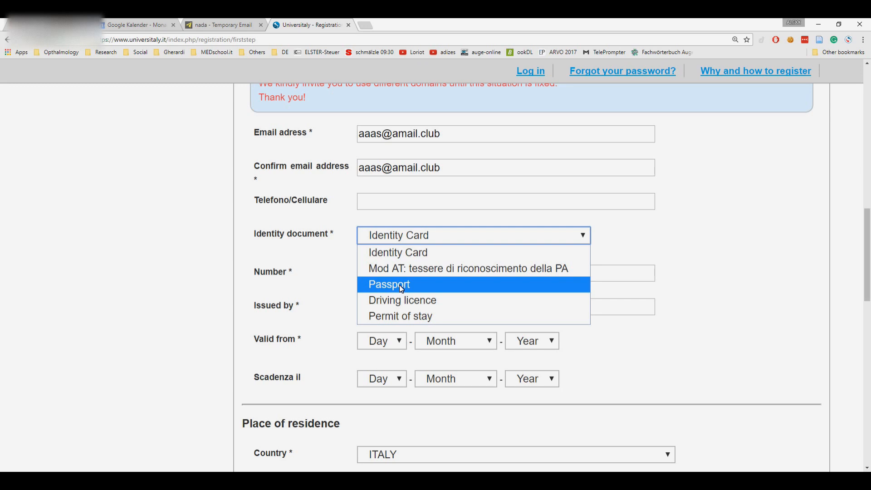
pyautogui.click(389, 284)
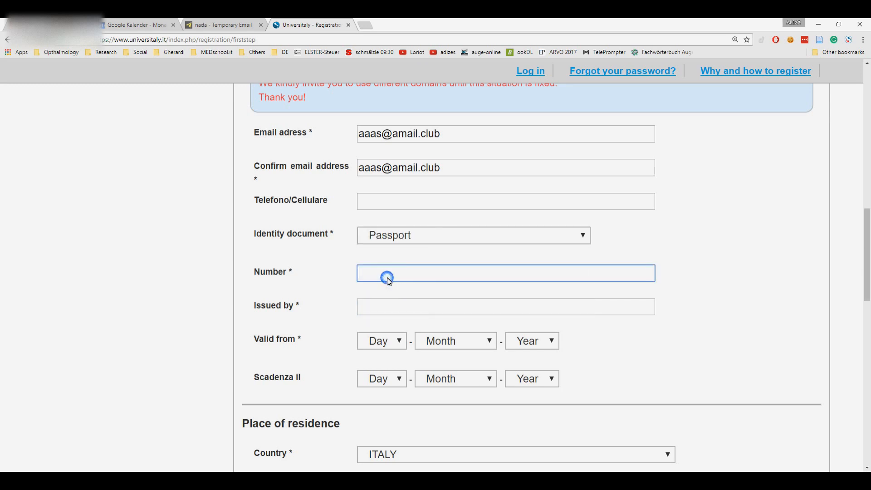
pyautogui.write('123455')
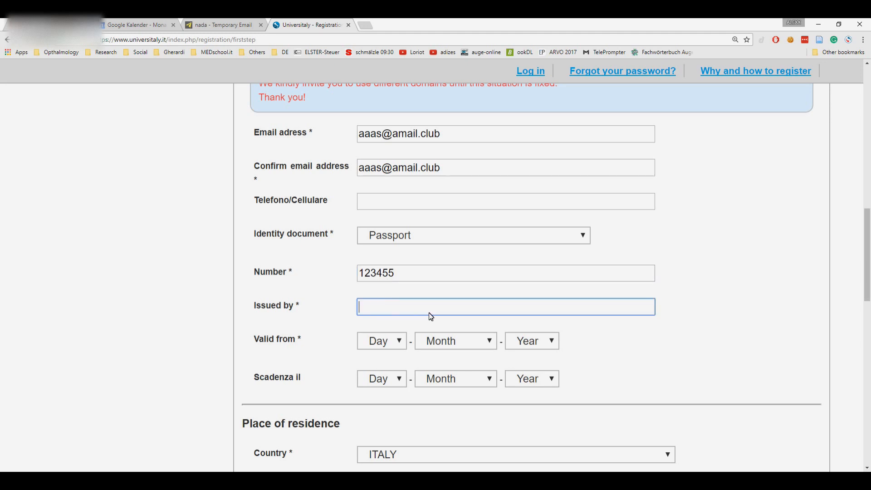
pyautogui.write('Rome')
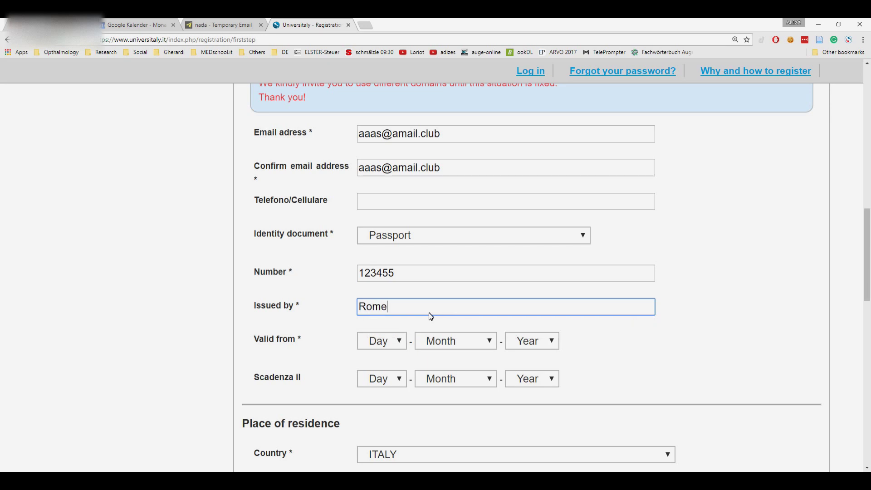
pyautogui.scroll(-3)
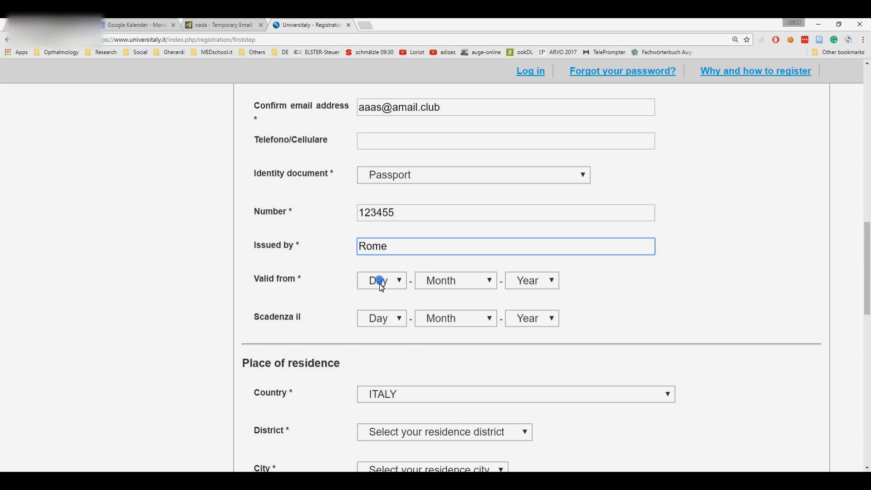
# Set passport valid from 09 April 1978 and expiring 15 November 2025.
pyautogui.click(381, 281)
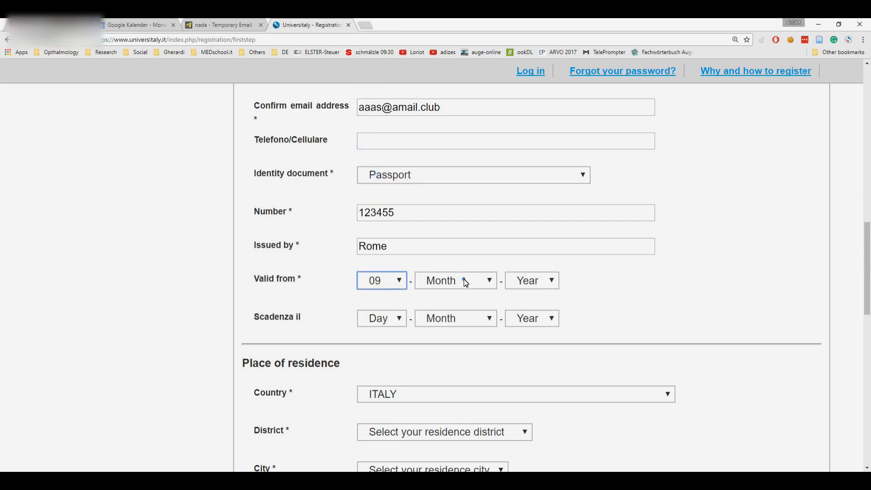
pyautogui.click(530, 280)
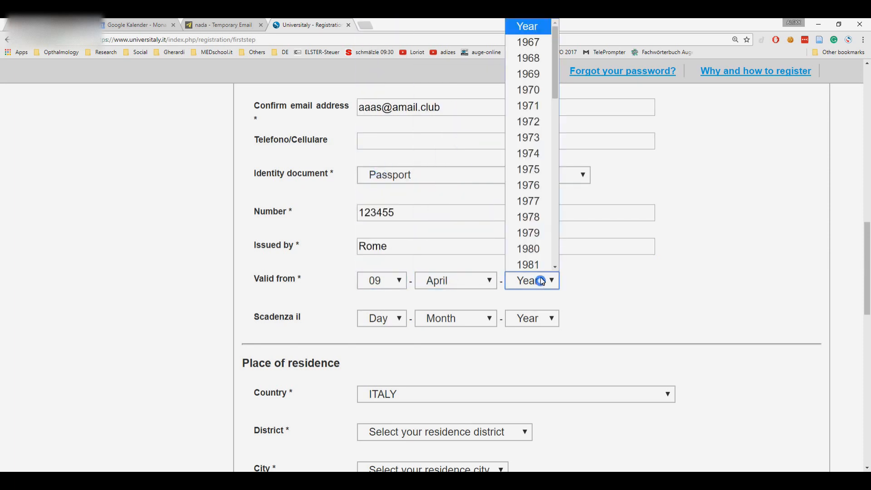
pyautogui.click(527, 217)
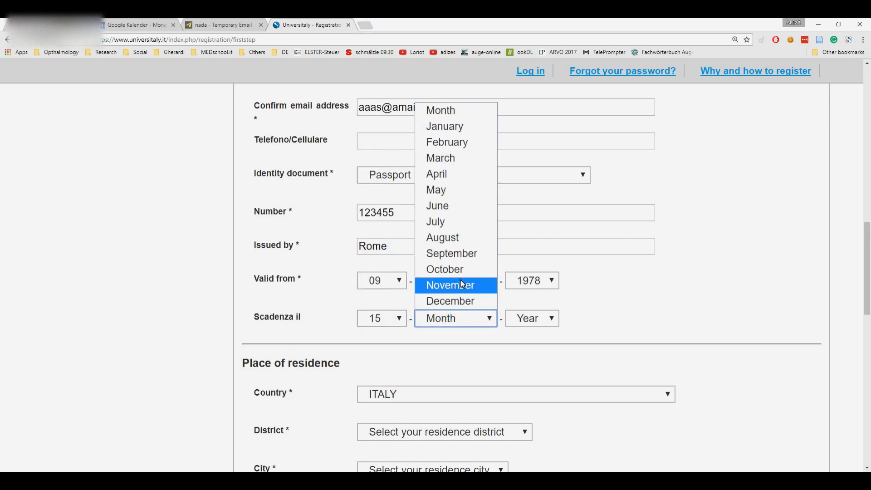
pyautogui.click(449, 285)
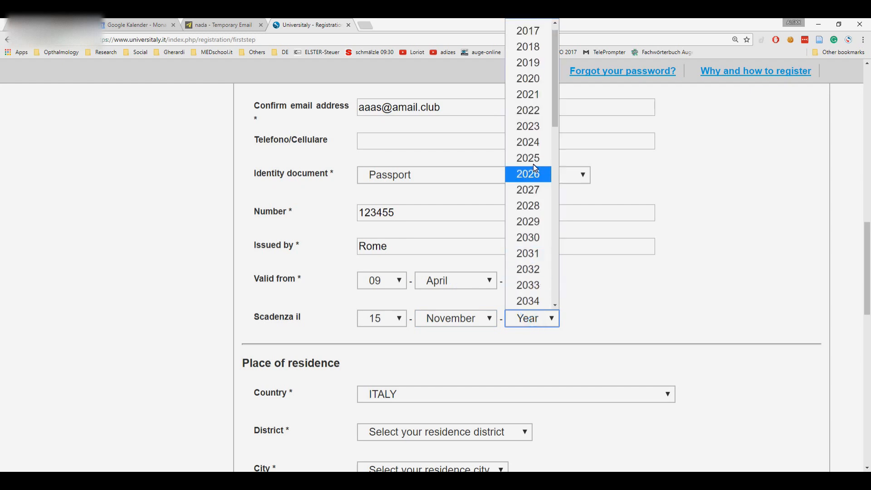
pyautogui.click(526, 158)
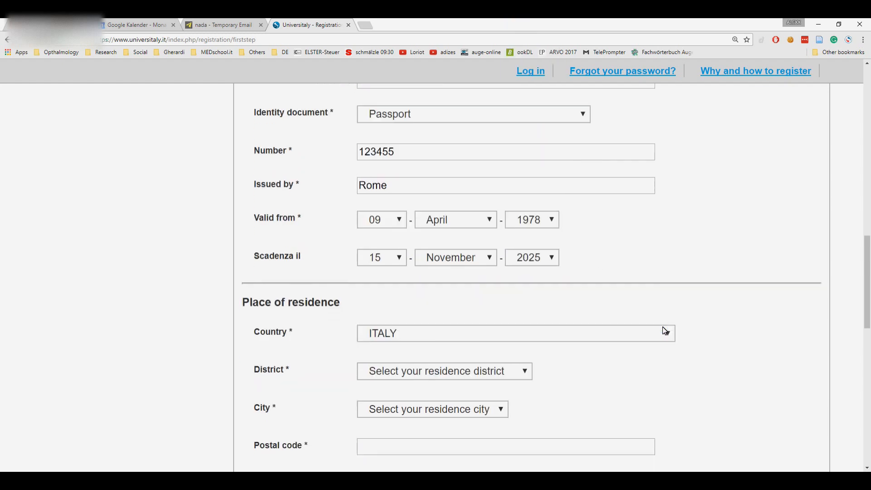
# Set the country of residence to EGYPT.
pyautogui.scroll(-3)
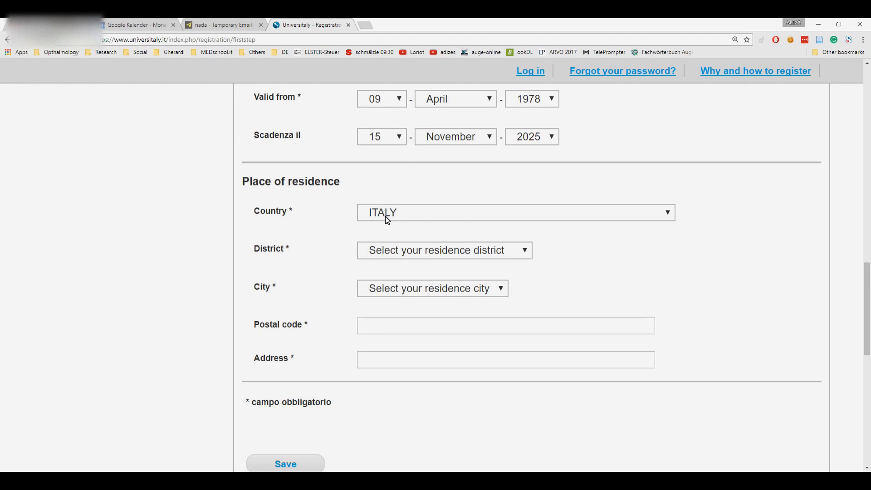
pyautogui.moveTo(397, 225)
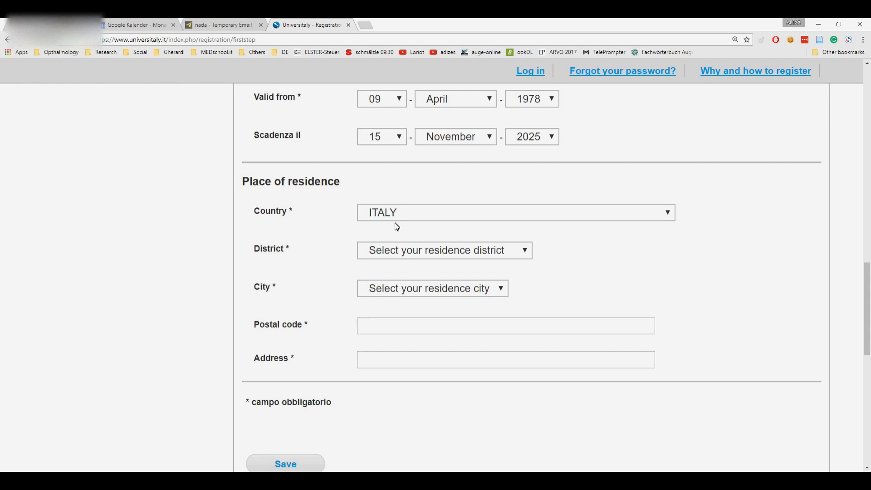
pyautogui.moveTo(402, 218)
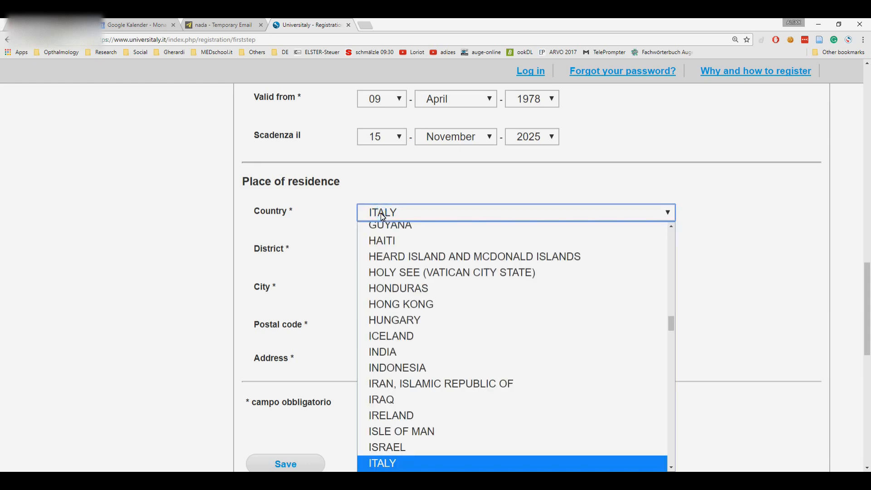
pyautogui.scroll(3)
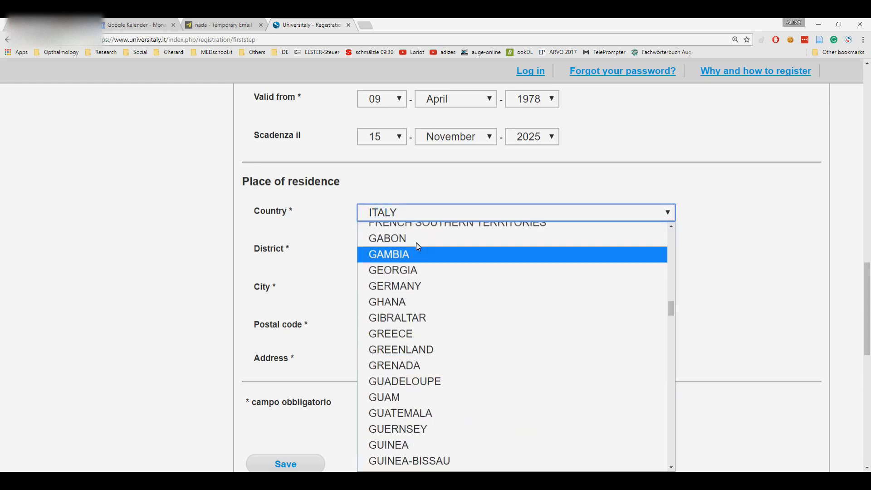
pyautogui.scroll(3)
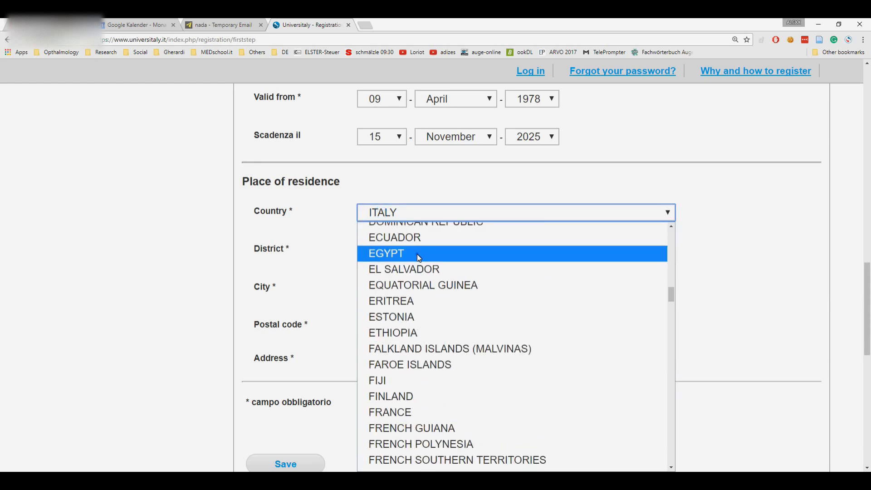
pyautogui.click(385, 253)
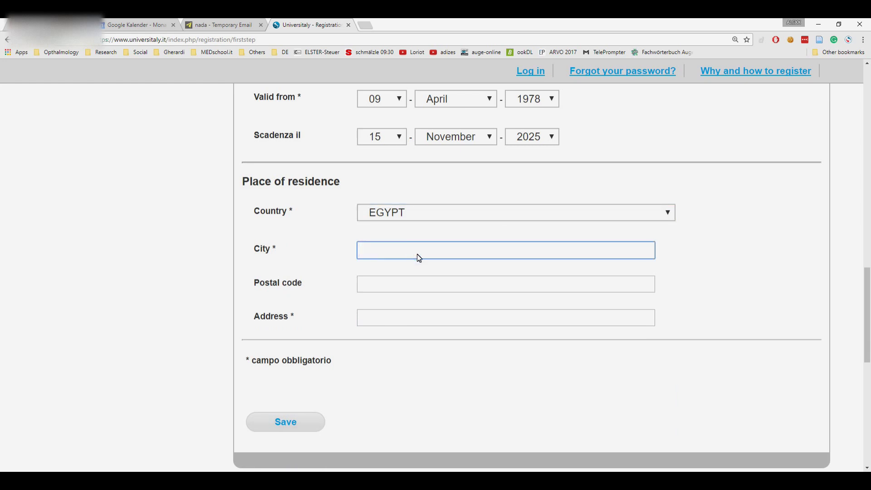
# Enter city Somewhere and address somewhere, then save the registration form.
pyautogui.write('Somewhere')
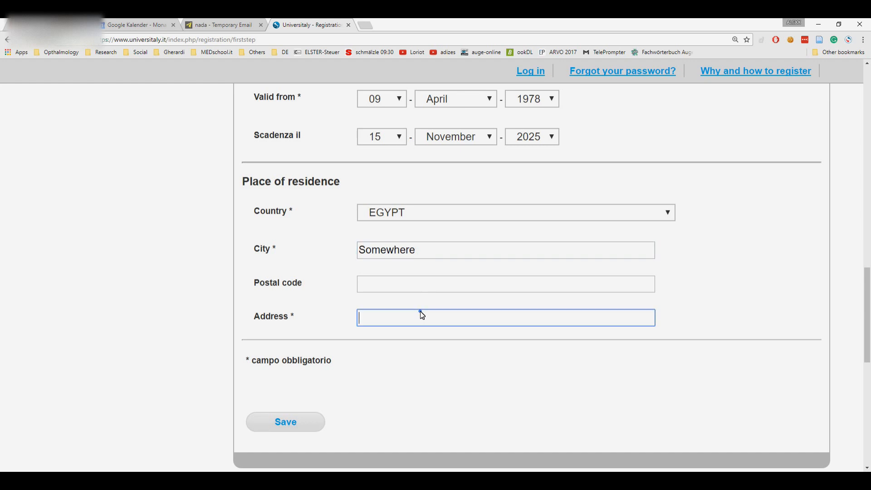
pyautogui.write('somew')
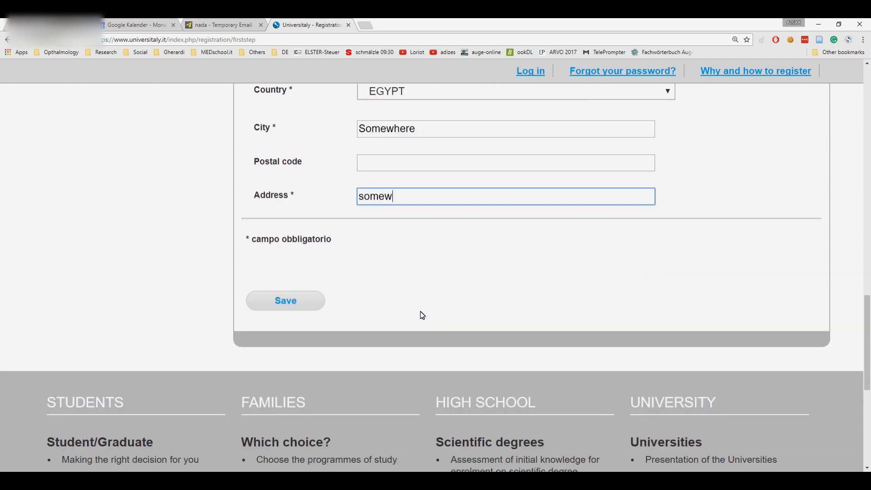
pyautogui.write('here')
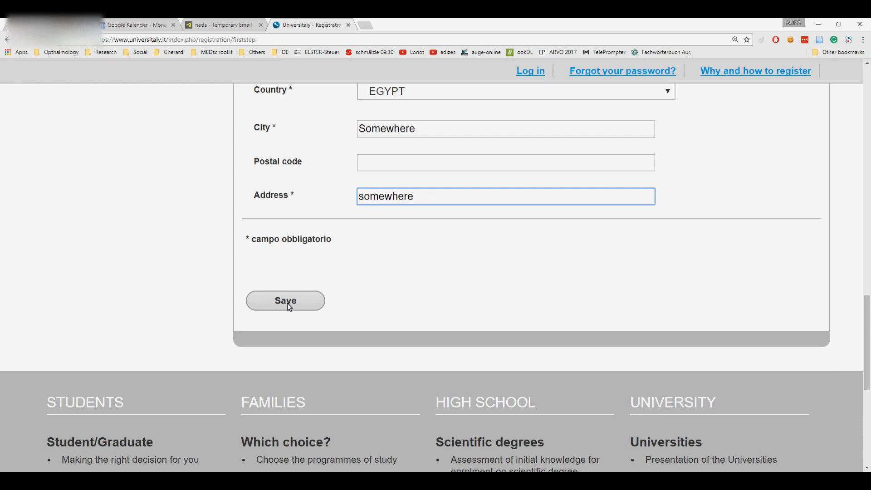
pyautogui.click(285, 300)
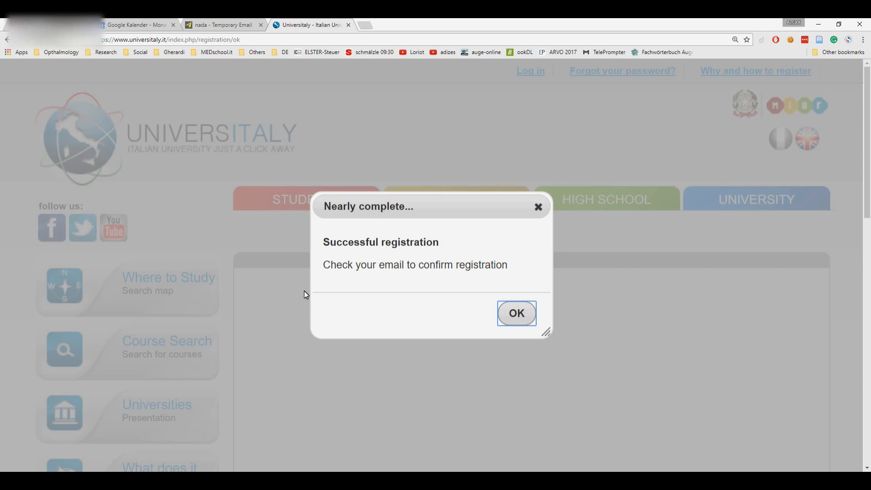
pyautogui.moveTo(347, 271)
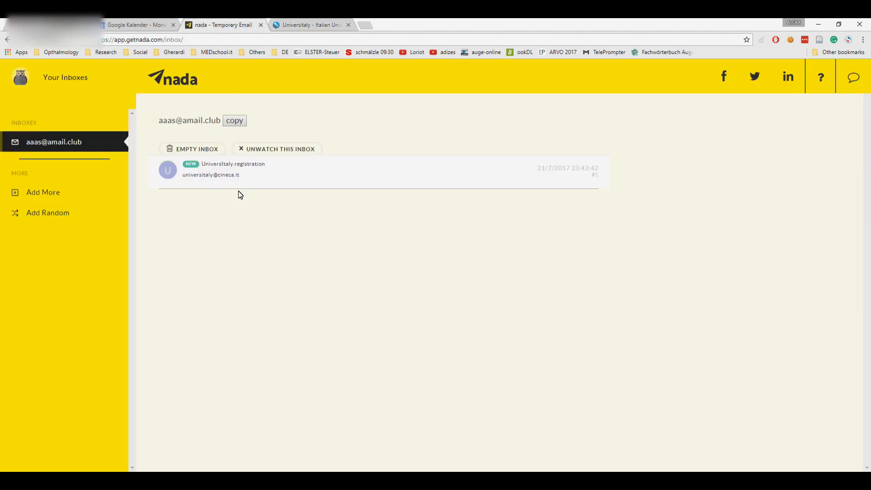
pyautogui.moveTo(236, 170)
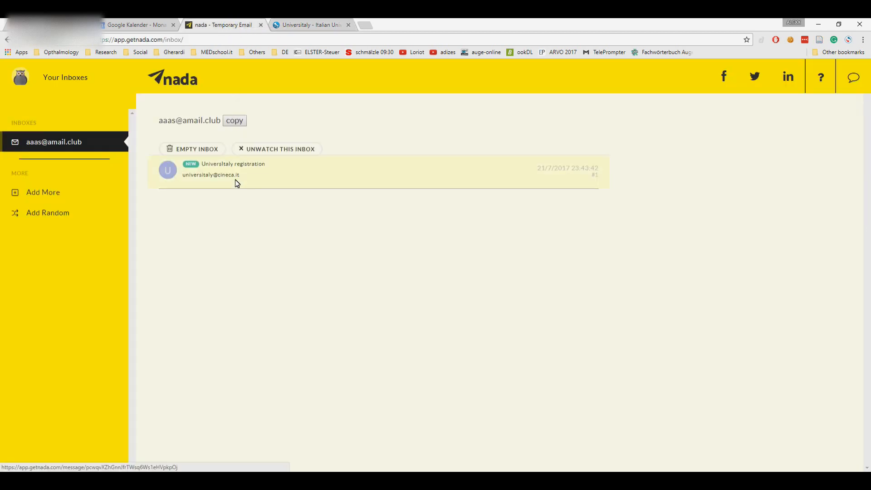
# Open the Universitaly registration email in Nada and follow its 'Confirm process' link.
pyautogui.click(233, 170)
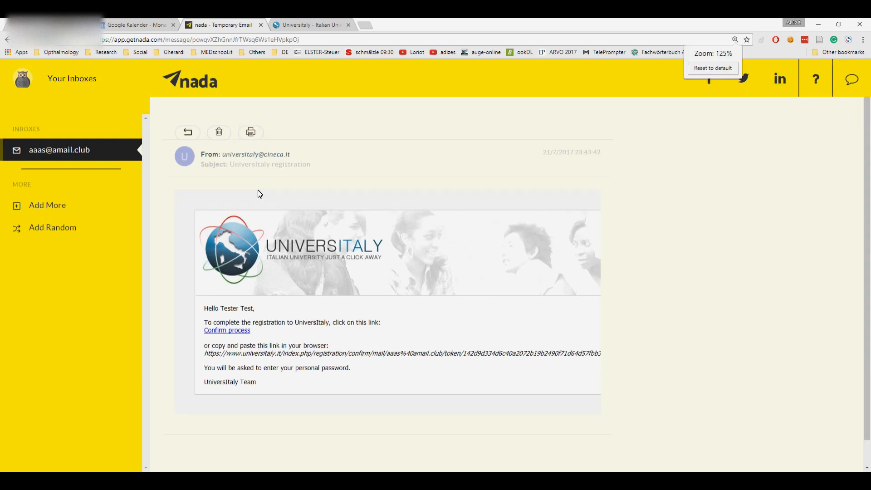
pyautogui.click(713, 68)
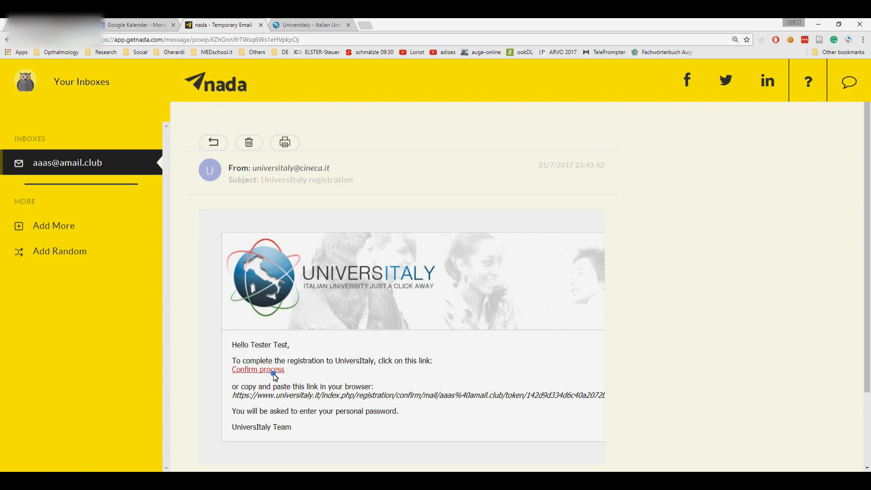
pyautogui.click(257, 369)
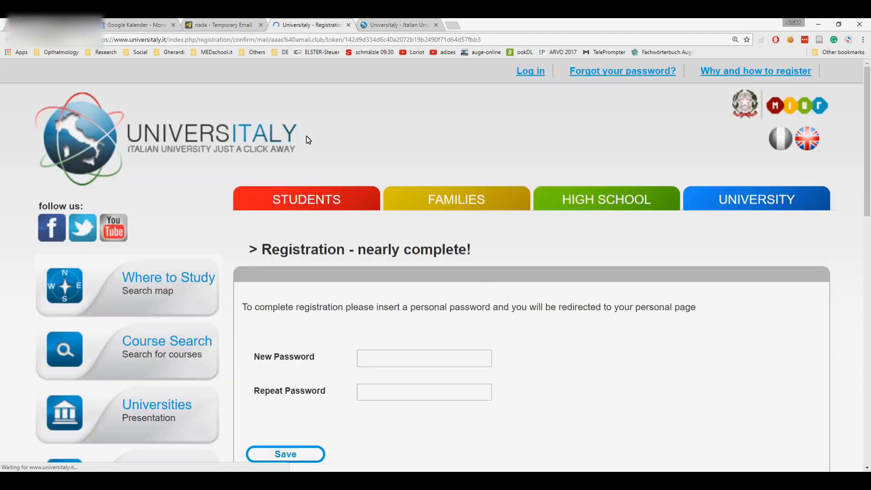
pyautogui.moveTo(405, 217)
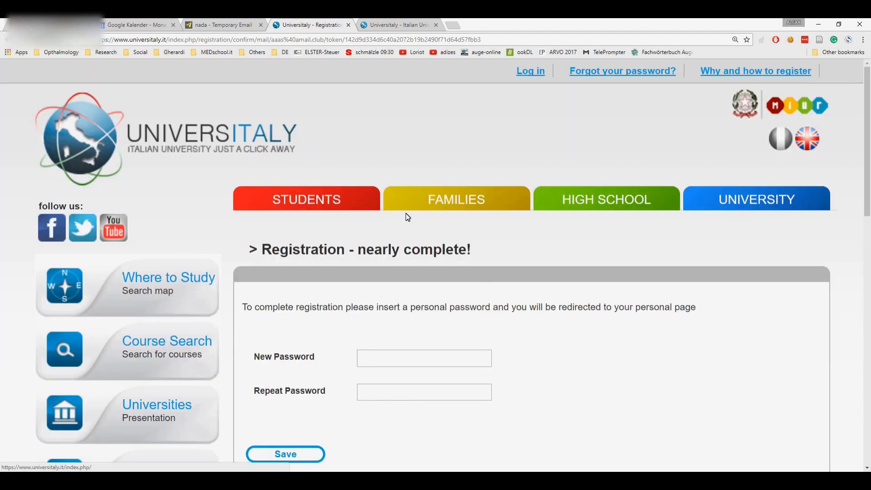
# Enter and confirm the new personal password and save it to complete registration.
pyautogui.scroll(-3)
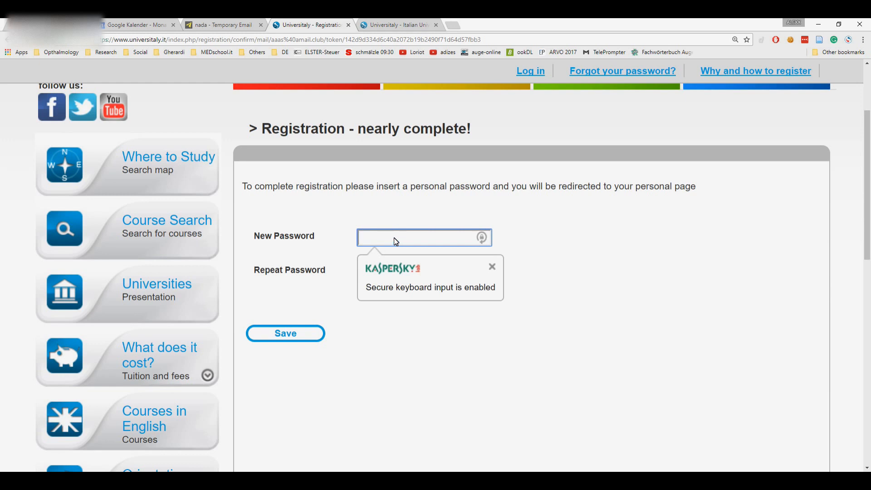
pyautogui.write('password')
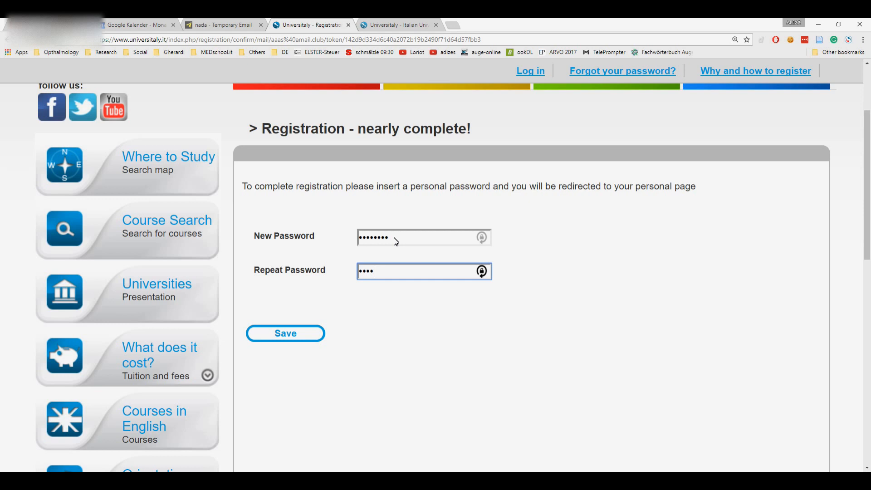
pyautogui.write('••••')
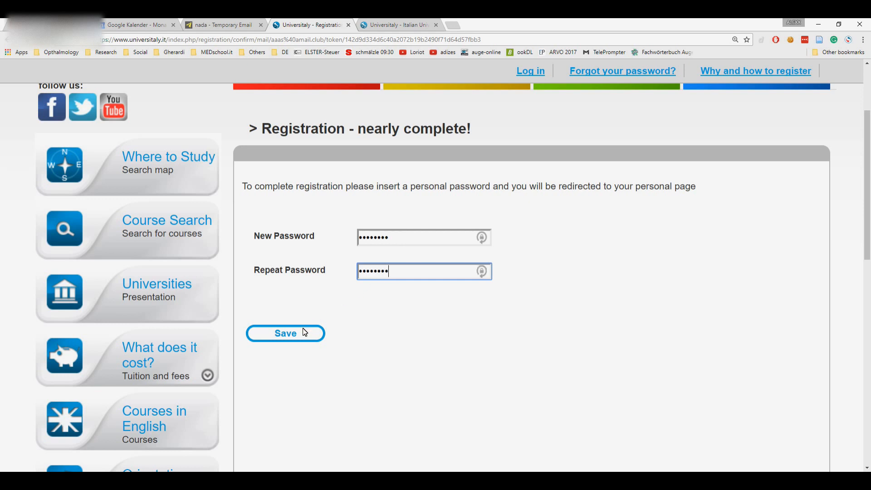
pyautogui.click(285, 333)
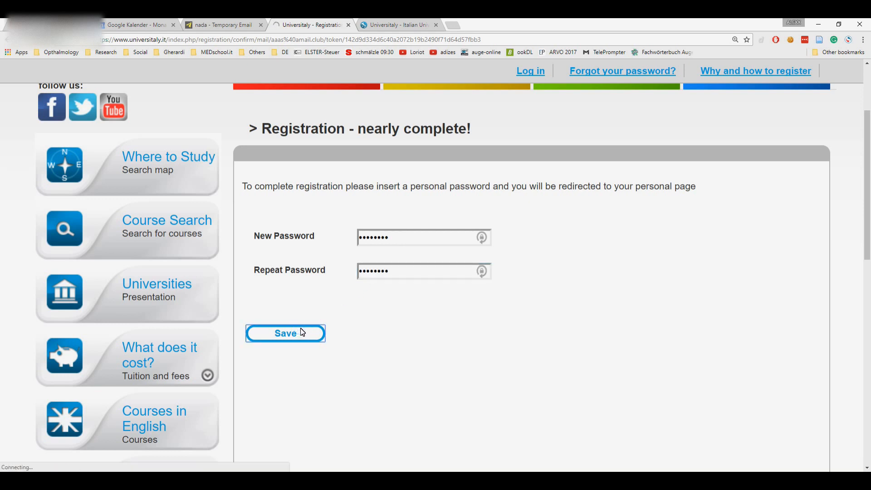
pyautogui.click(285, 333)
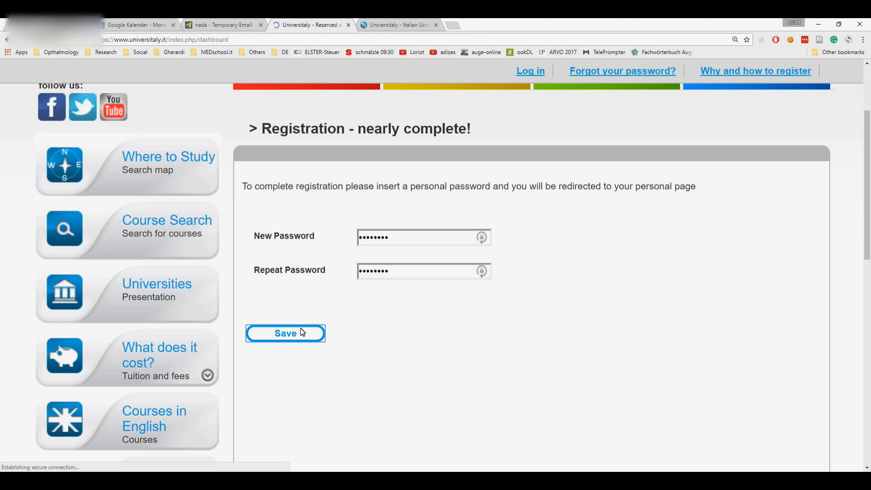
pyautogui.click(284, 333)
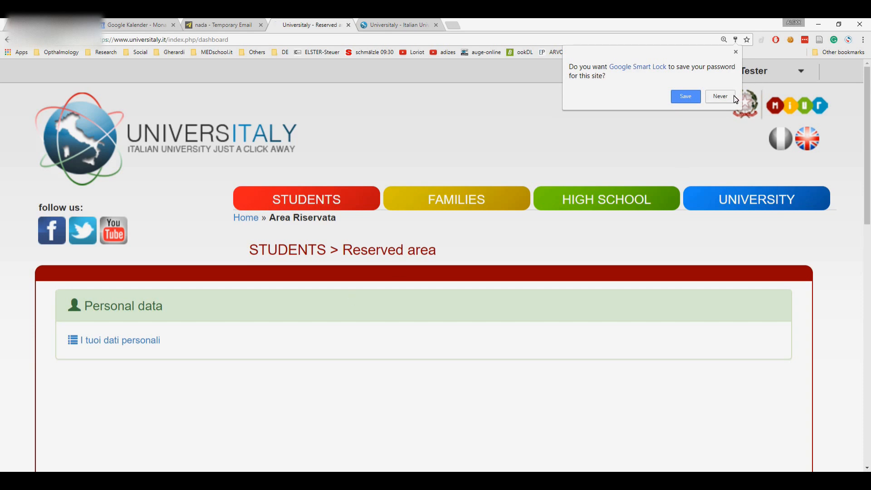
# Decline the Google Smart Lock and LastPass offers to store the password.
pyautogui.click(719, 96)
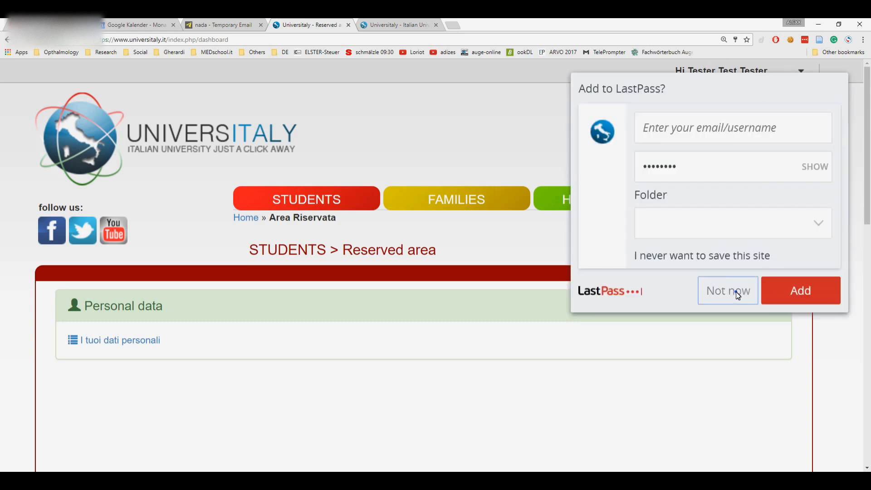
pyautogui.click(726, 290)
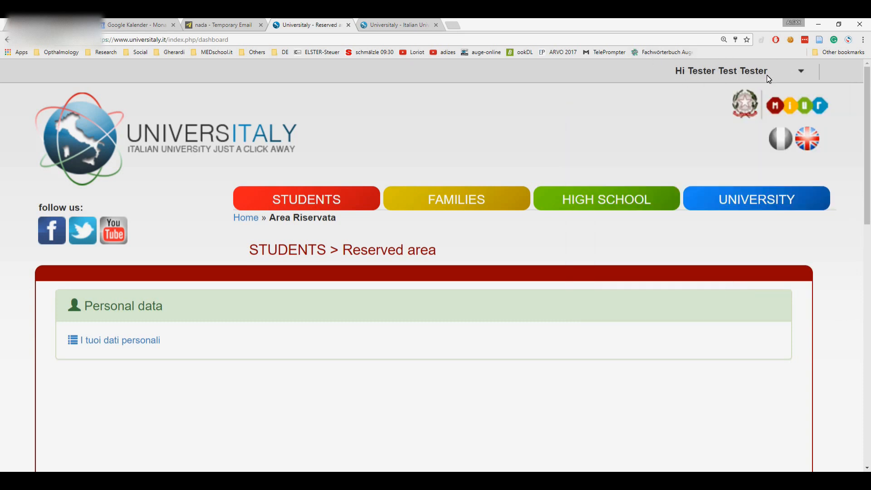
pyautogui.moveTo(745, 81)
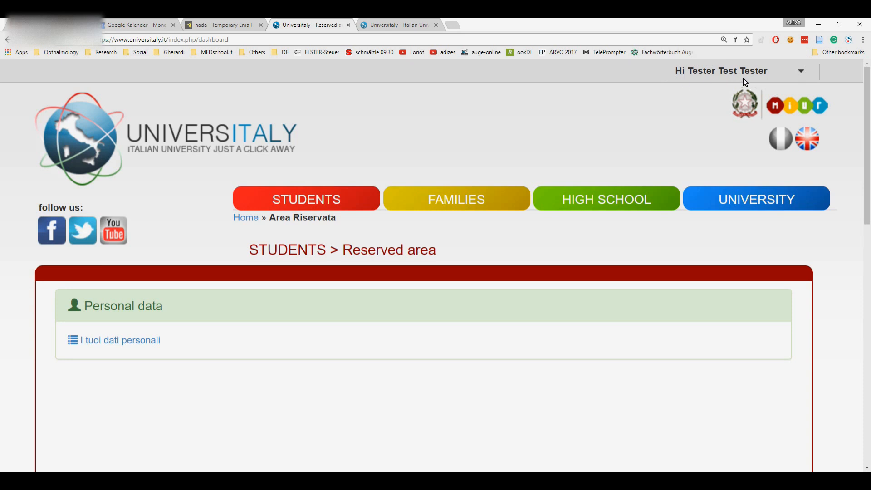
pyautogui.moveTo(698, 91)
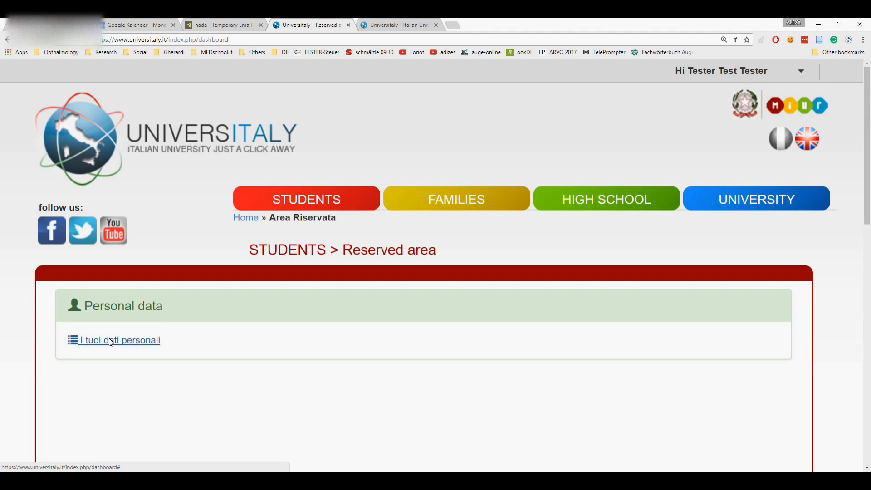
pyautogui.moveTo(130, 337)
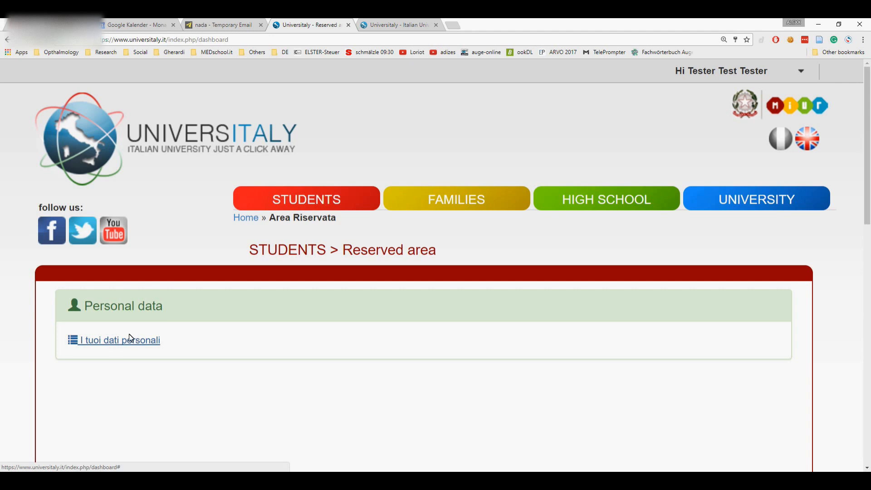
pyautogui.moveTo(79, 129)
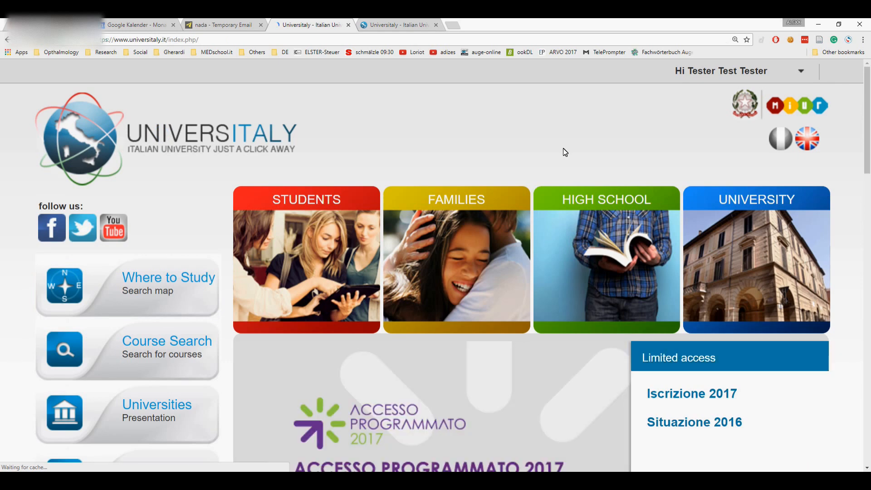
# Reach the IMAT Test 2017 section and its Iscrizione 2017 enrolment page.
pyautogui.scroll(-3)
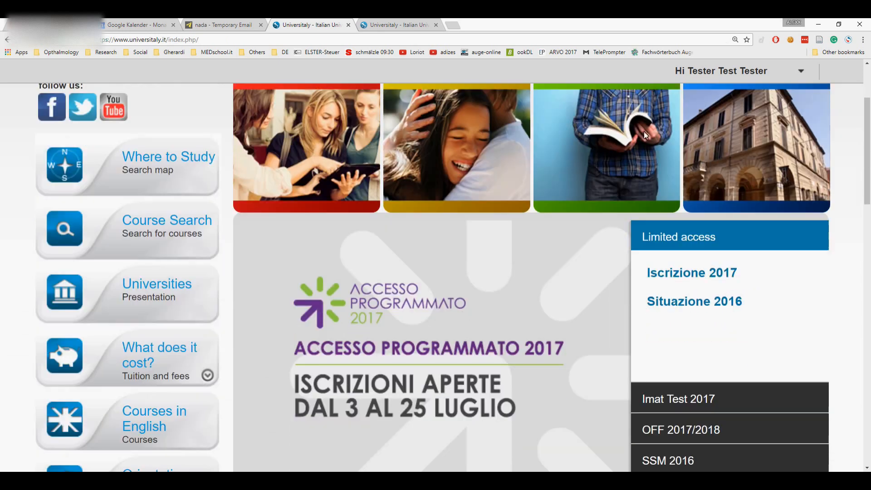
pyautogui.scroll(3)
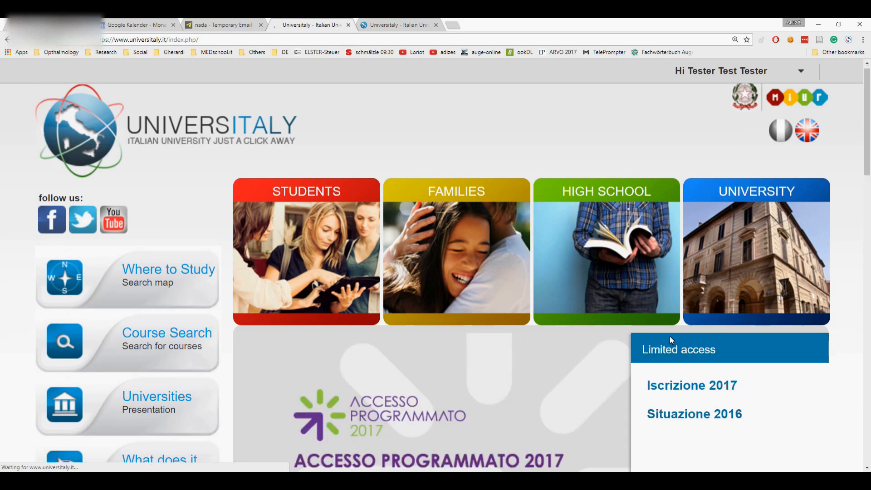
pyautogui.scroll(-3)
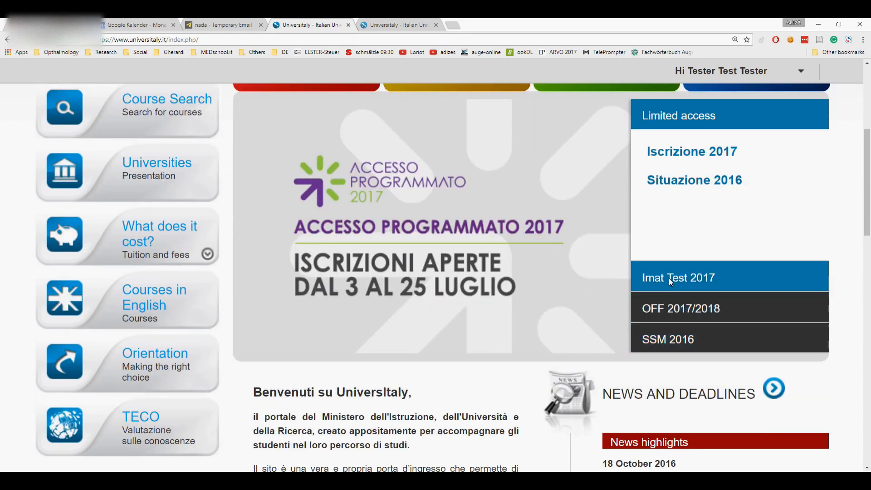
pyautogui.click(678, 277)
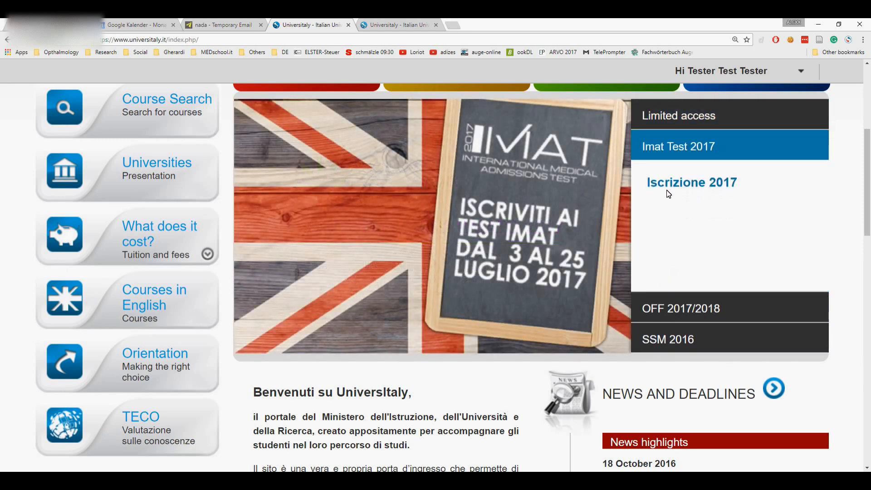
pyautogui.click(691, 181)
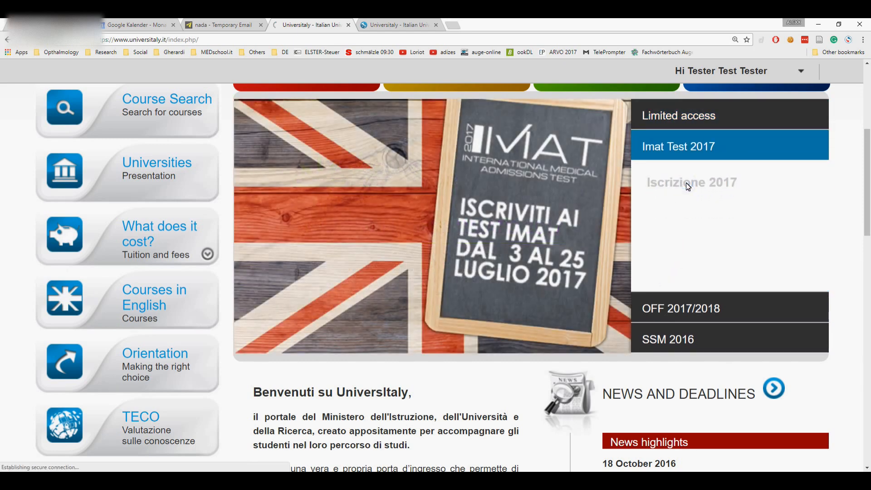
pyautogui.click(678, 146)
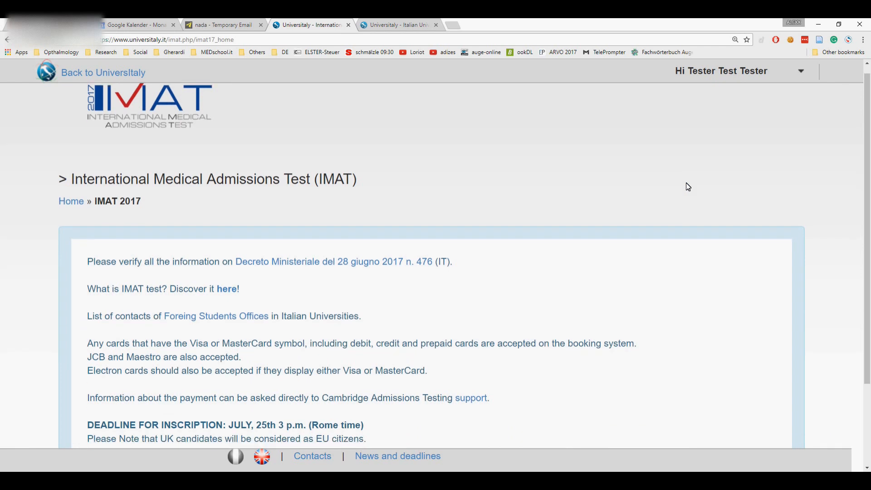
# Start the IMAT enrolment with Iscriviti at the bottom of the information page.
pyautogui.scroll(-3)
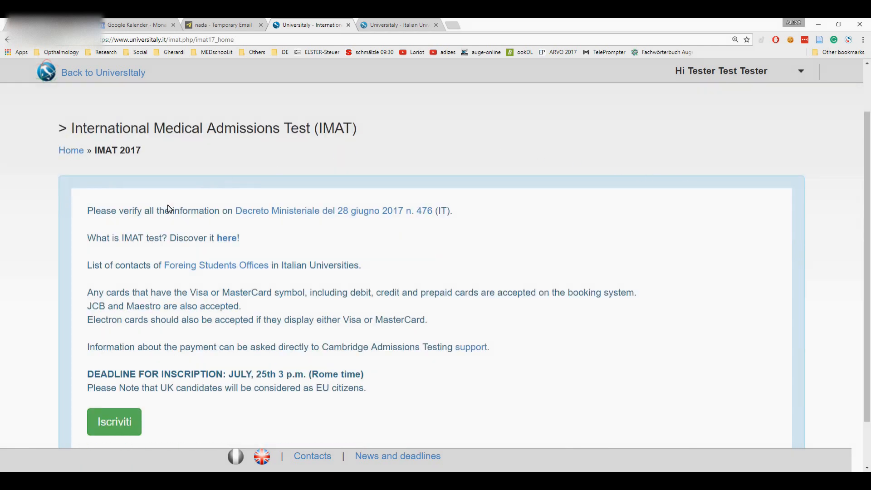
pyautogui.scroll(-3)
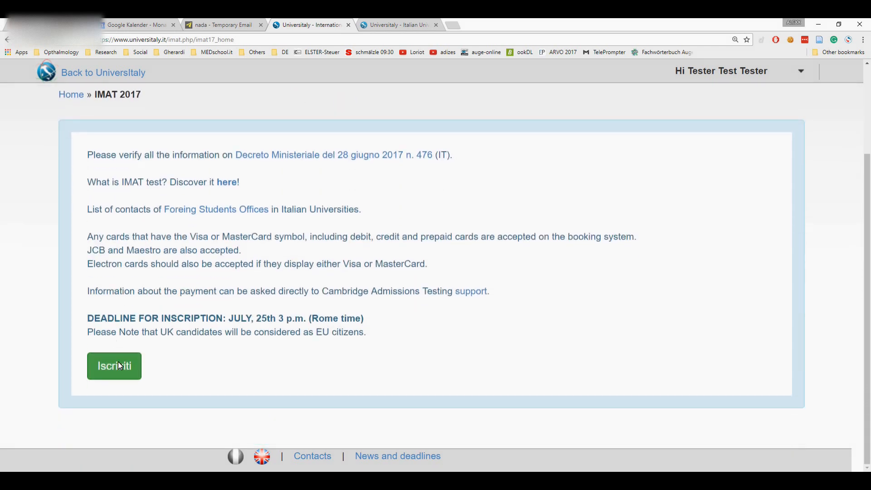
pyautogui.click(114, 365)
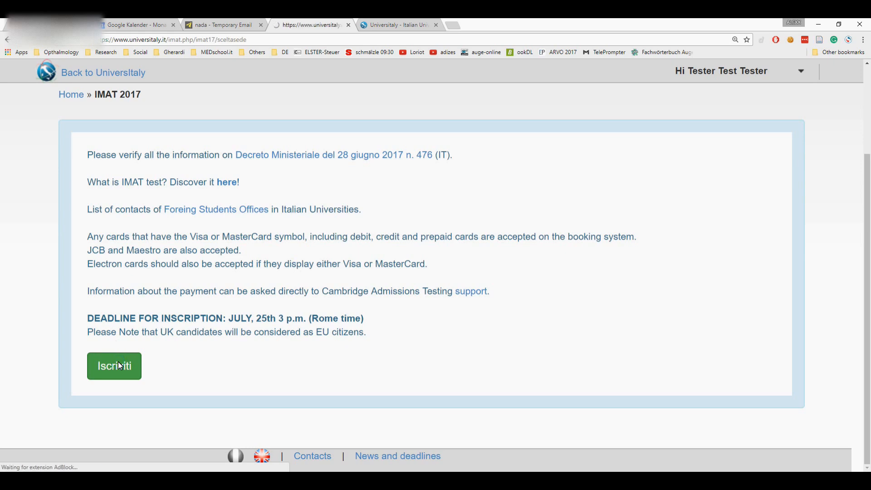
# Read the compulsory first-choice note and set Bari as 1° Choice for Medicine and Surgery.
pyautogui.click(115, 366)
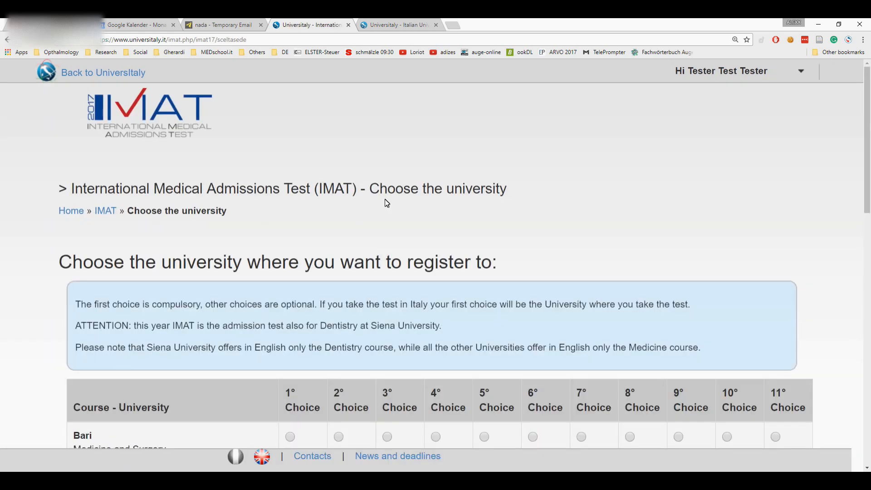
pyautogui.scroll(-3)
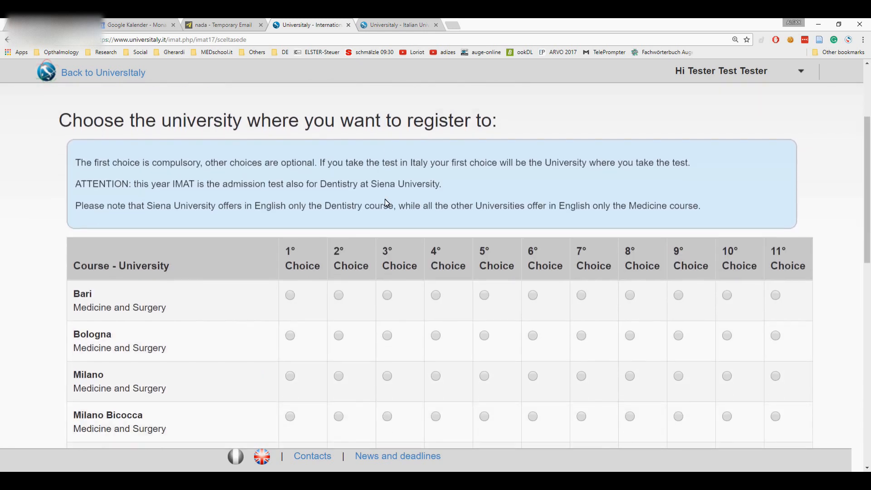
pyautogui.scroll(-3)
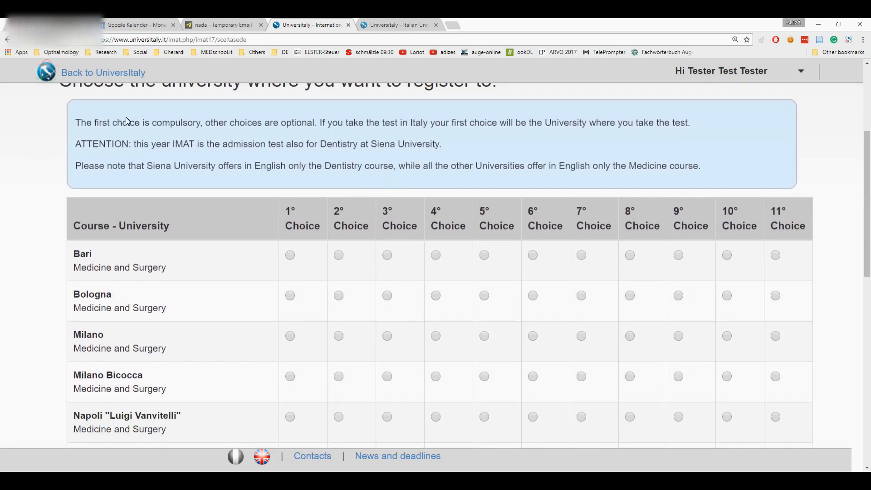
pyautogui.moveTo(75, 123); pyautogui.dragTo(364, 165)
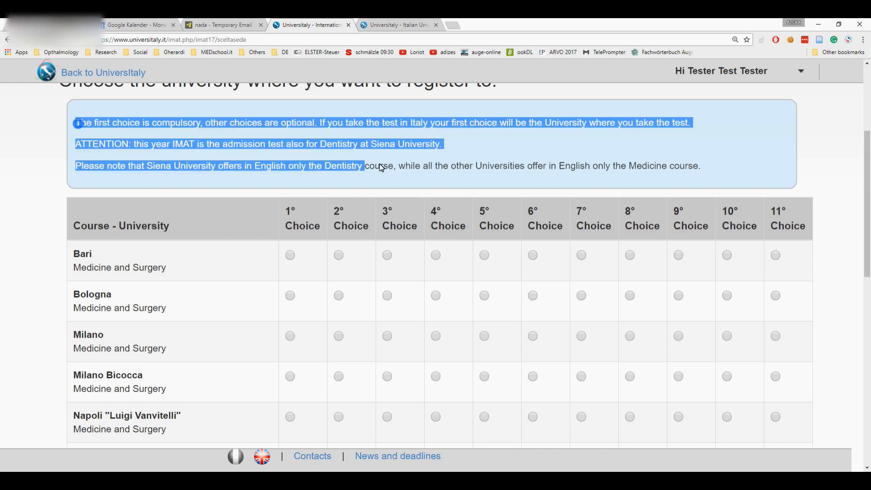
pyautogui.click(392, 183)
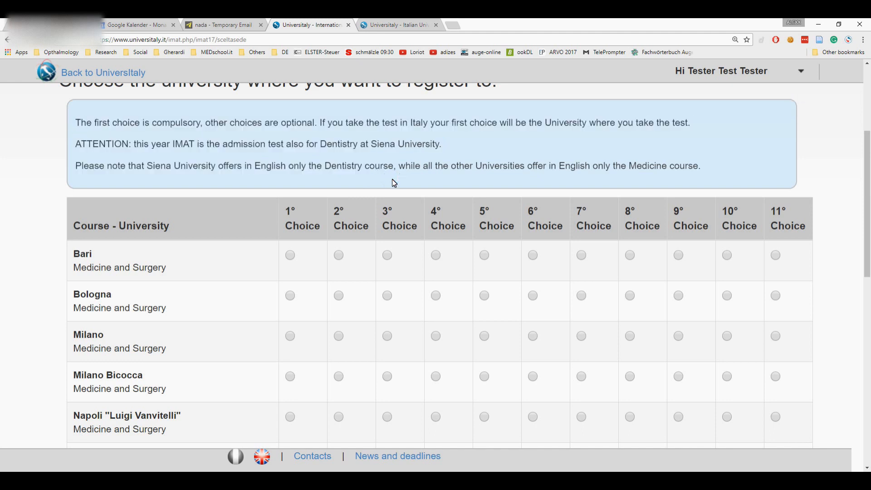
pyautogui.scroll(-3)
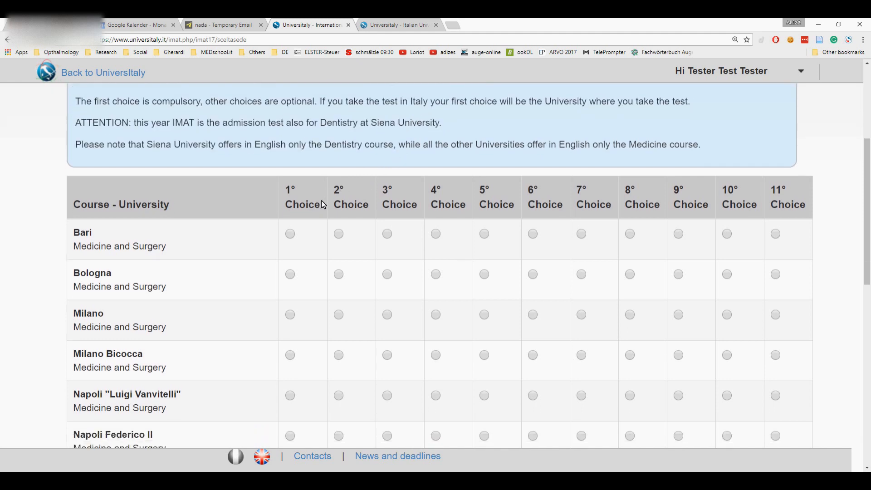
pyautogui.scroll(-3)
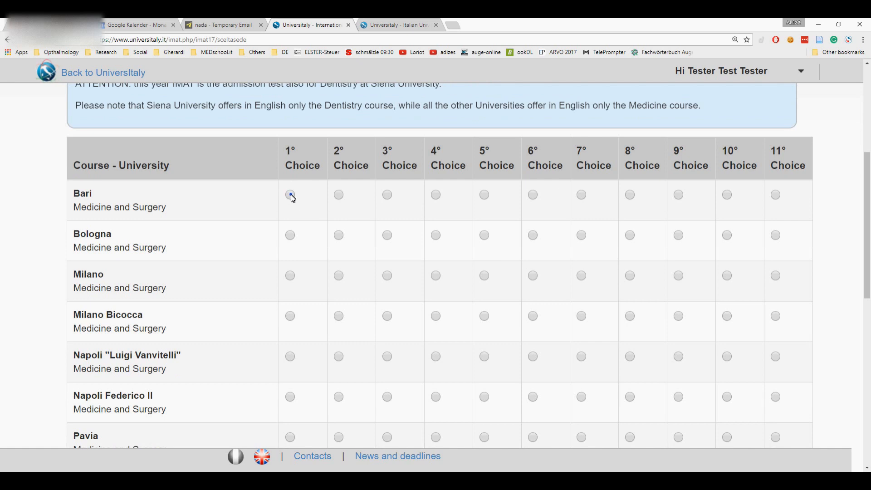
pyautogui.click(289, 194)
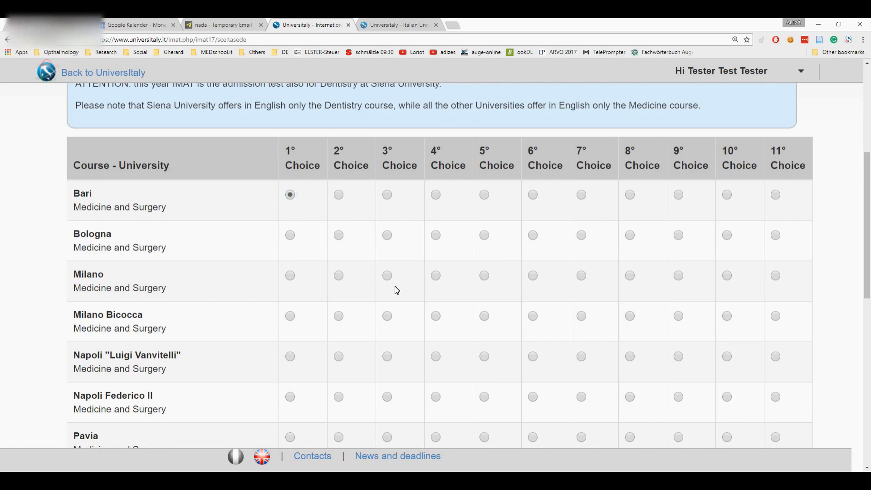
pyautogui.moveTo(387, 246)
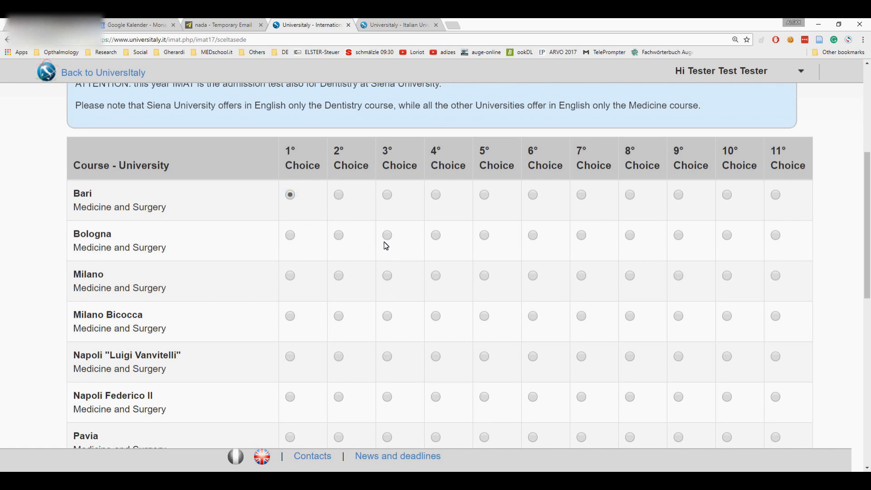
pyautogui.moveTo(355, 135)
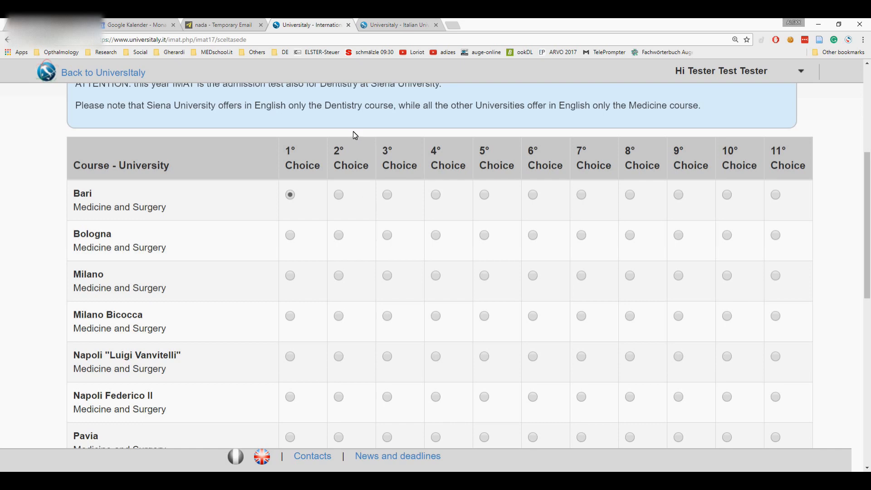
# Set Milano as 2° Choice in the course-university table.
pyautogui.scroll(-3)
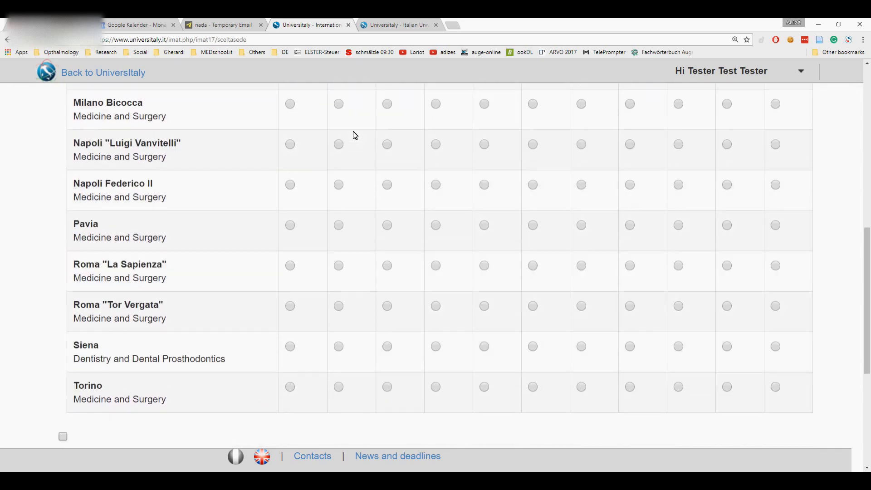
pyautogui.scroll(-3)
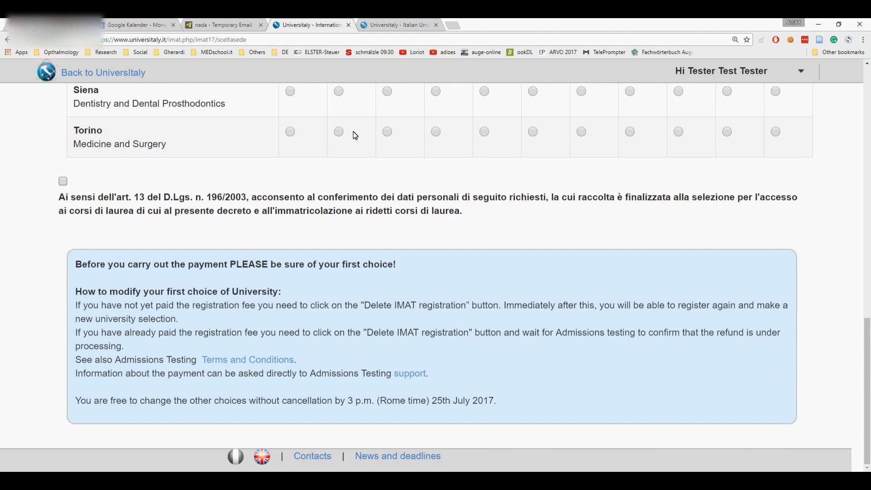
pyautogui.scroll(3)
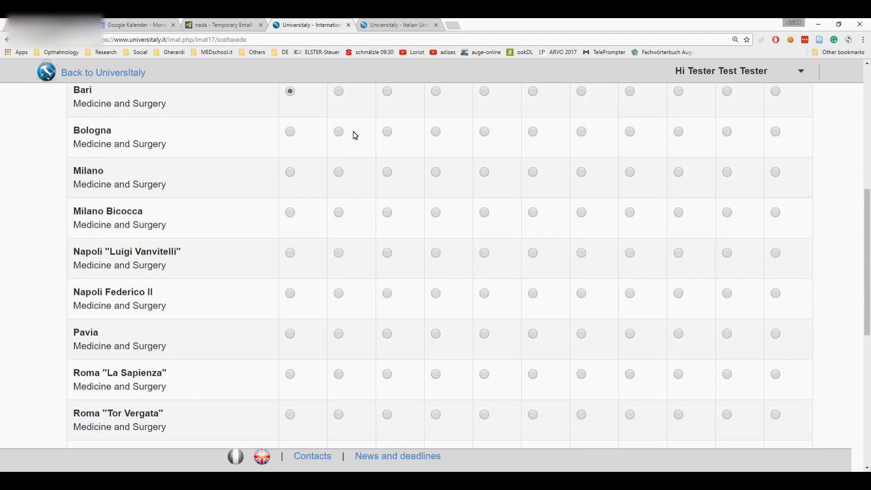
pyautogui.scroll(3)
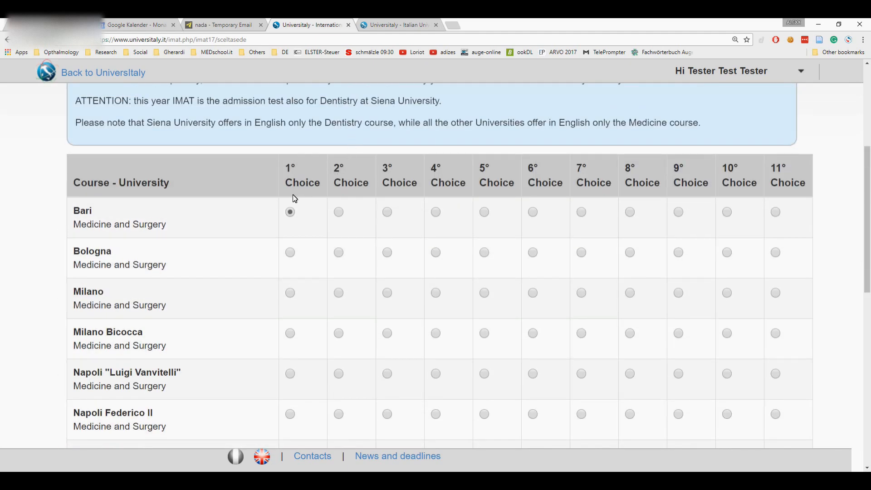
pyautogui.click(339, 293)
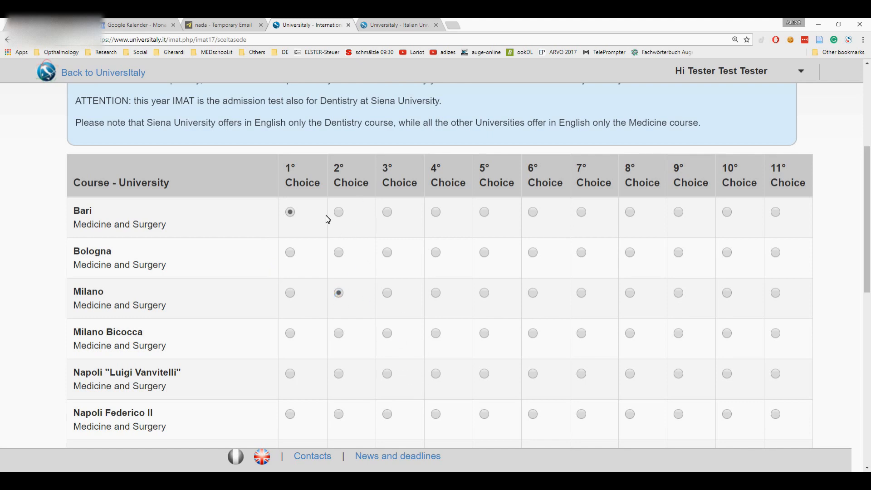
pyautogui.scroll(-3)
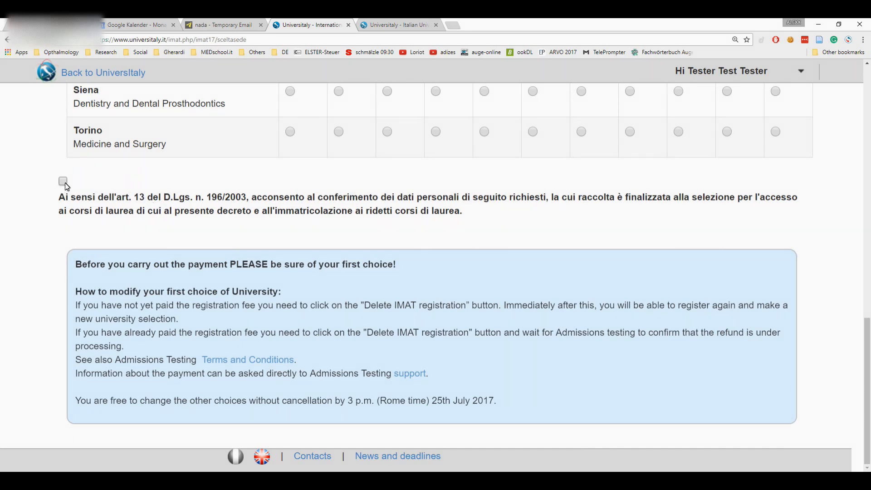
# Consent to personal data processing and proceed, saving the university choices.
pyautogui.click(63, 182)
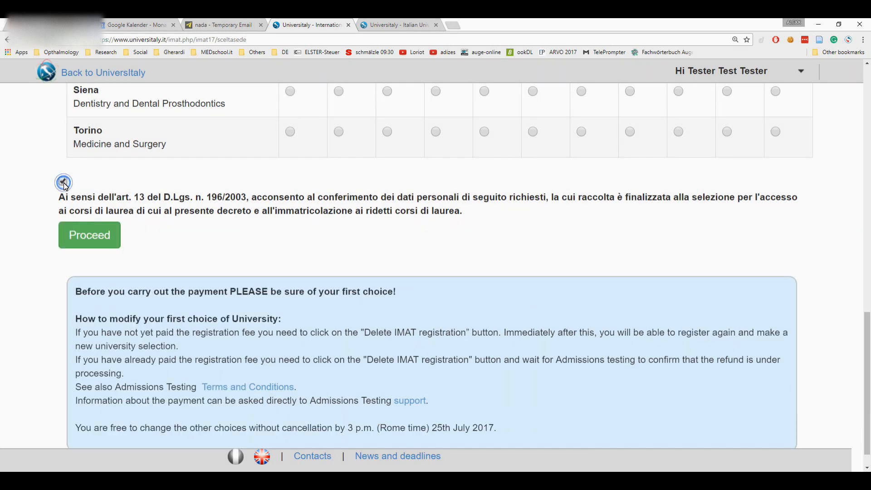
pyautogui.click(63, 181)
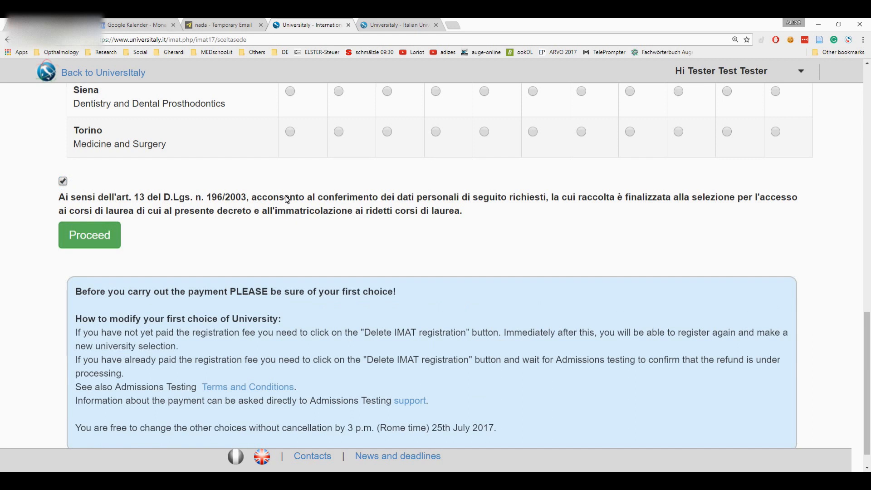
pyautogui.moveTo(387, 234)
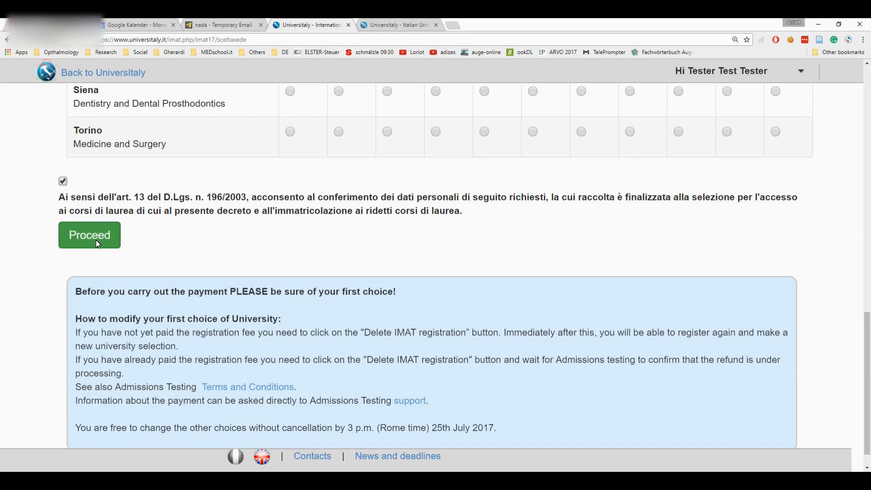
pyautogui.scroll(-3)
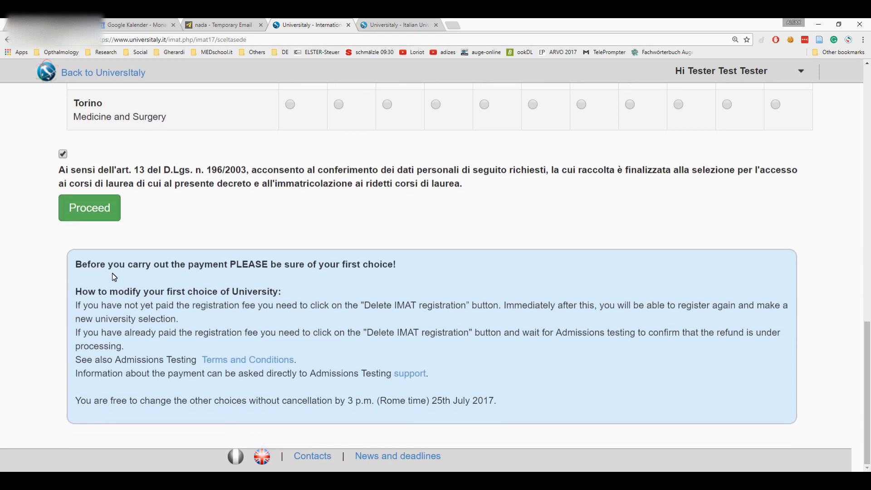
pyautogui.moveTo(105, 305)
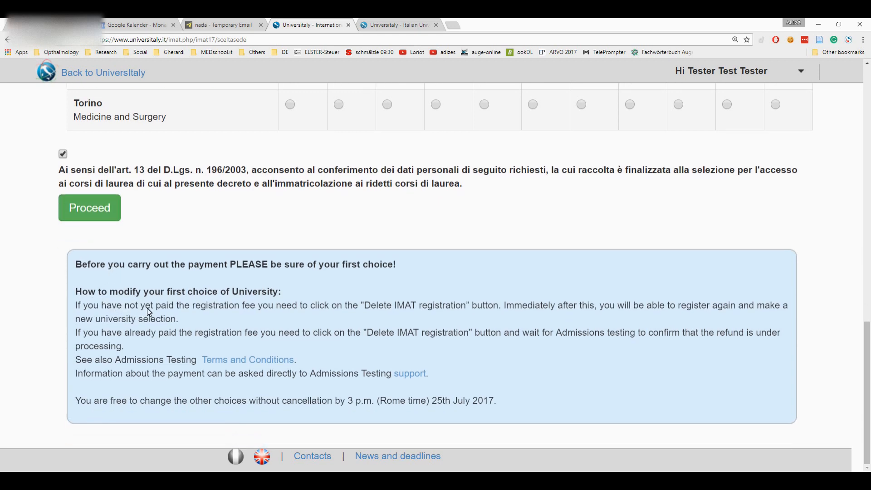
pyautogui.moveTo(280, 218)
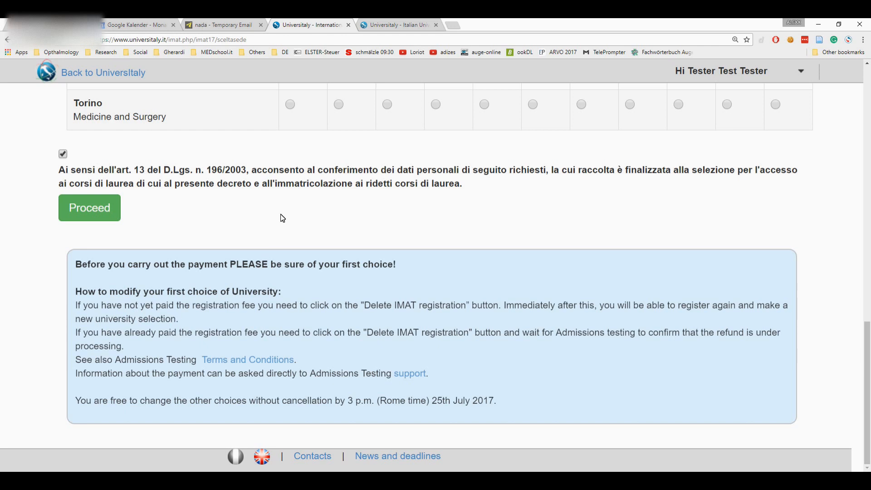
pyautogui.moveTo(379, 108)
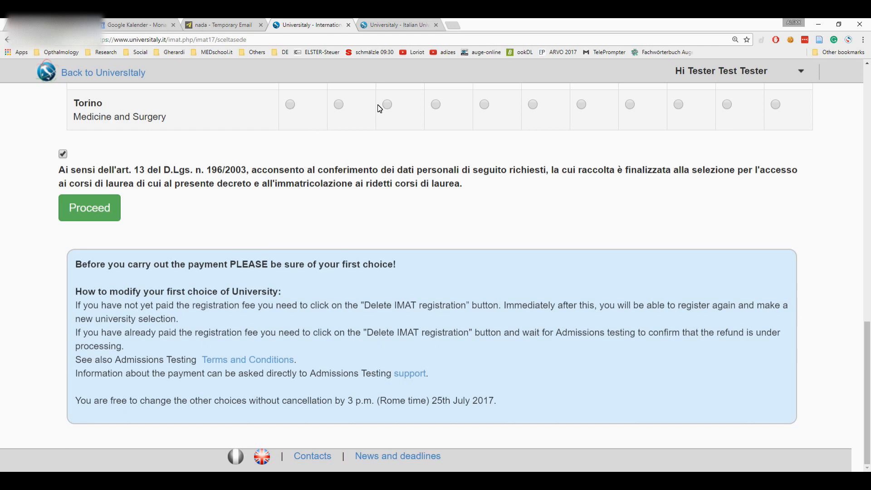
pyautogui.moveTo(283, 115)
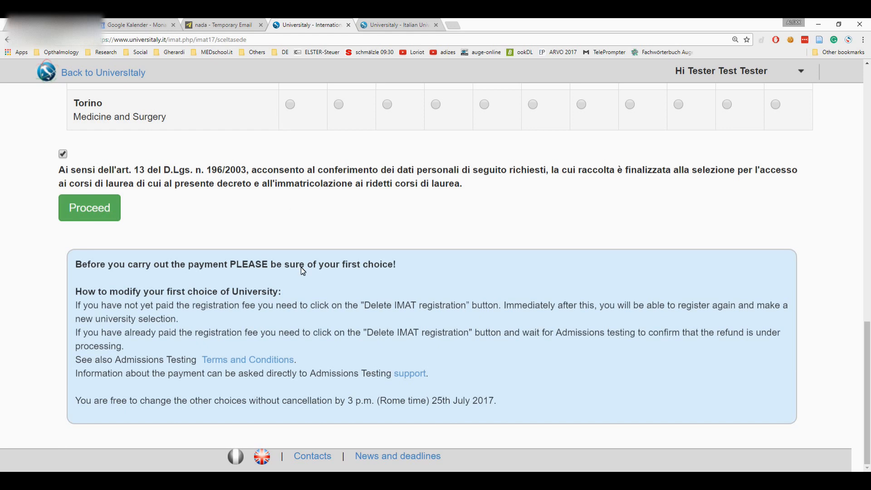
pyautogui.moveTo(89, 207)
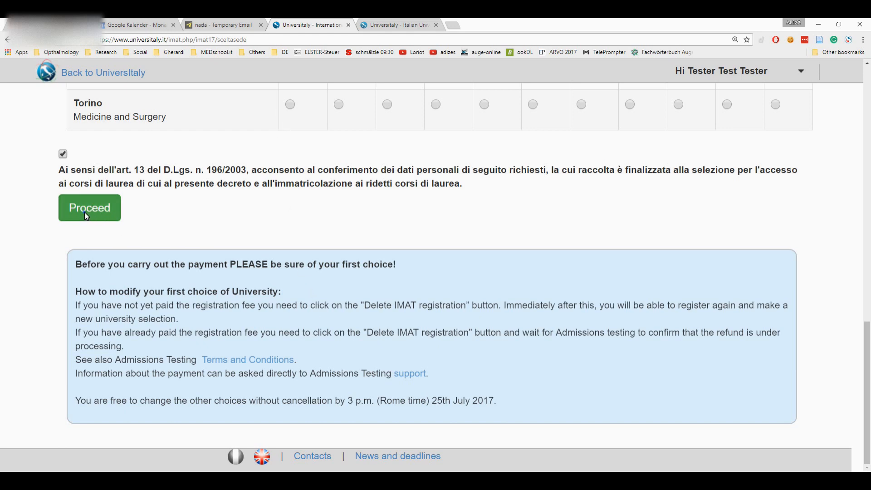
pyautogui.click(89, 208)
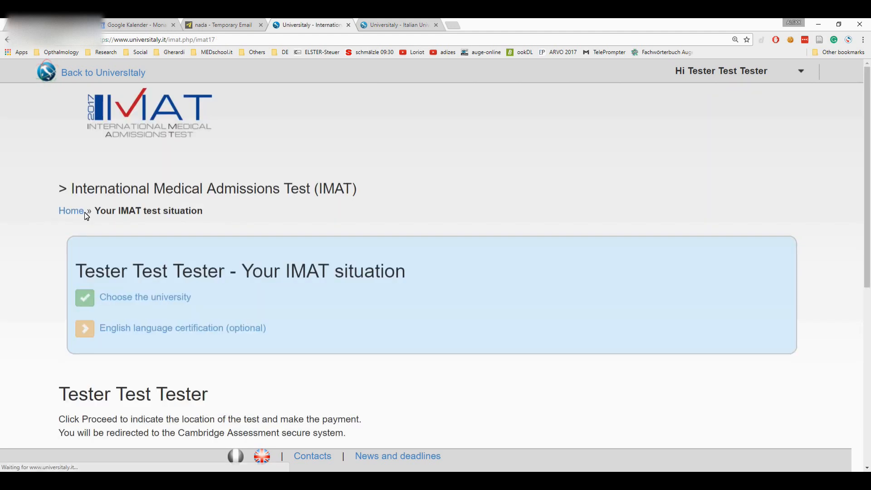
pyautogui.moveTo(362, 183)
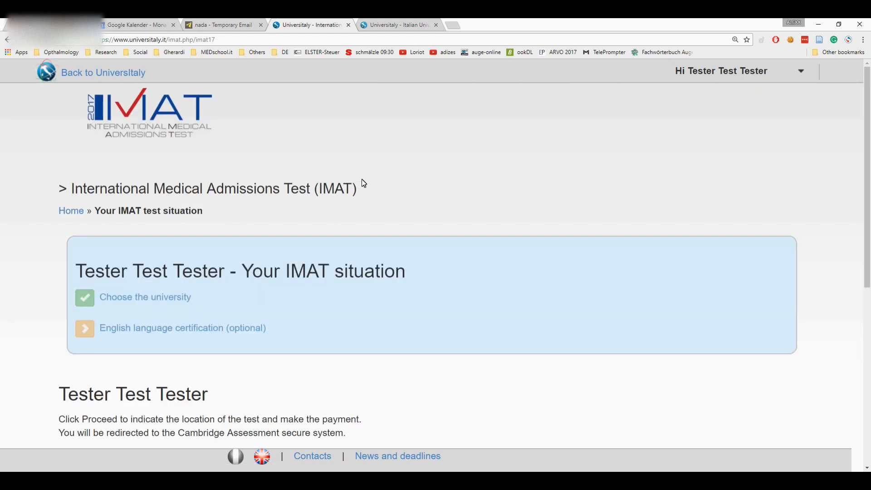
# Proceed from the IMAT situation summary to the Cambridge English registration page.
pyautogui.scroll(-3)
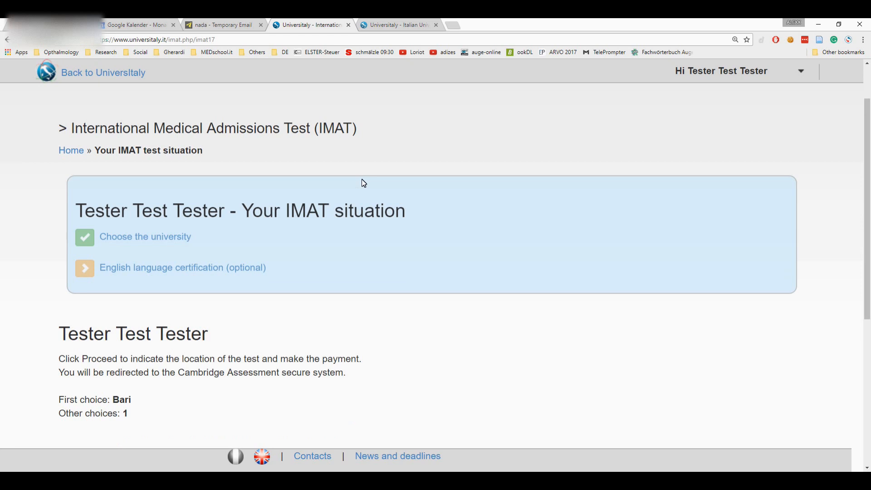
pyautogui.scroll(-3)
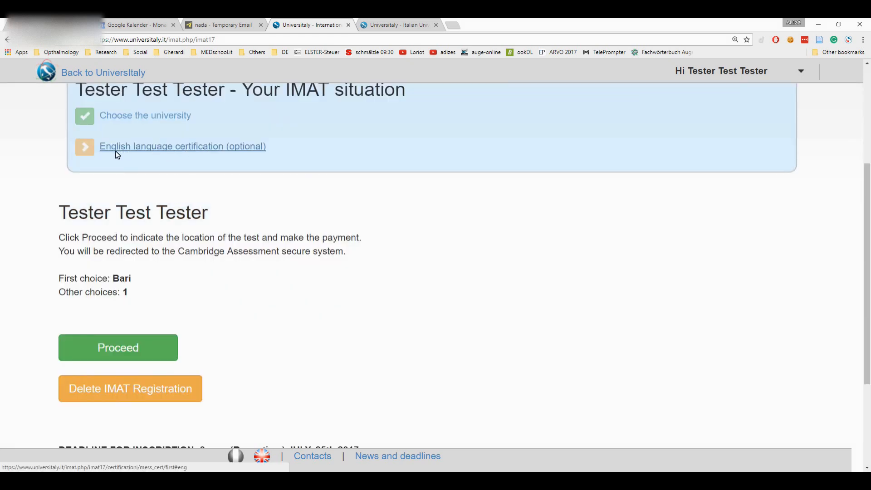
pyautogui.moveTo(206, 150)
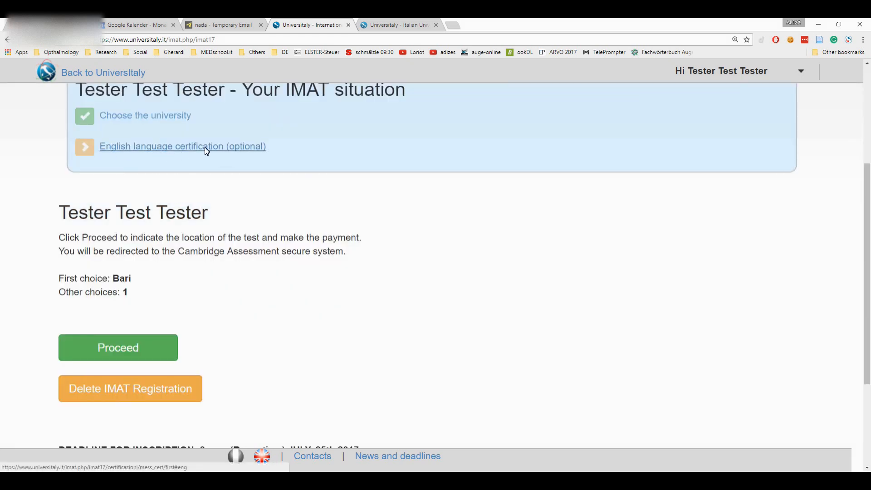
pyautogui.moveTo(242, 153)
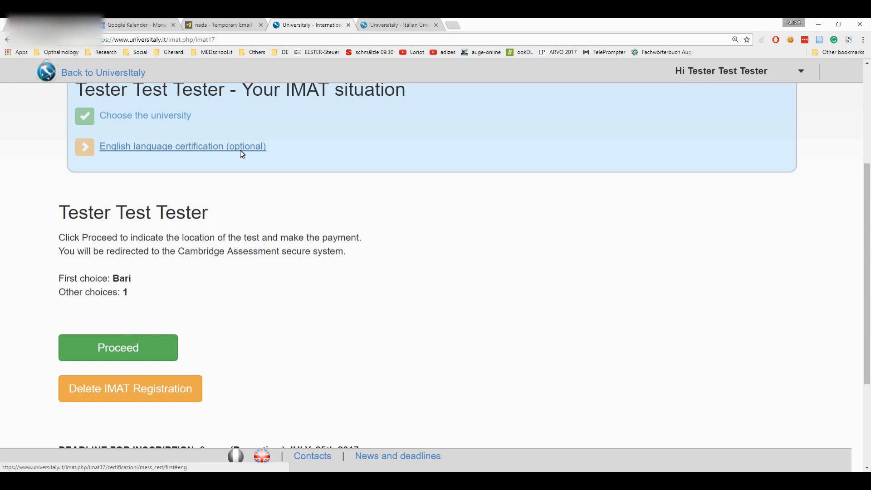
pyautogui.scroll(-3)
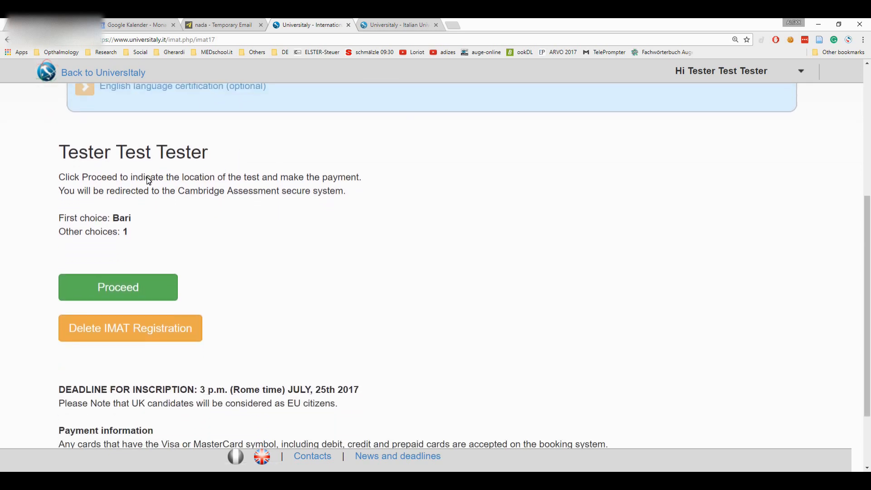
pyautogui.moveTo(105, 245)
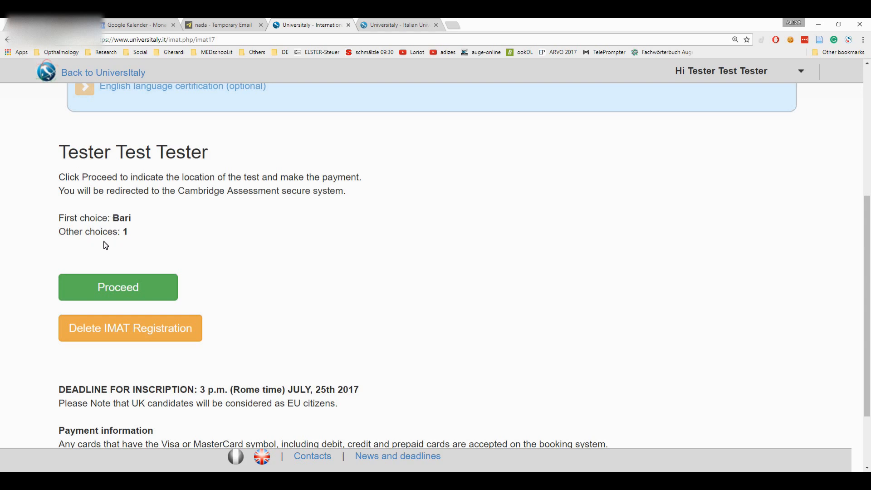
pyautogui.scroll(-3)
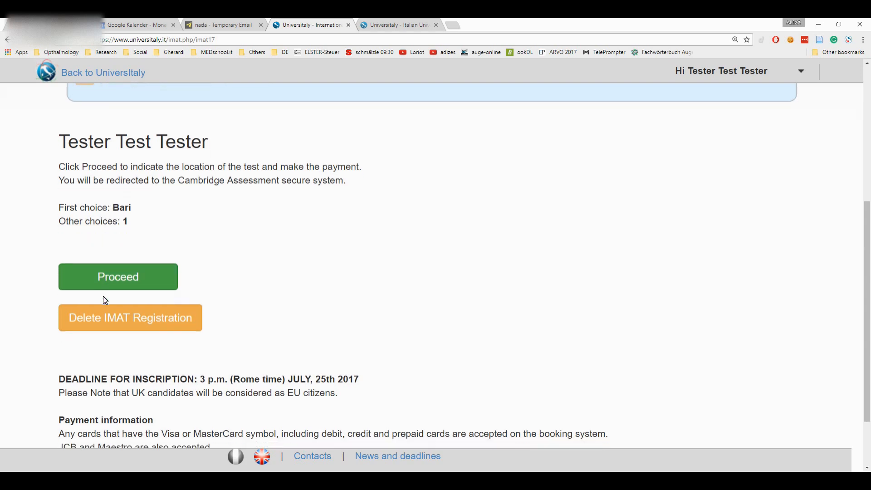
pyautogui.scroll(-3)
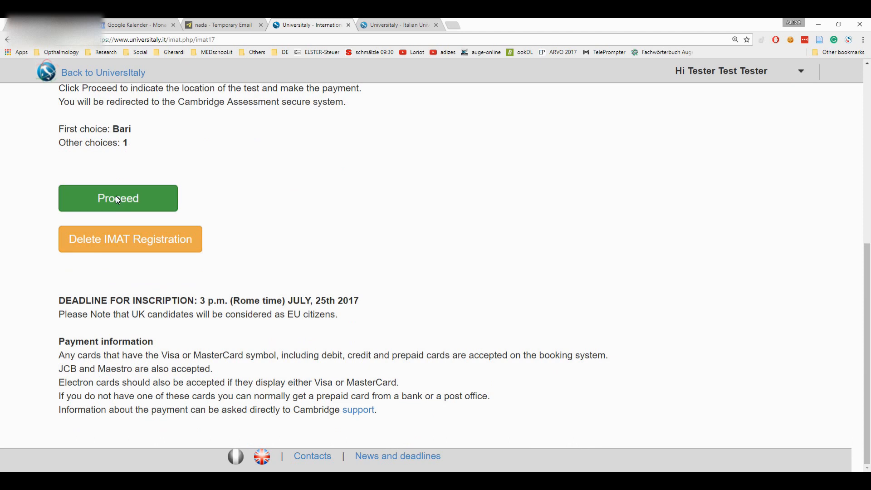
pyautogui.click(117, 199)
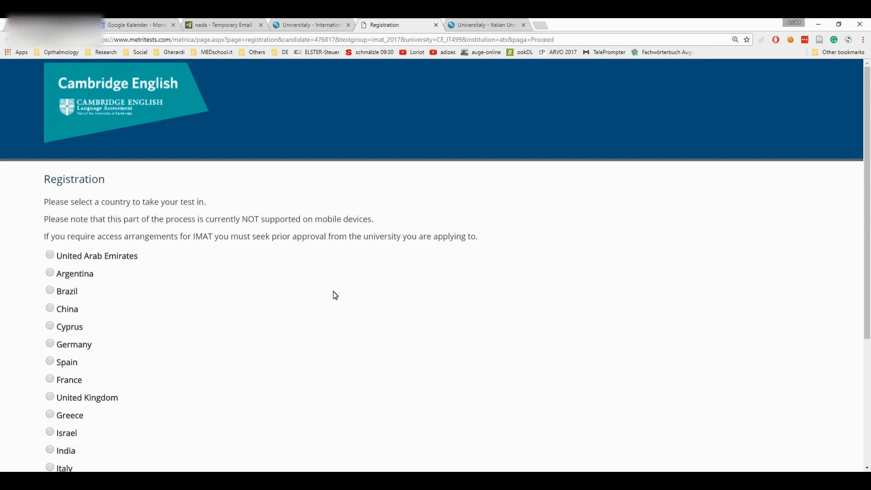
pyautogui.moveTo(100, 196)
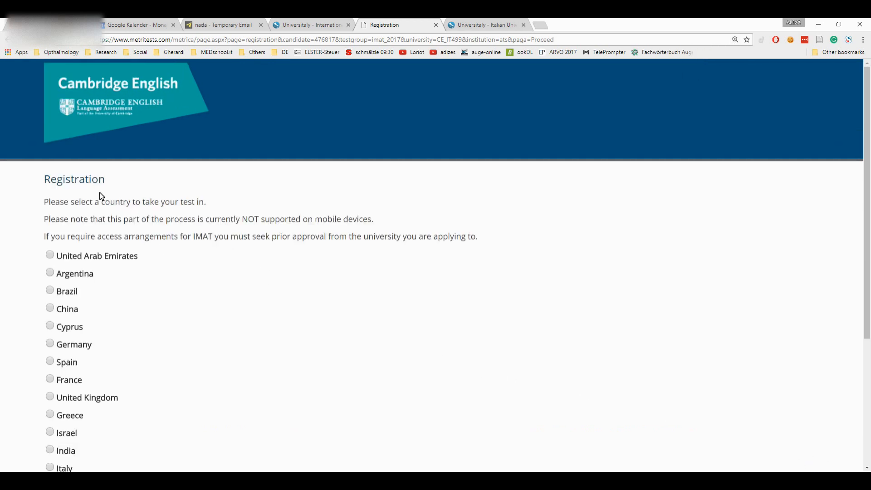
# Continue with Germany as the test country, listing the Munich test centre.
pyautogui.scroll(-3)
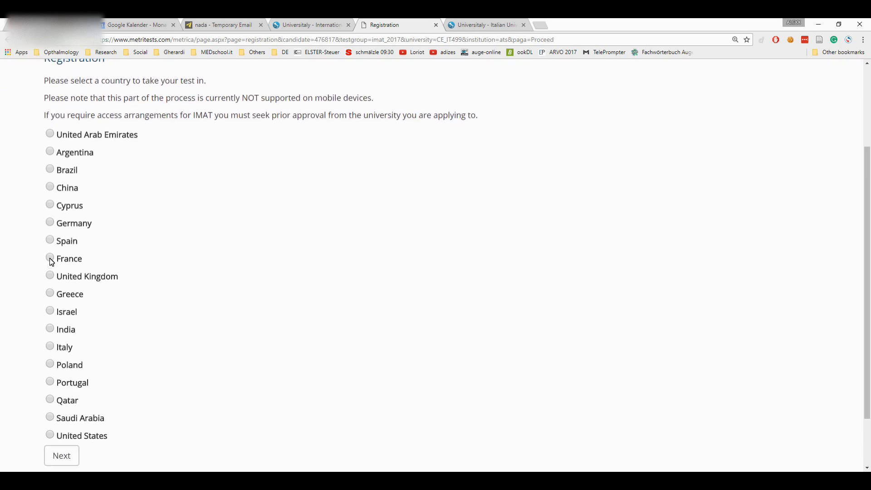
pyautogui.moveTo(55, 255)
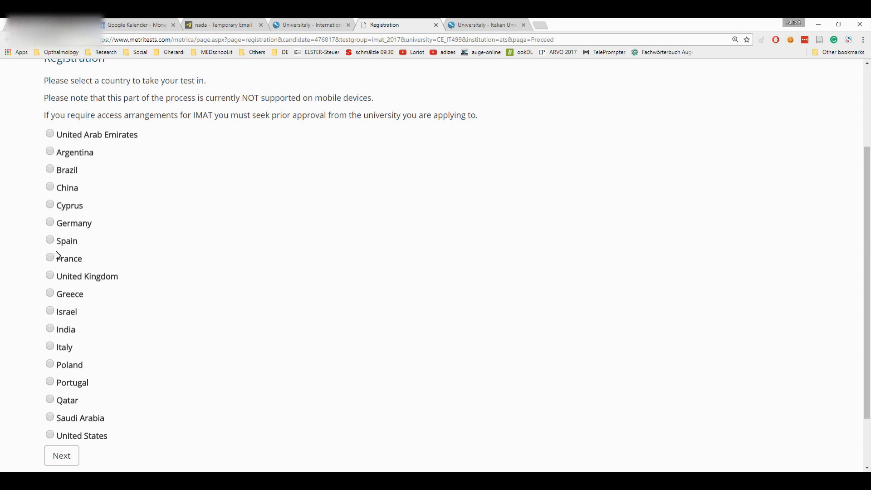
pyautogui.click(49, 223)
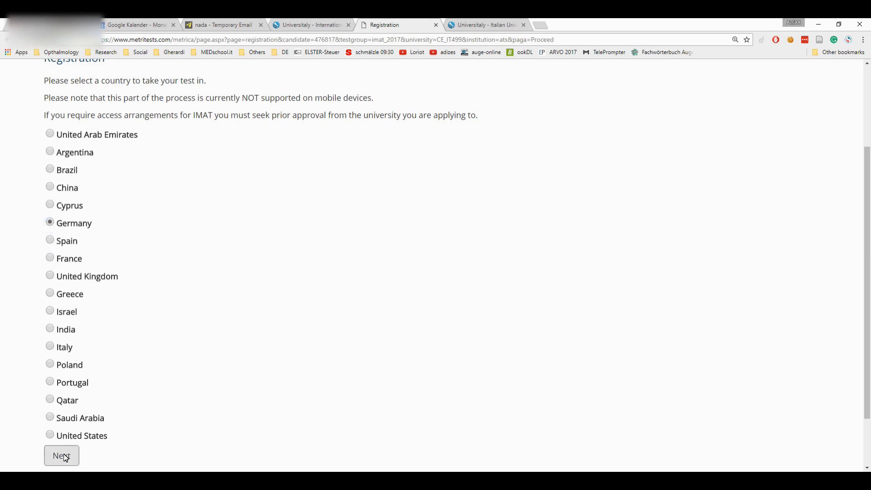
pyautogui.click(60, 455)
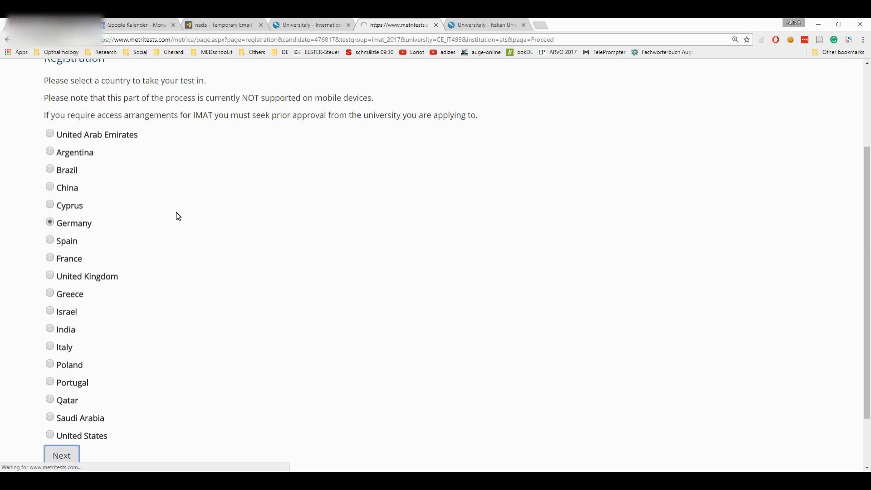
pyautogui.click(61, 455)
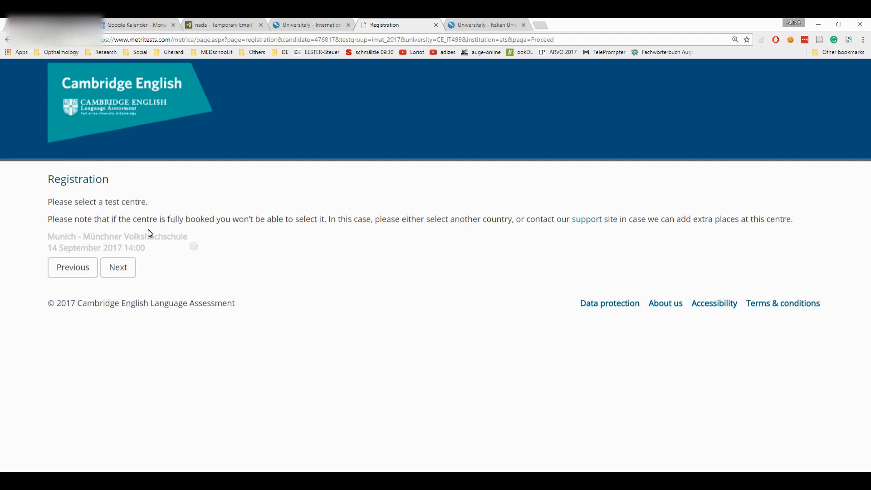
pyautogui.moveTo(175, 248)
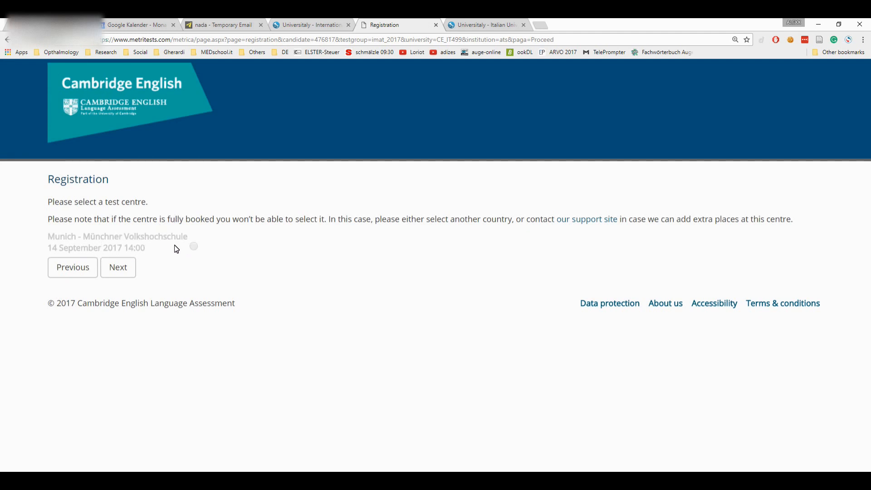
pyautogui.moveTo(200, 251)
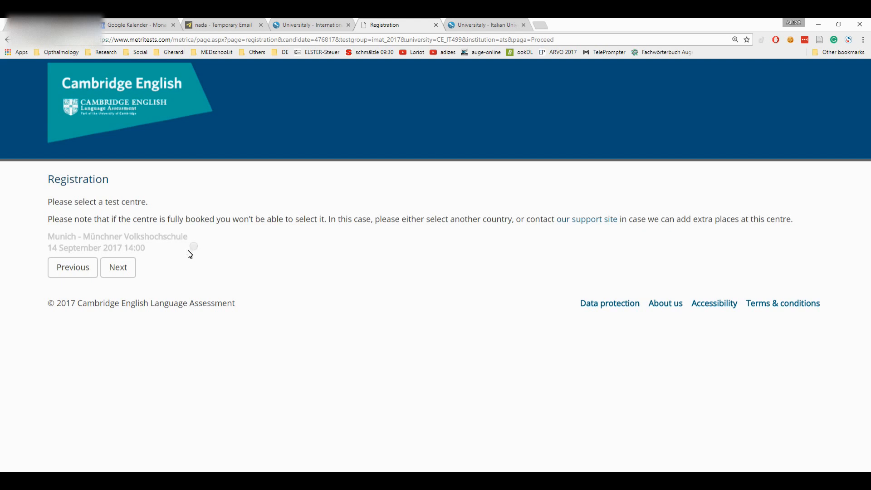
pyautogui.moveTo(169, 226)
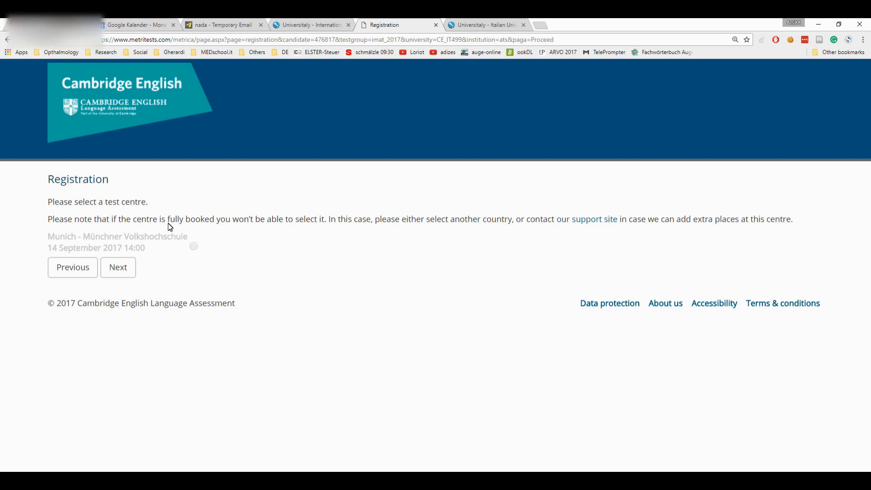
# Return to the country selection with Previous since the Munich centre is unselectable.
pyautogui.doubleClick(173, 219)
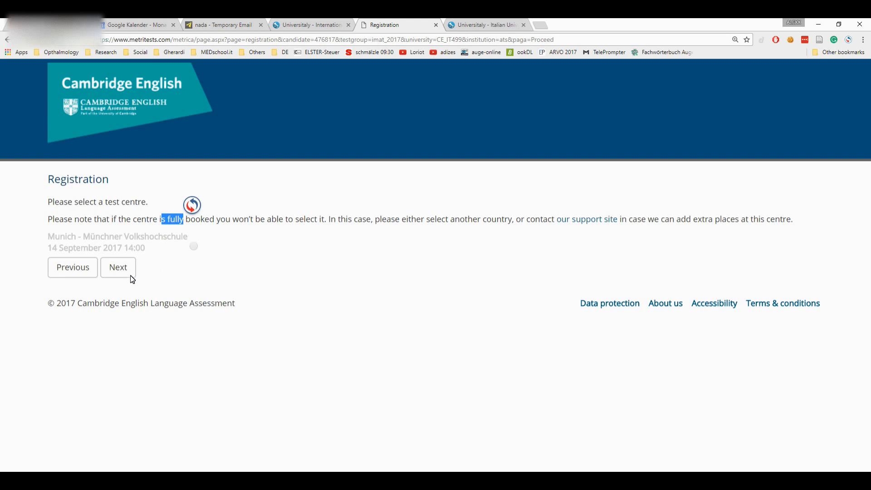
pyautogui.click(73, 267)
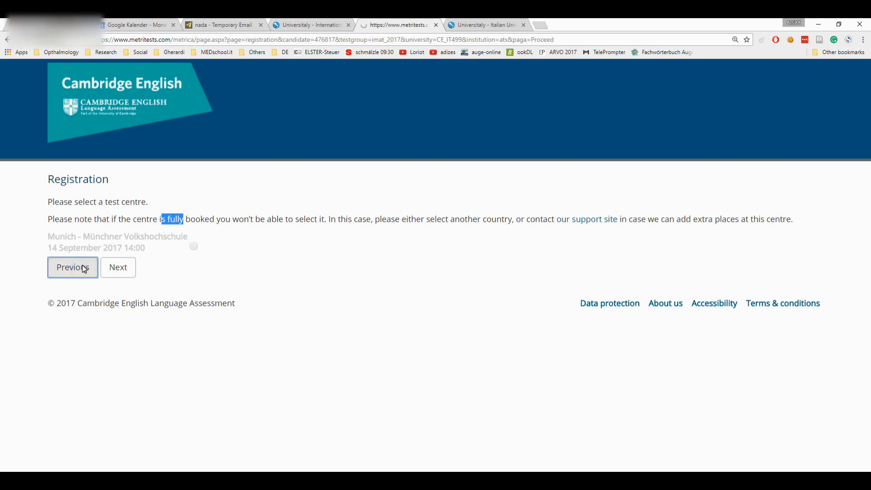
pyautogui.click(72, 266)
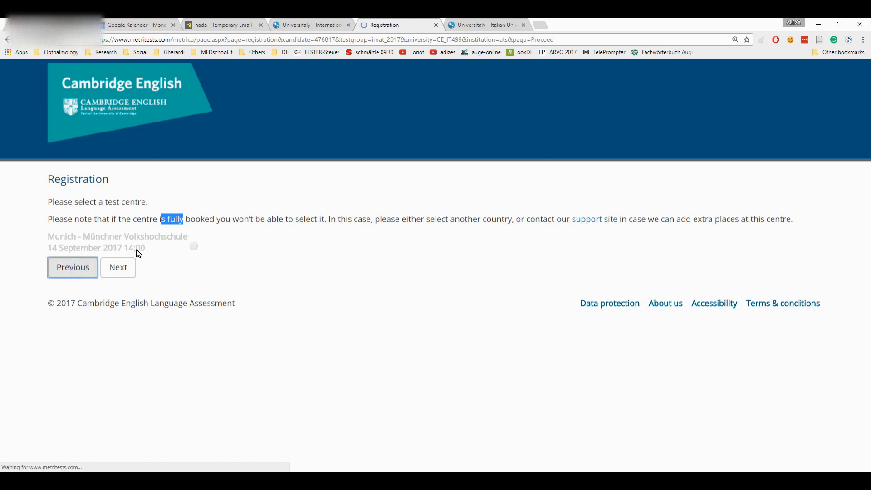
pyautogui.click(73, 267)
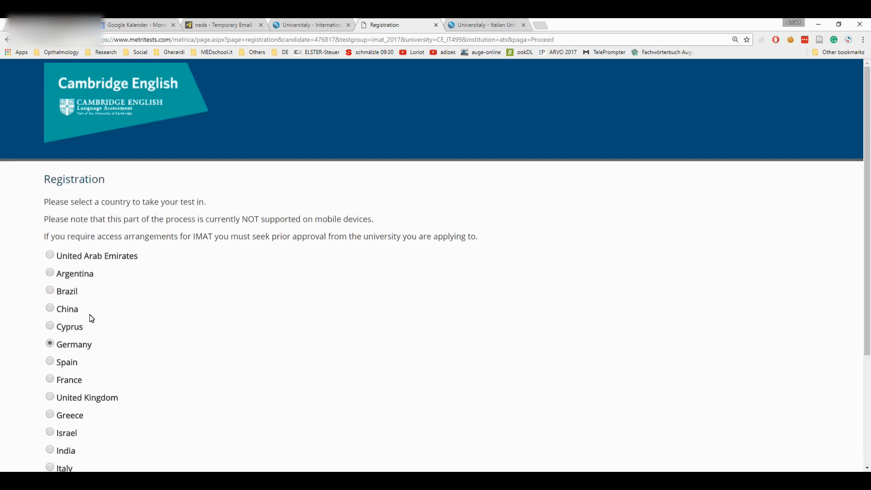
# Choose United Kingdom, then the London - Mobile Testing Solutions centre, reaching the payment page.
pyautogui.scroll(-3)
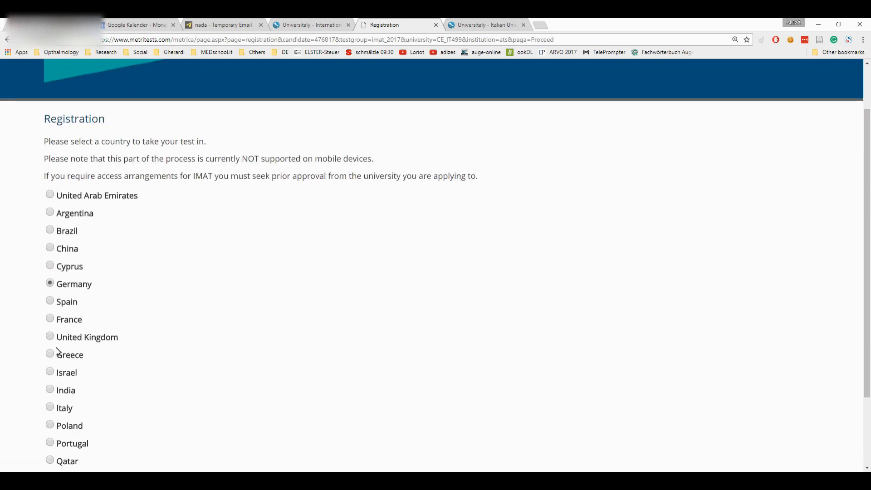
pyautogui.moveTo(52, 347)
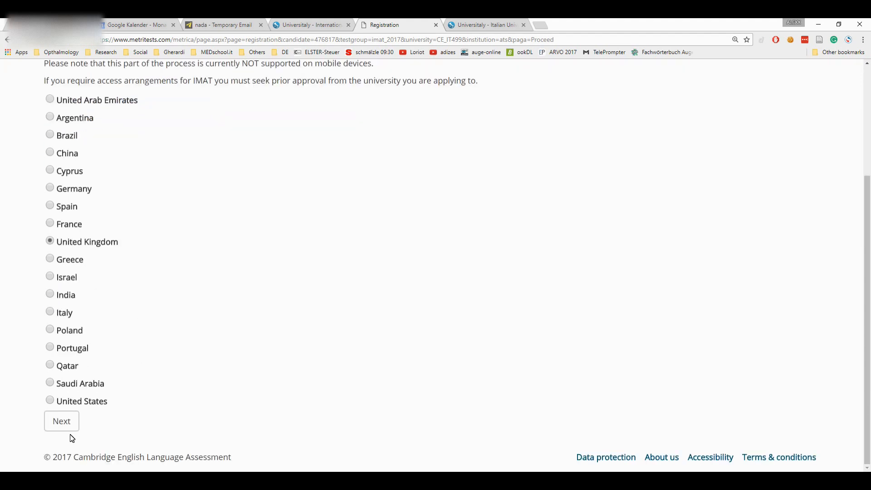
pyautogui.click(61, 420)
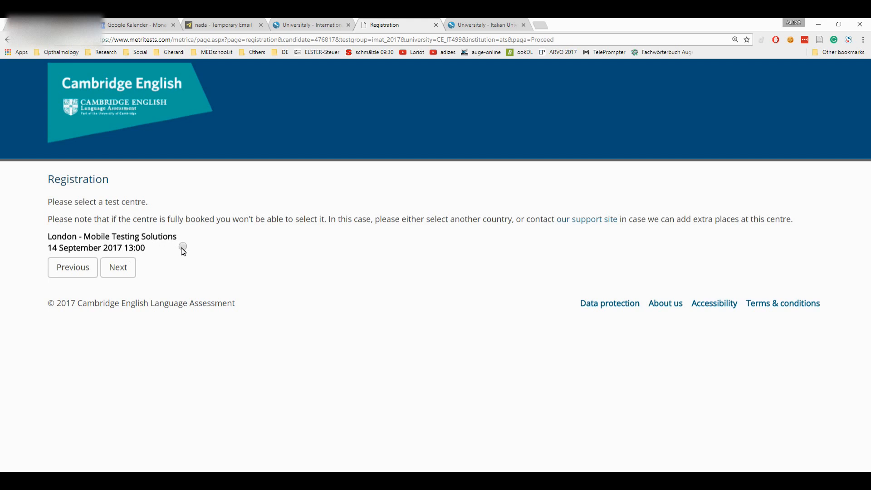
pyautogui.click(183, 246)
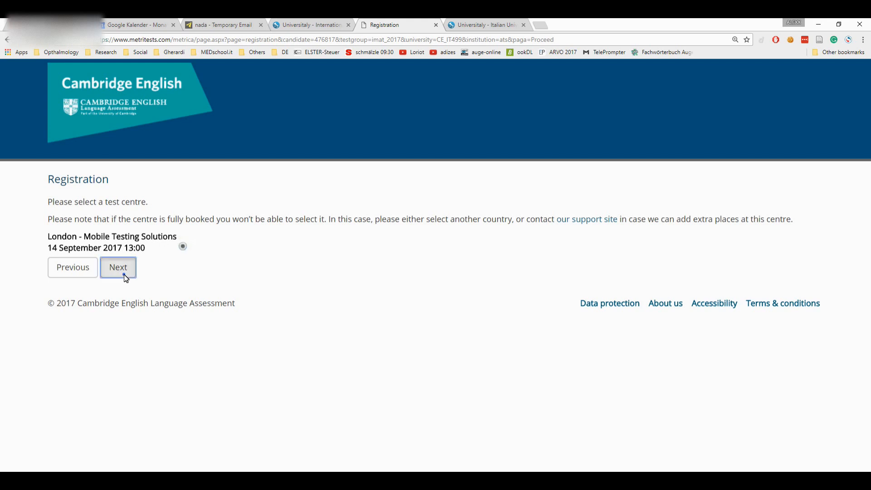
pyautogui.click(118, 266)
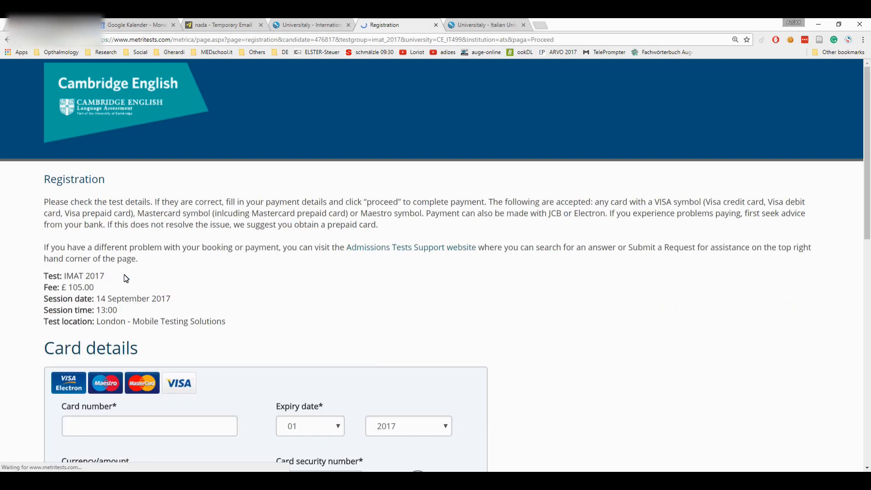
pyautogui.scroll(-3)
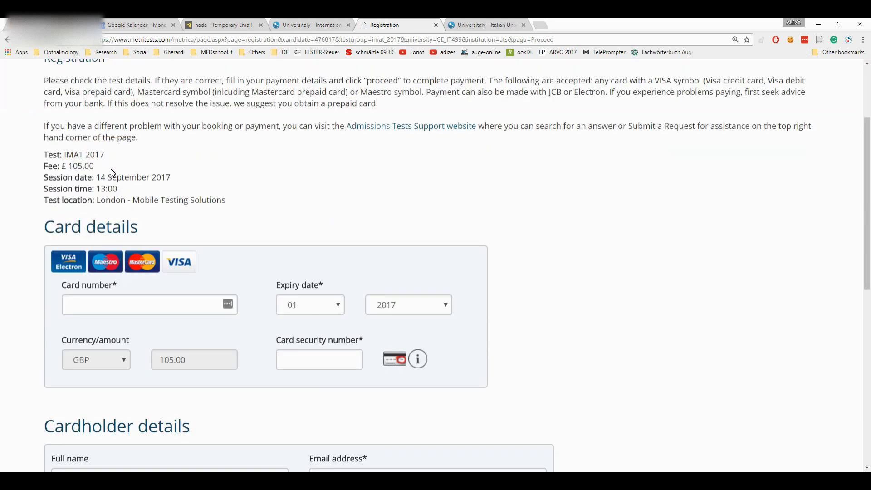
pyautogui.doubleClick(81, 165)
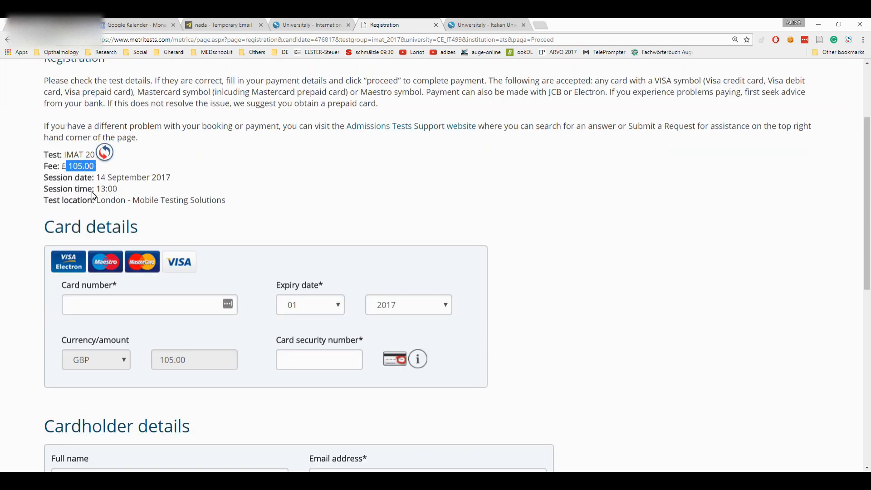
pyautogui.moveTo(212, 183)
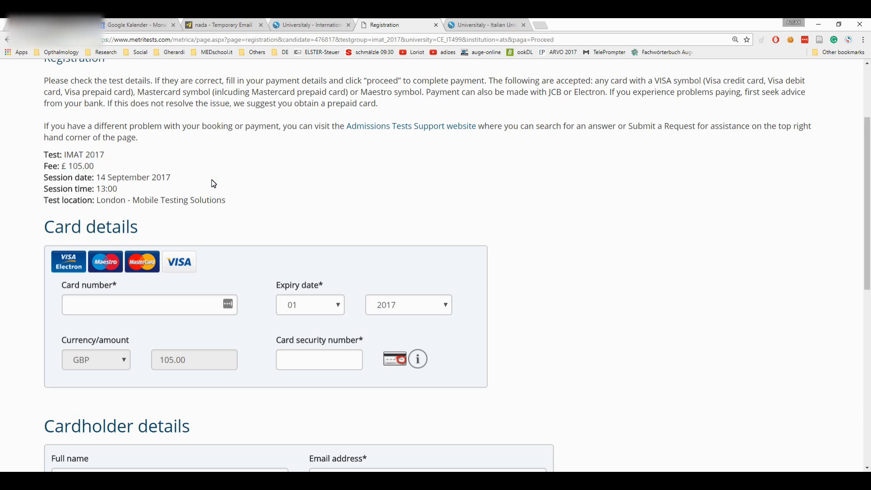
pyautogui.click(148, 304)
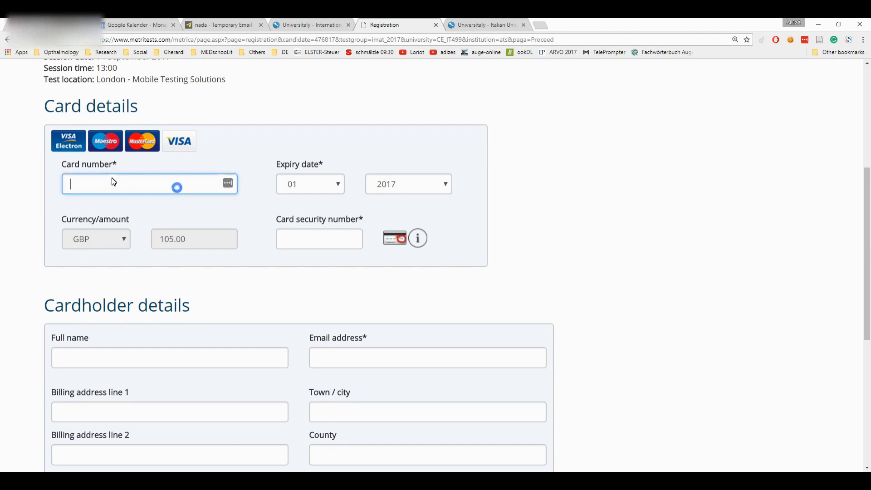
pyautogui.scroll(-3)
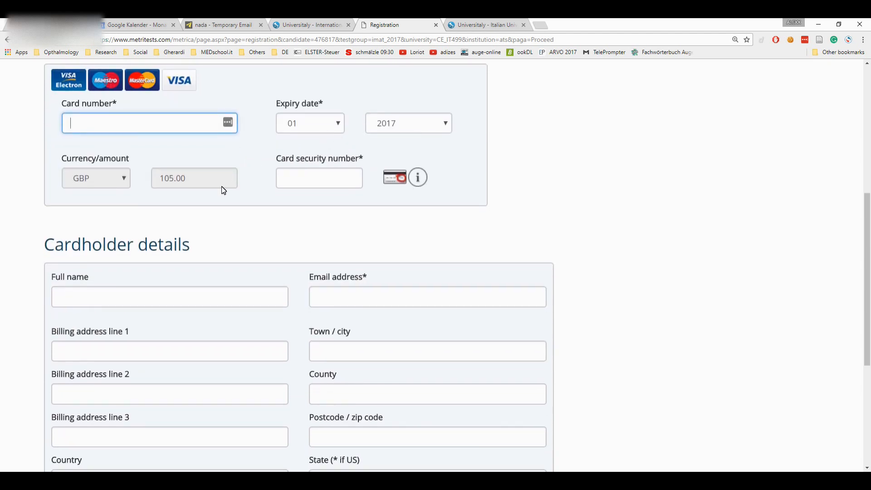
pyautogui.scroll(-3)
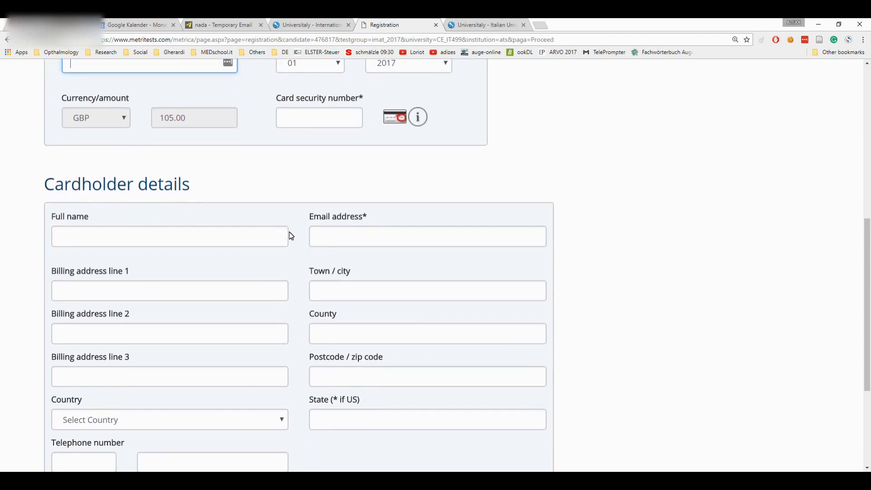
pyautogui.scroll(-3)
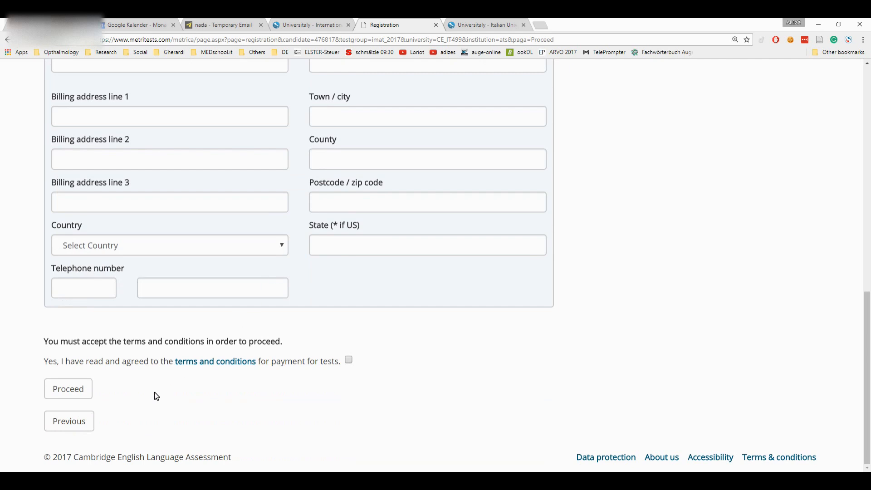
pyautogui.moveTo(337, 367)
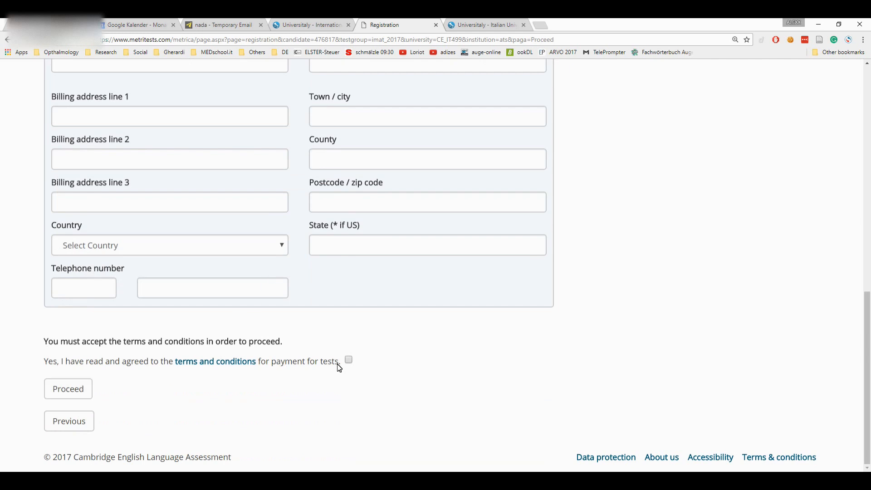
pyautogui.moveTo(350, 363)
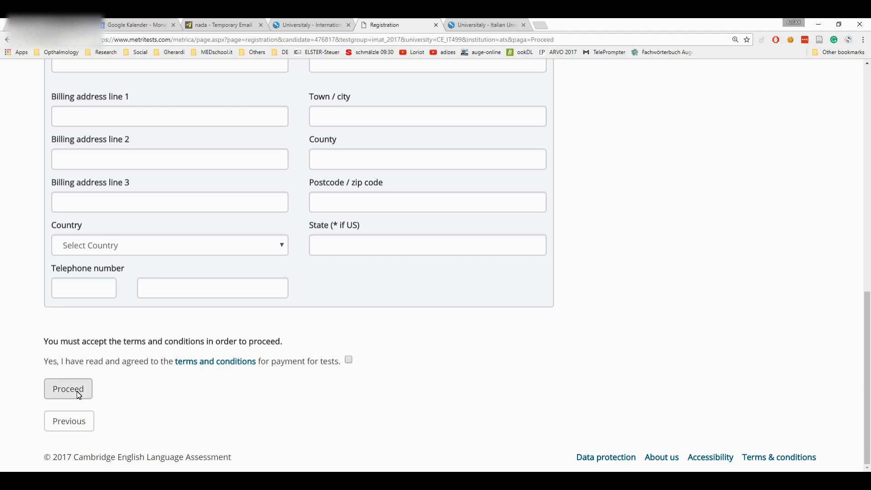
pyautogui.moveTo(294, 327)
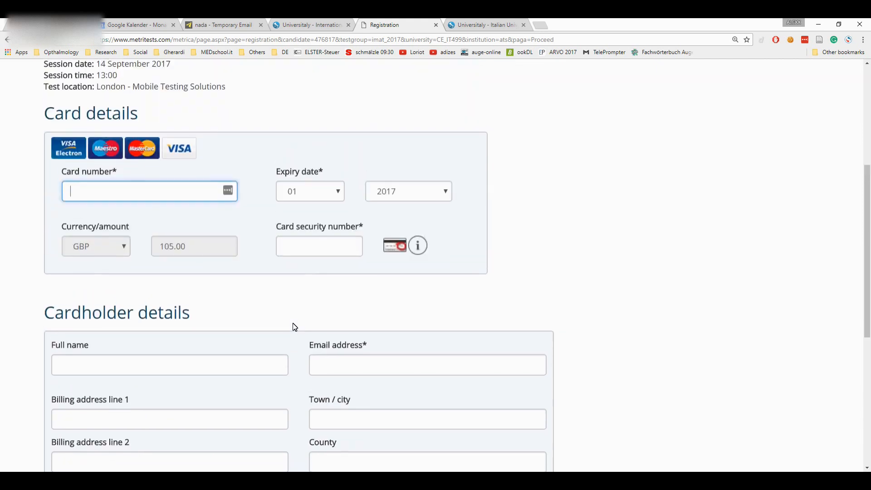
pyautogui.scroll(3)
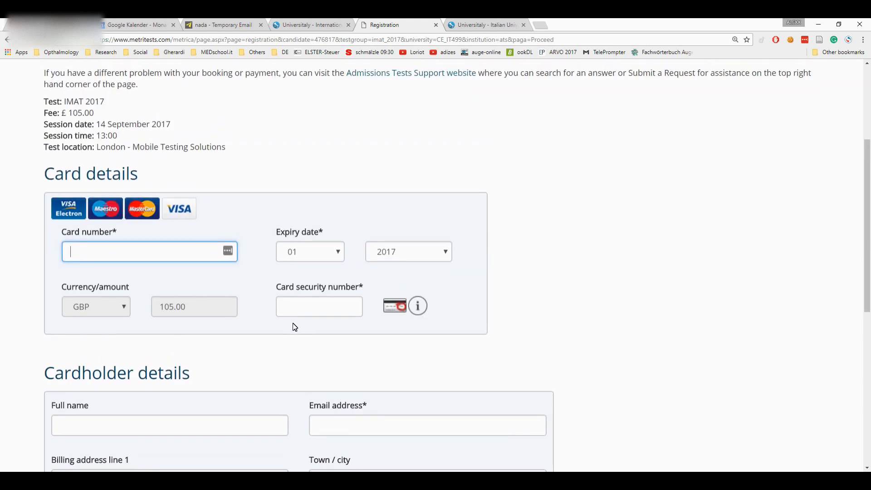
pyautogui.scroll(-3)
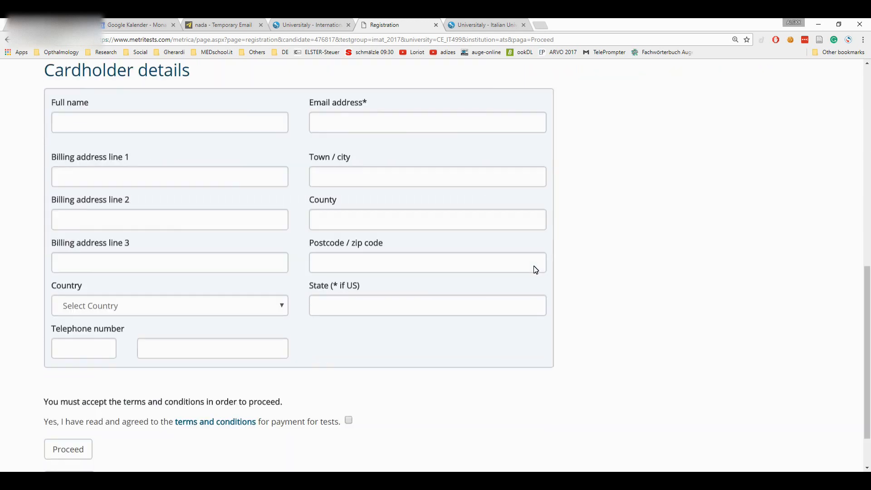
pyautogui.scroll(-3)
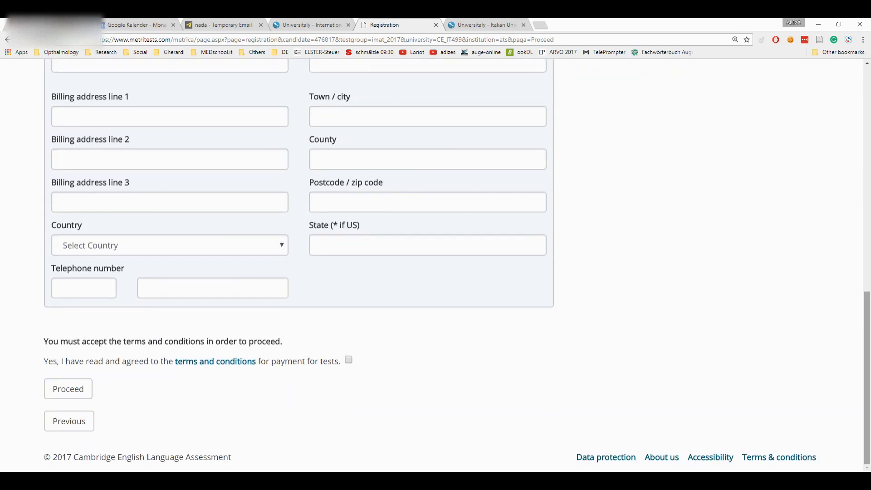